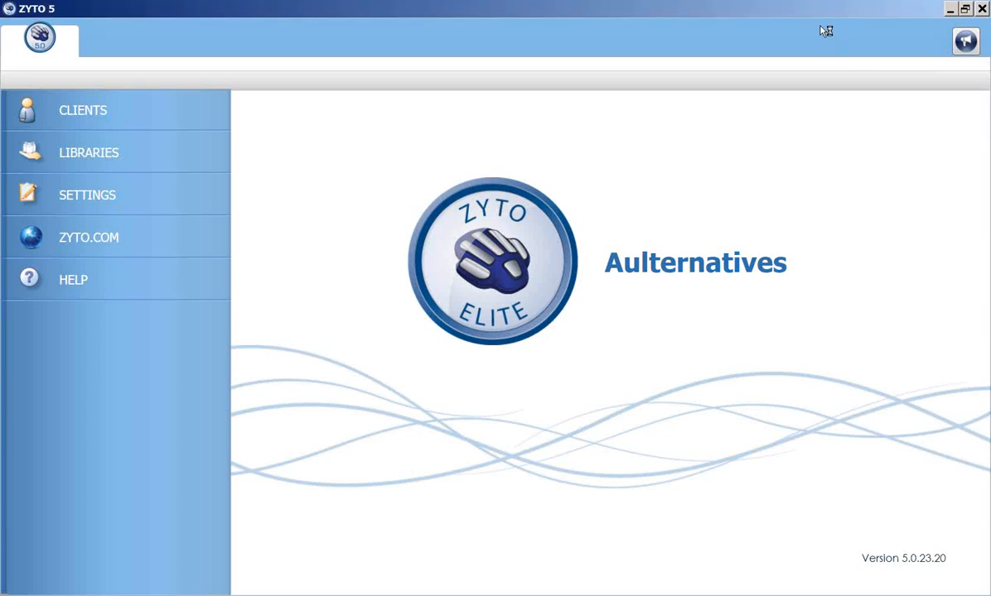
mouse_move(821, 31)
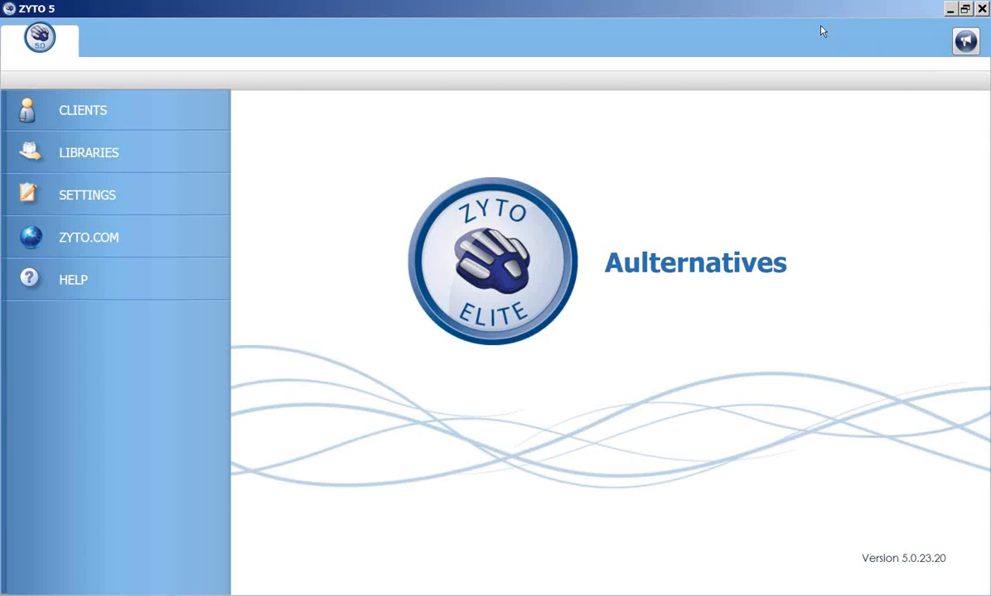
mouse_move(626, 158)
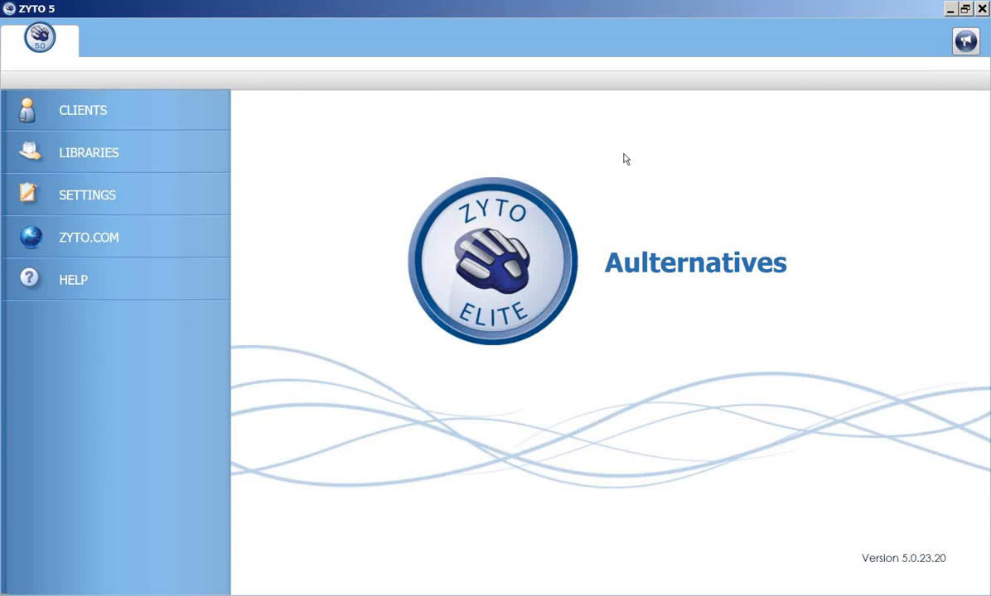
mouse_move(348, 289)
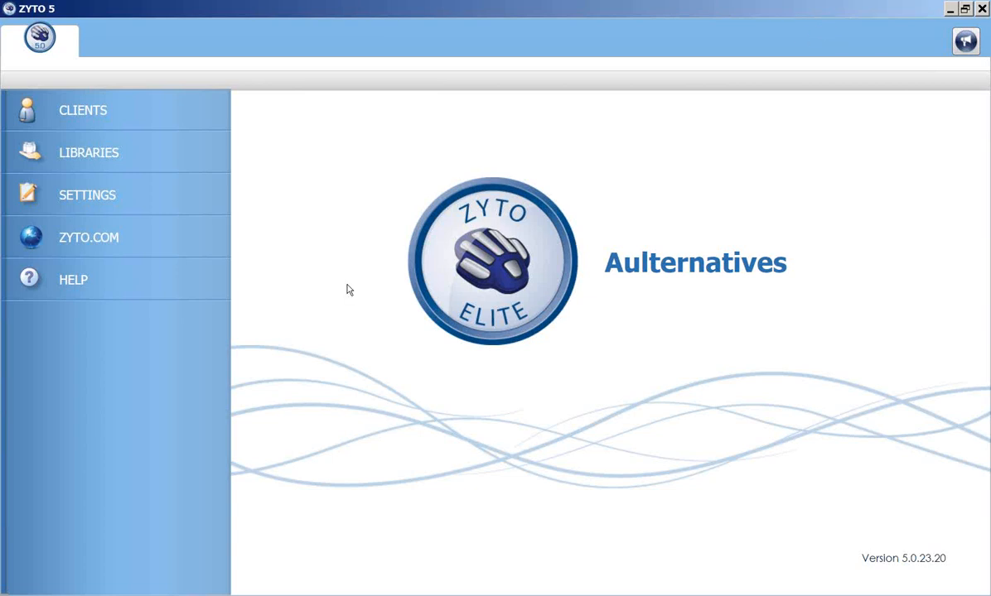
mouse_move(337, 288)
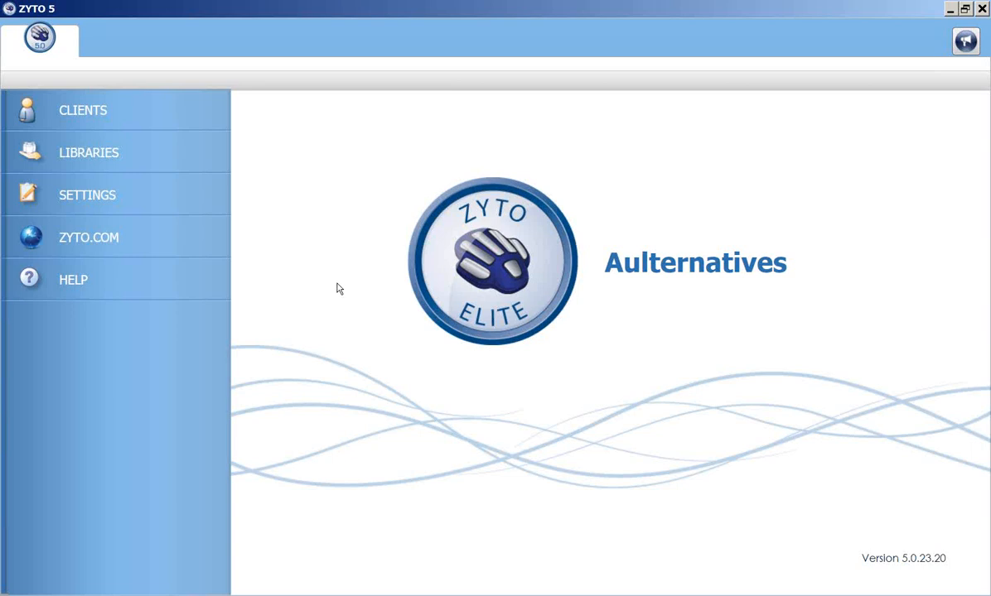
mouse_move(343, 261)
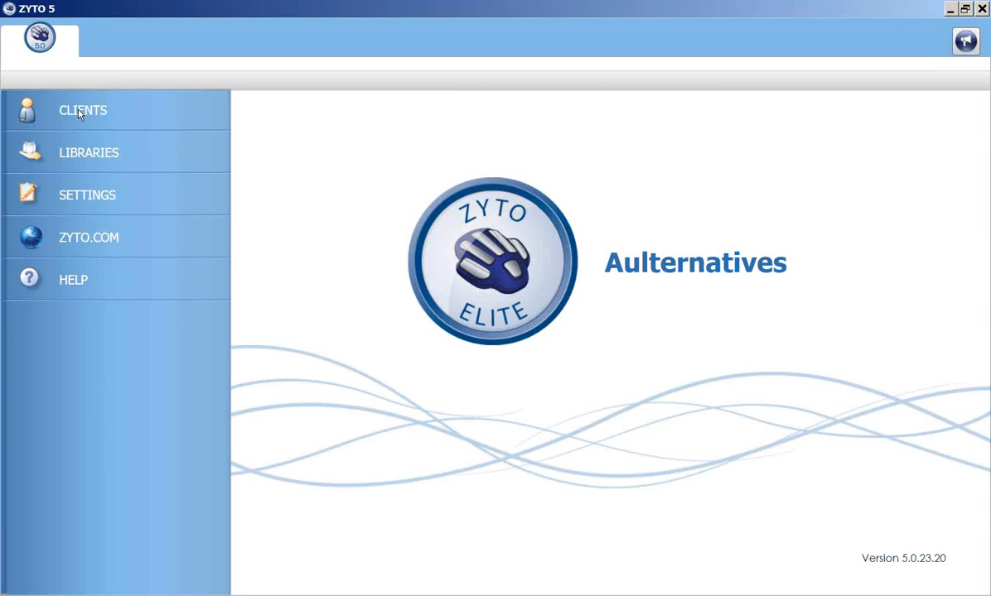
- Find and open client 'mrs', start a new session, and show its biosurvey list
click(83, 111)
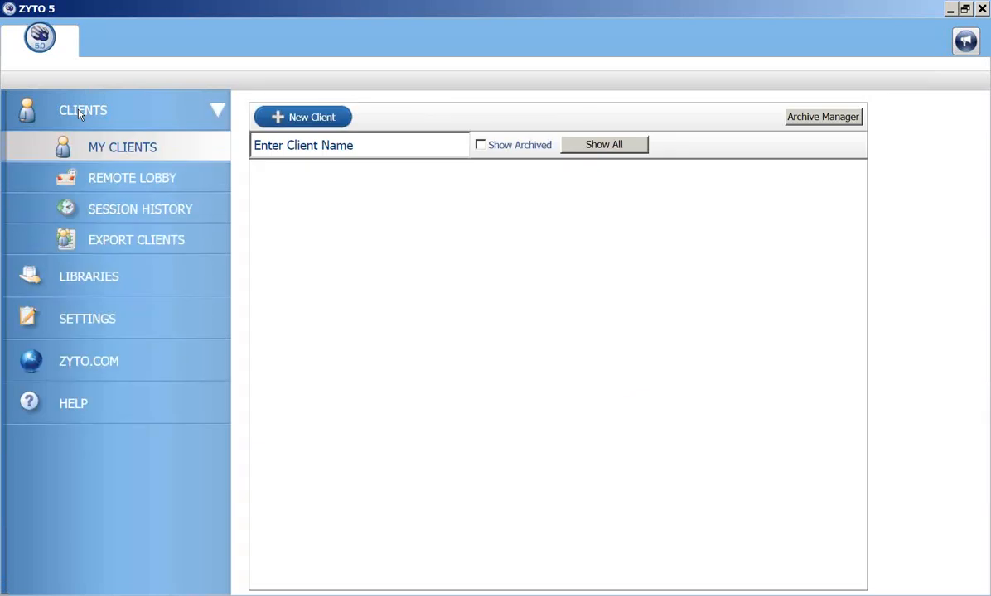
text(mrs)
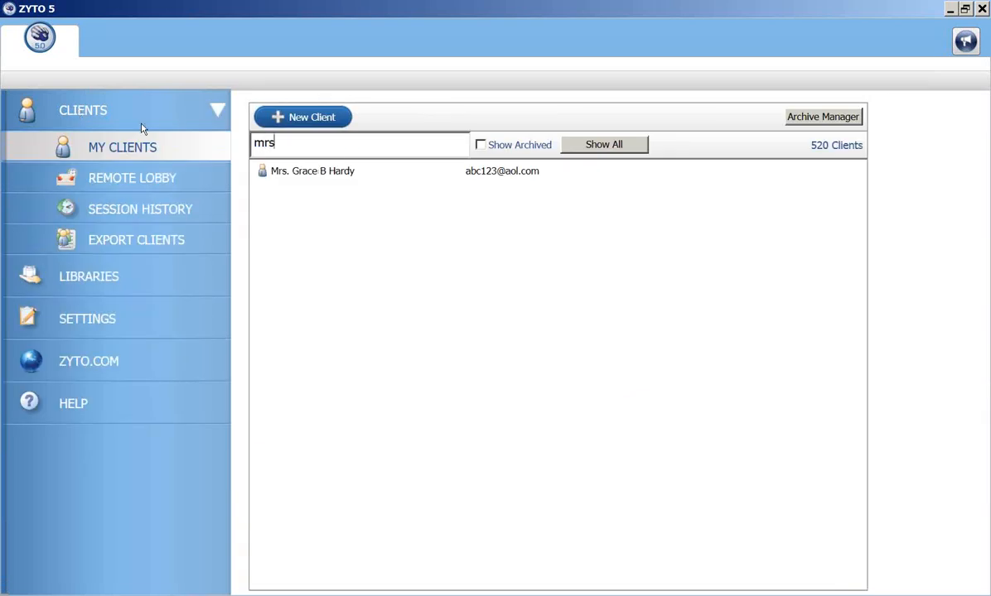
click(312, 171)
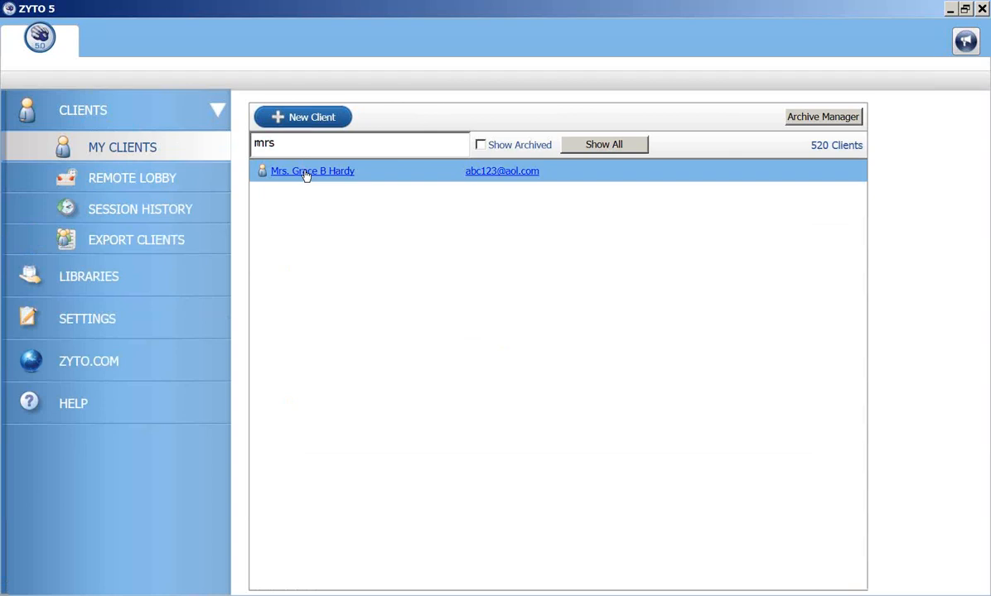
click(312, 171)
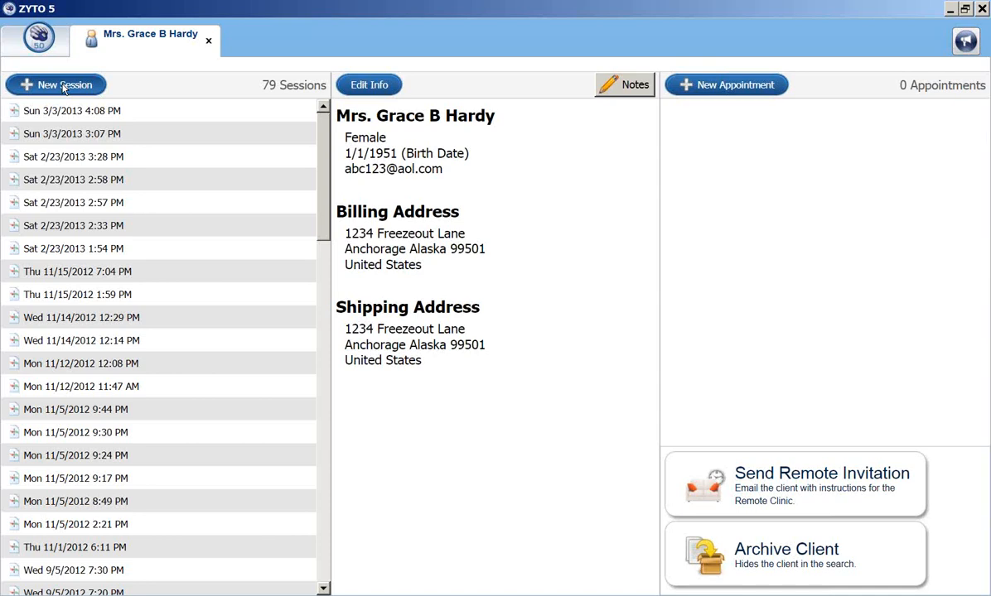
click(55, 84)
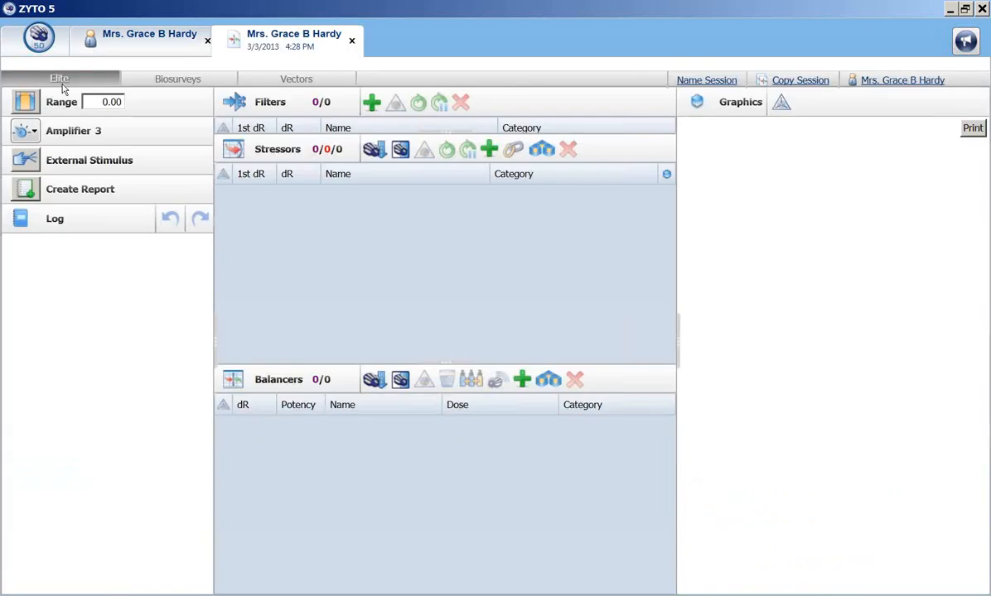
mouse_move(98, 91)
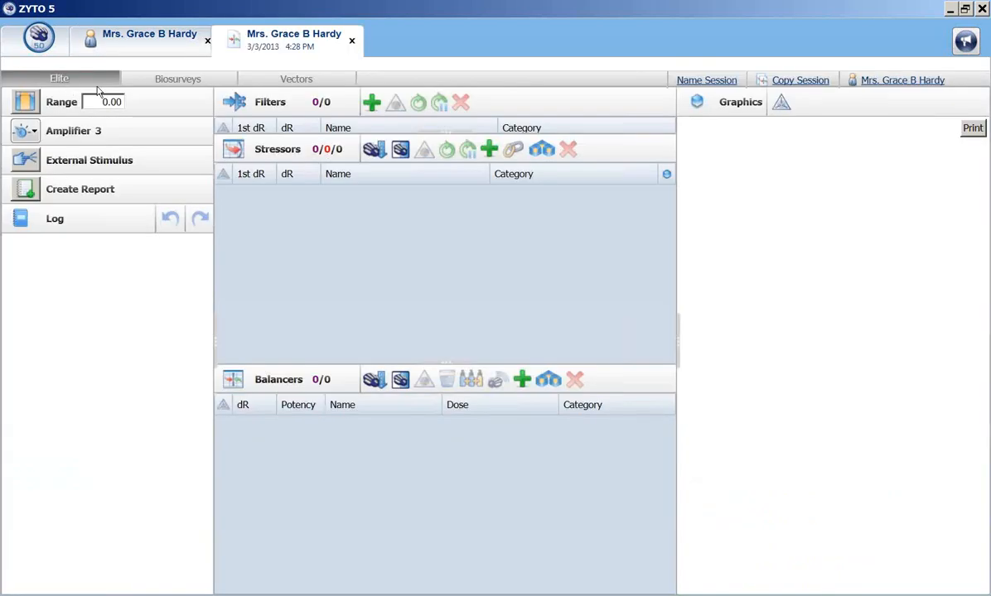
click(177, 79)
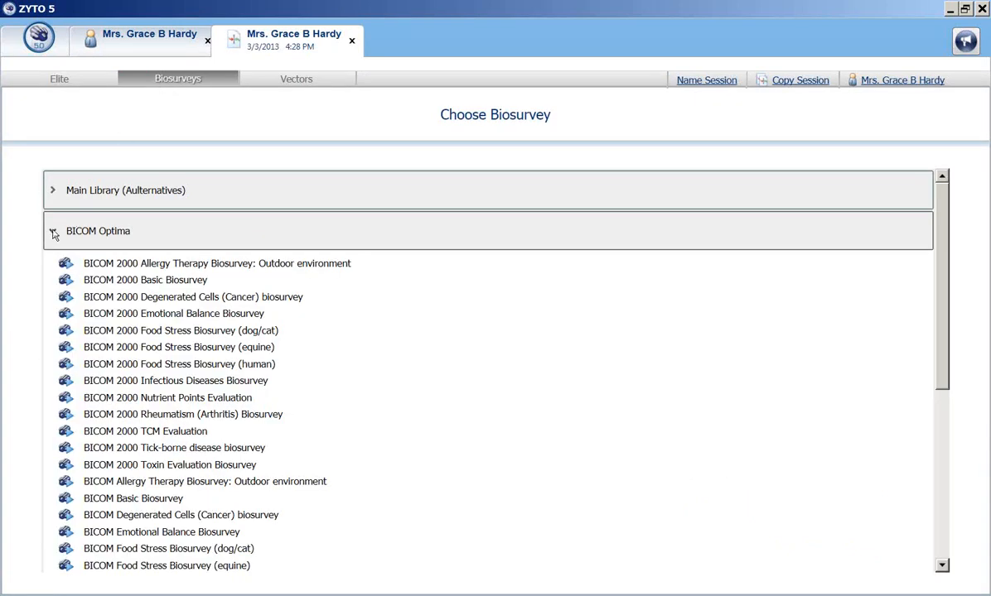
click(53, 231)
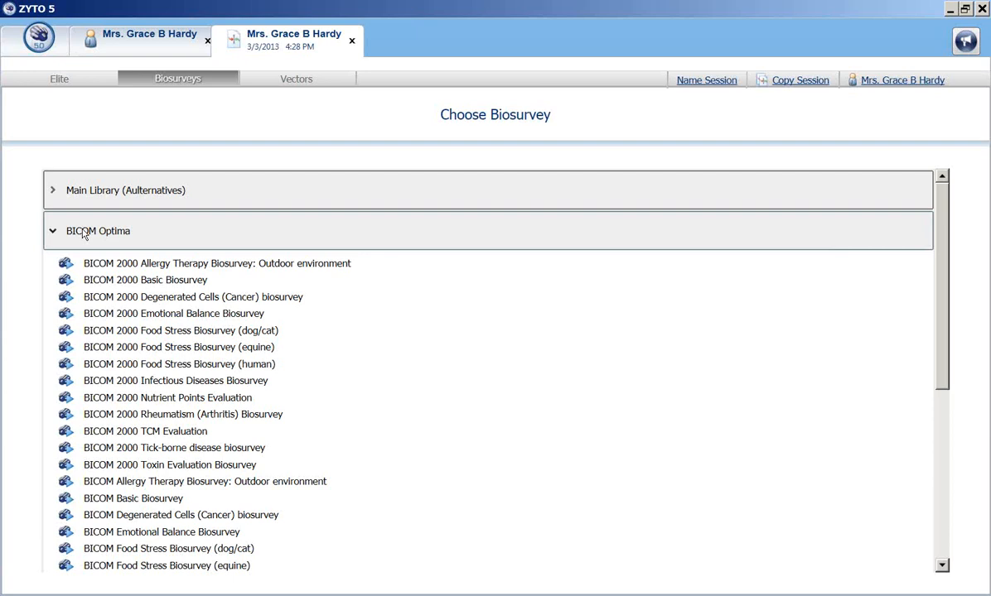
mouse_move(145, 280)
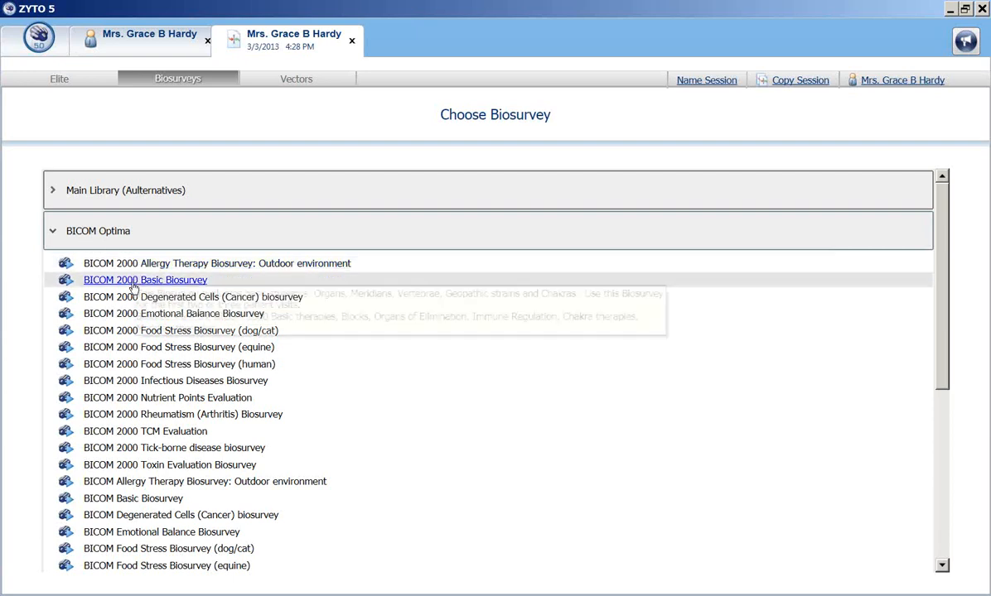
mouse_move(128, 461)
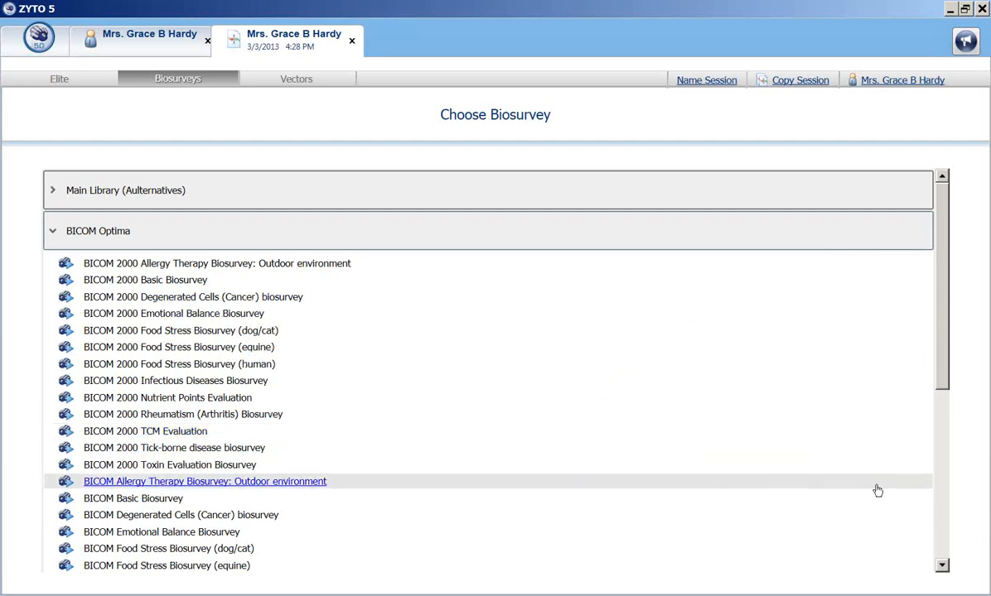
scroll(down, 3)
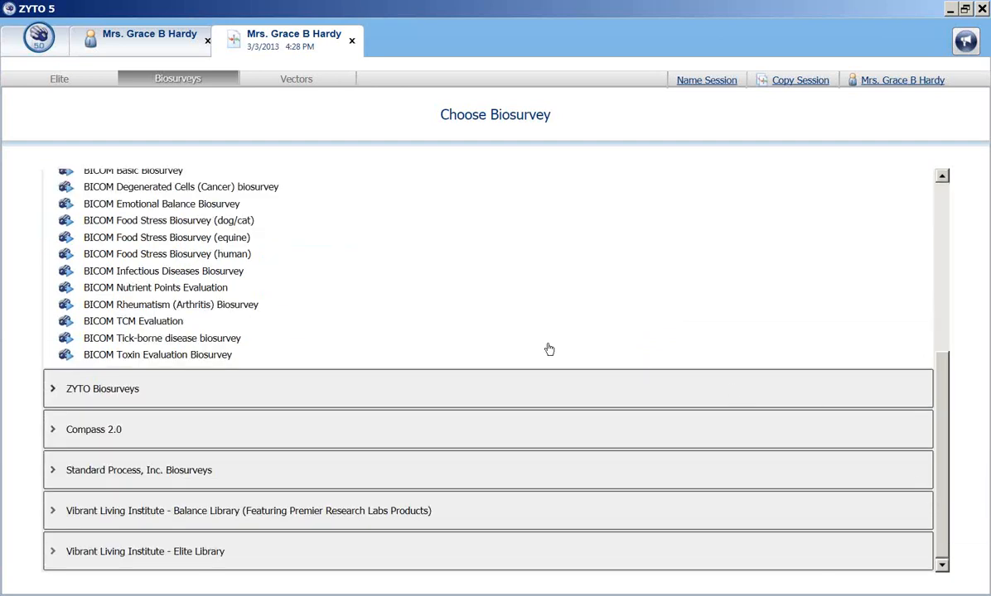
mouse_move(132, 321)
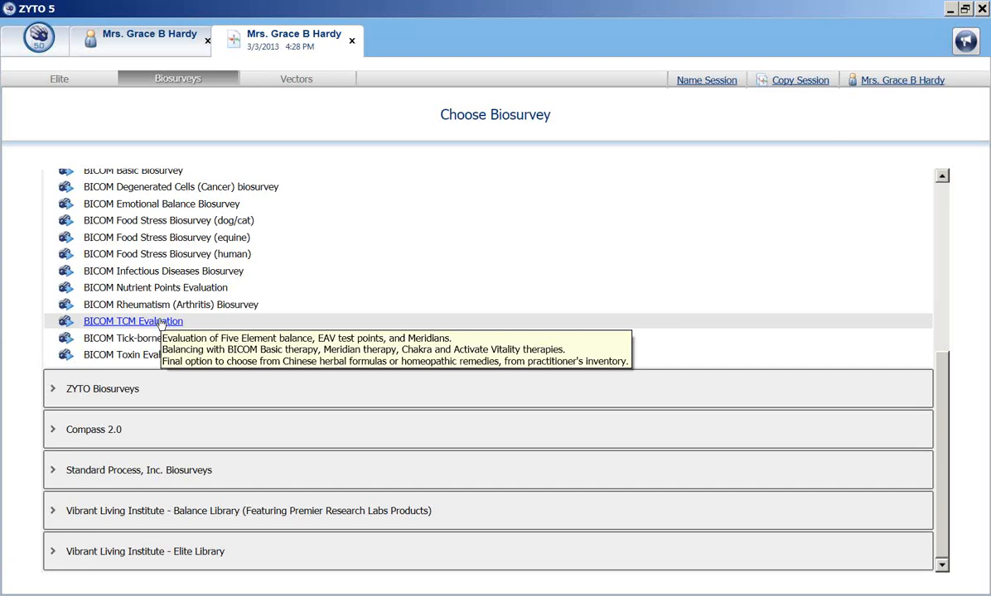
- Select the BICOM TCM Evaluation biosurvey to bring up the Hand Cradle prompt
click(132, 321)
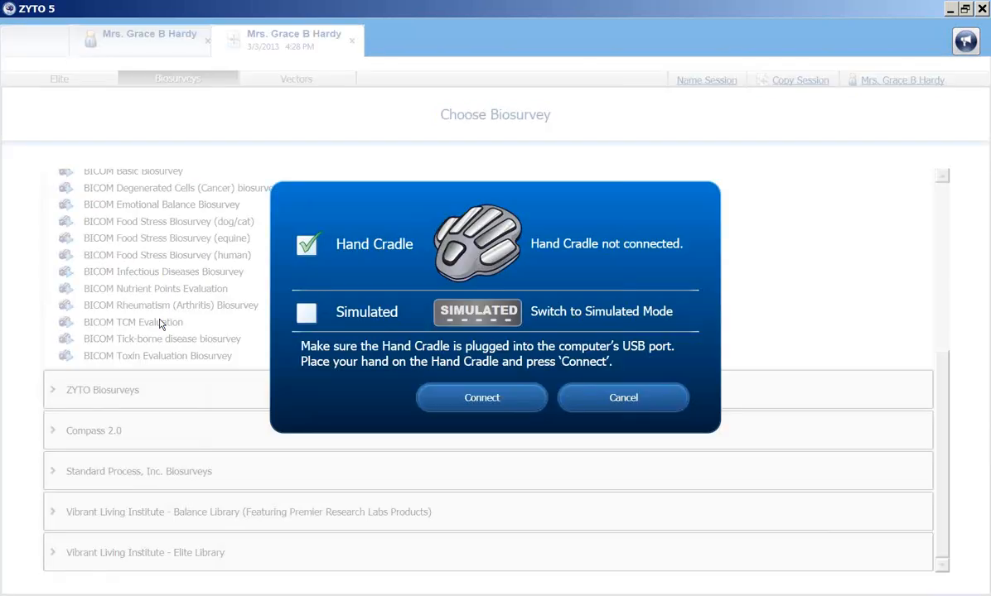
mouse_move(364, 251)
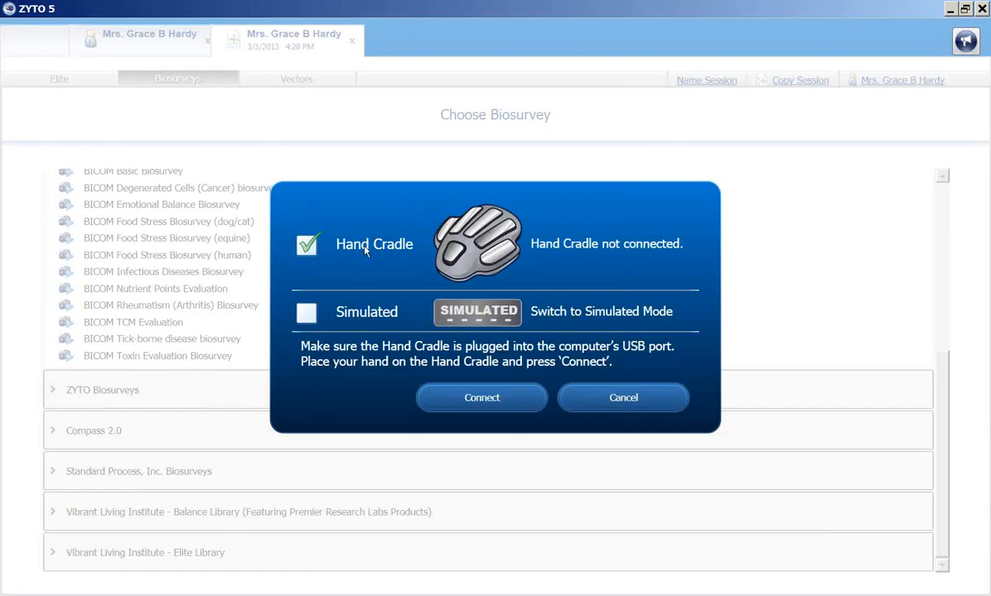
mouse_move(348, 287)
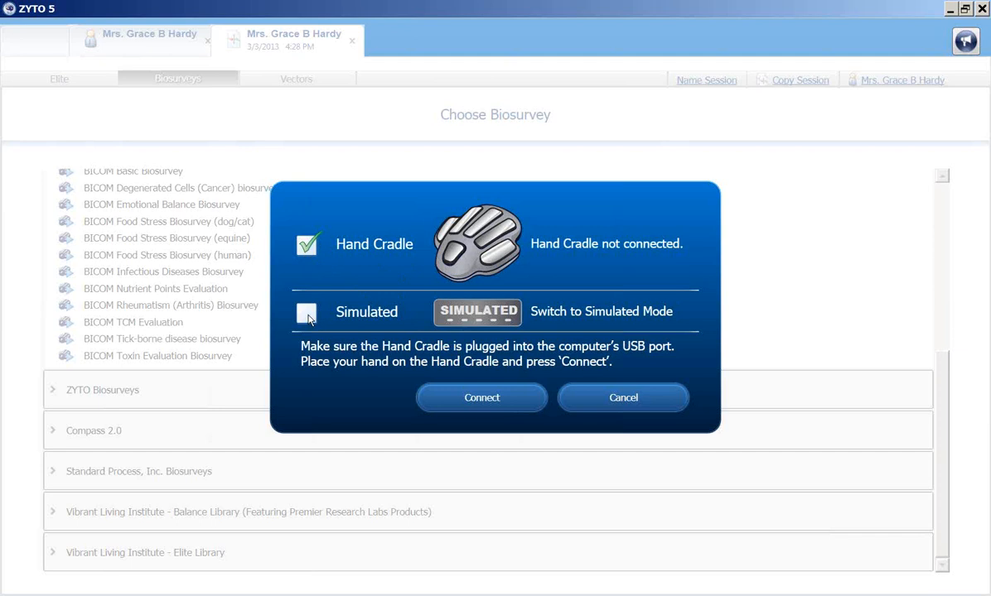
mouse_move(307, 326)
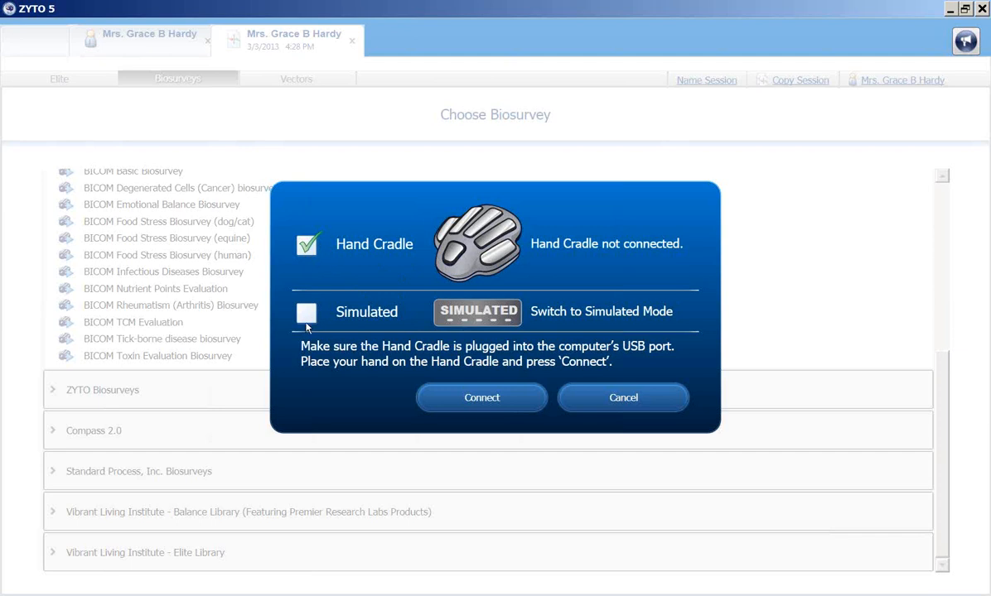
mouse_move(482, 397)
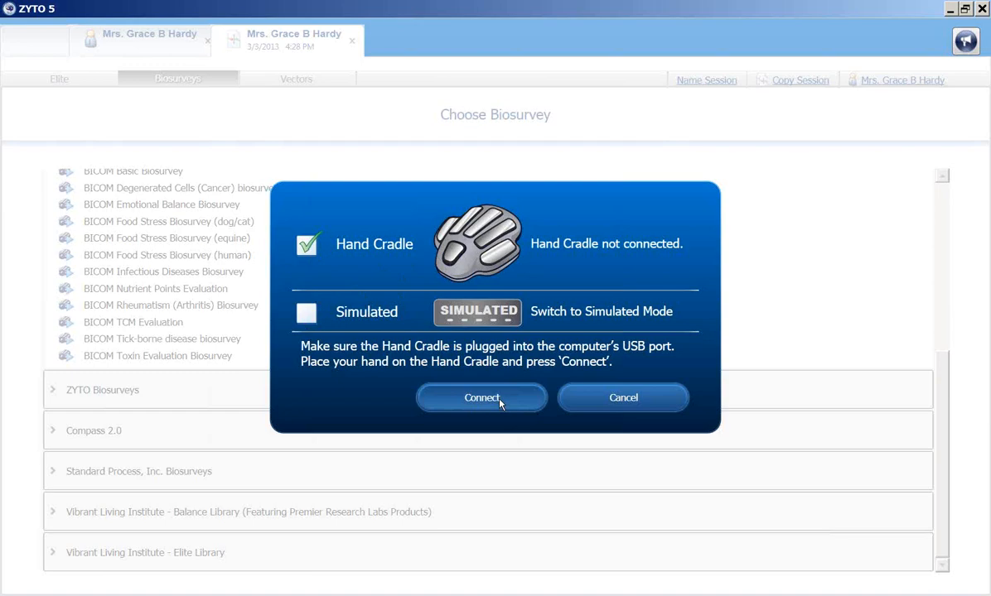
click(481, 398)
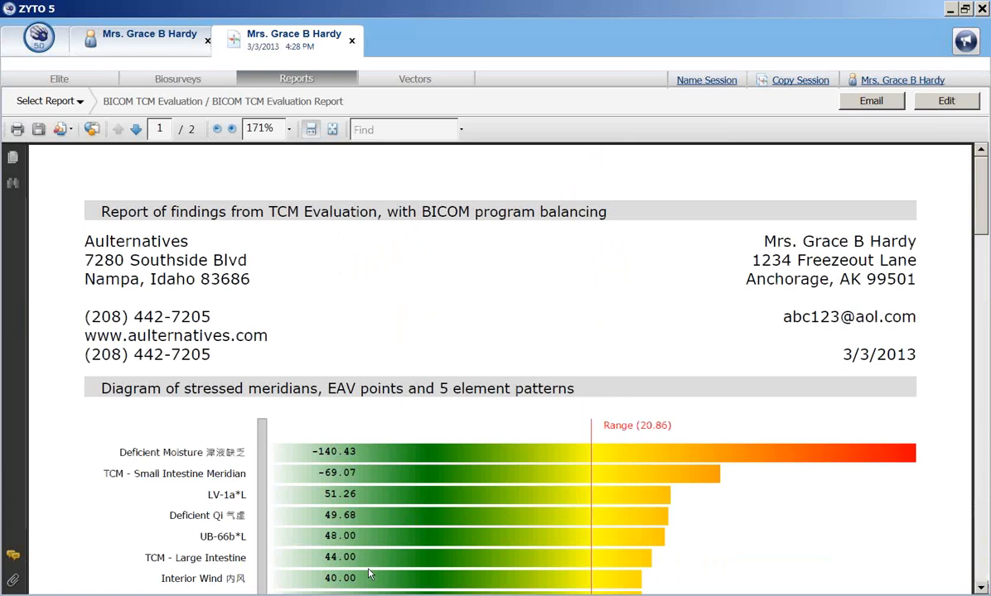
mouse_move(684, 472)
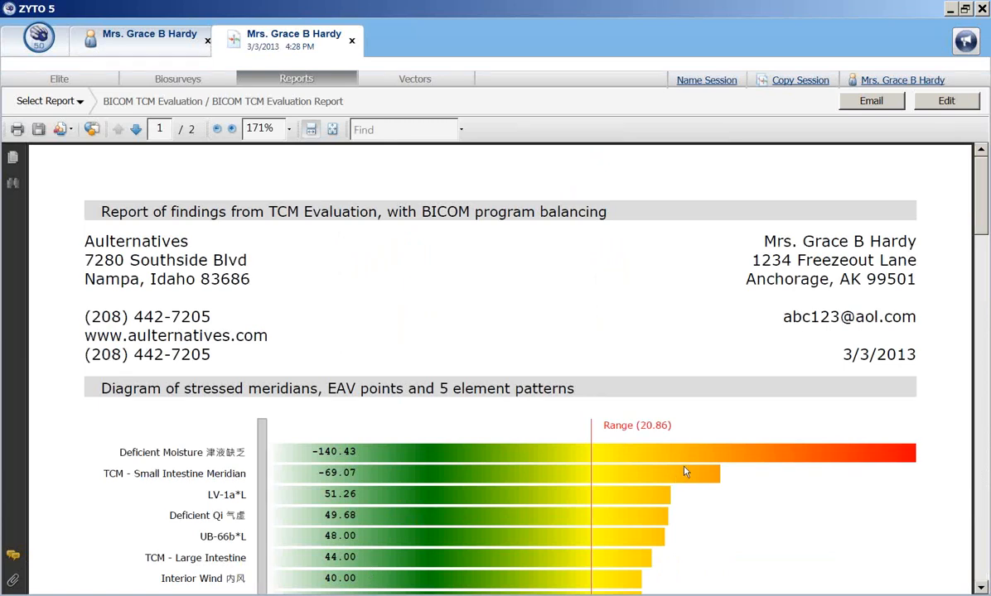
mouse_move(507, 341)
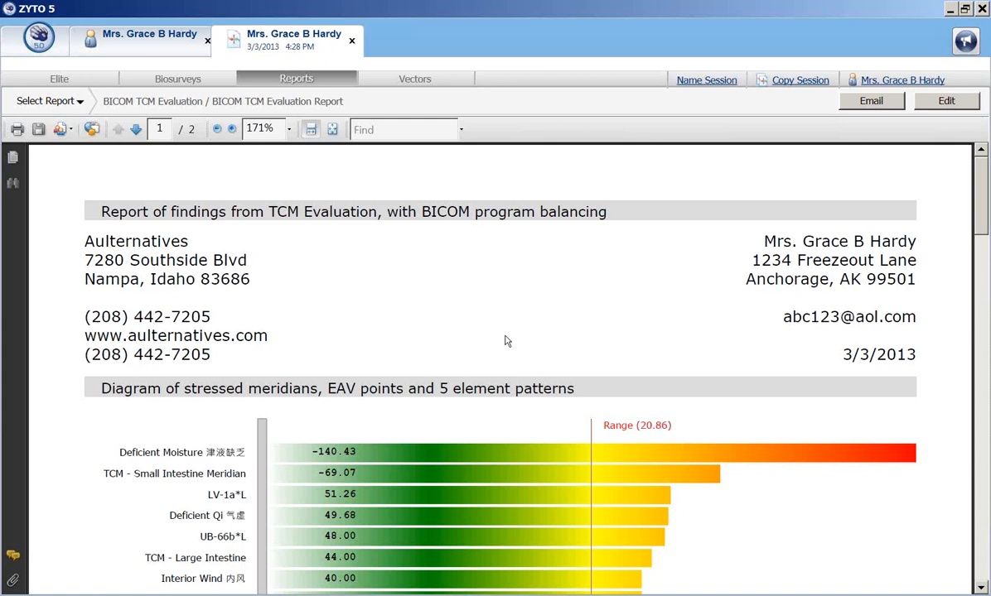
mouse_move(217, 339)
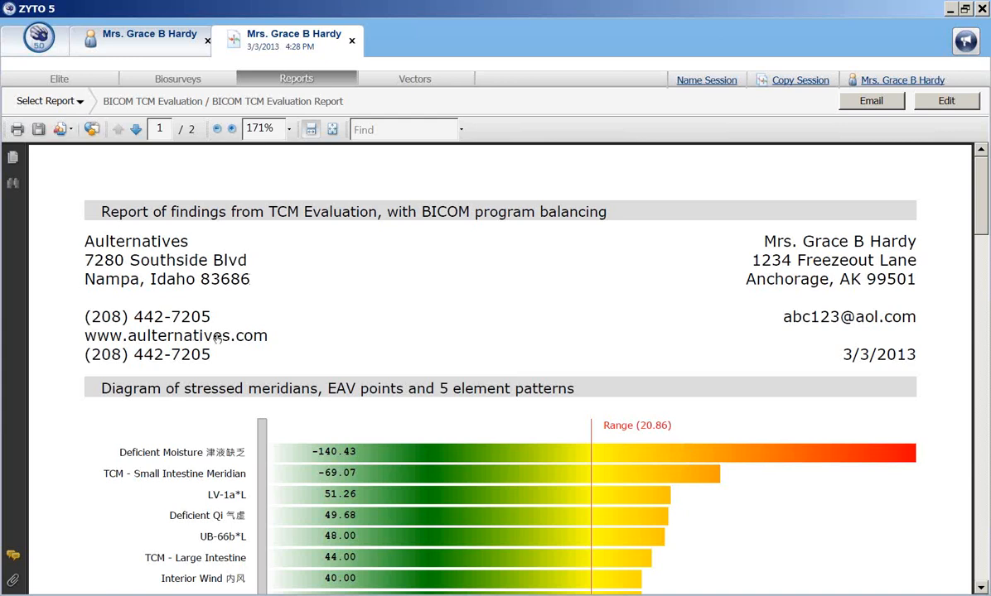
mouse_move(839, 360)
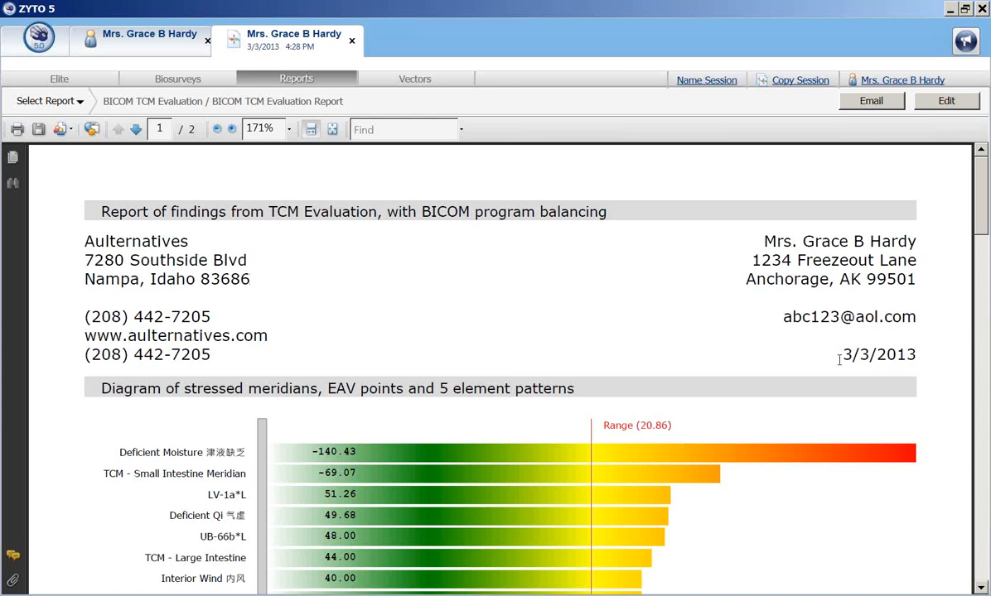
mouse_move(840, 374)
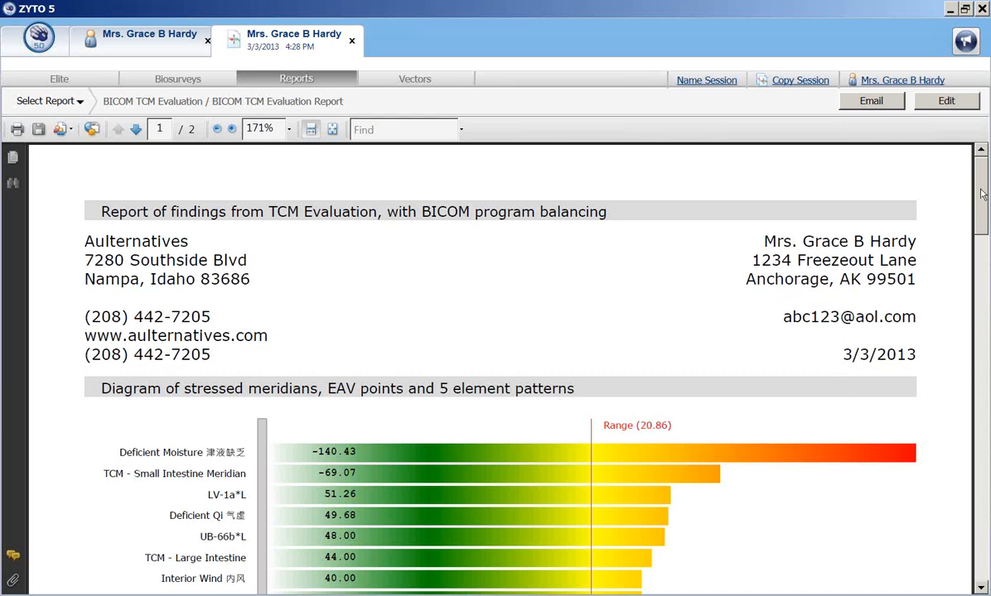
- Scroll through the meridian chart and recommended BICOM programs to page 2's therapy table
scroll(down, 3)
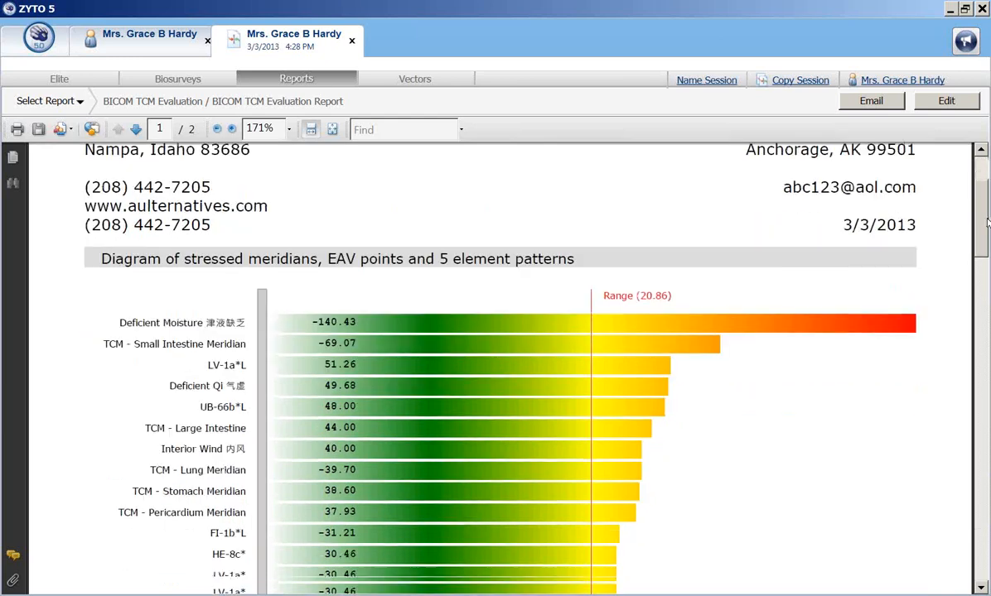
scroll(down, 3)
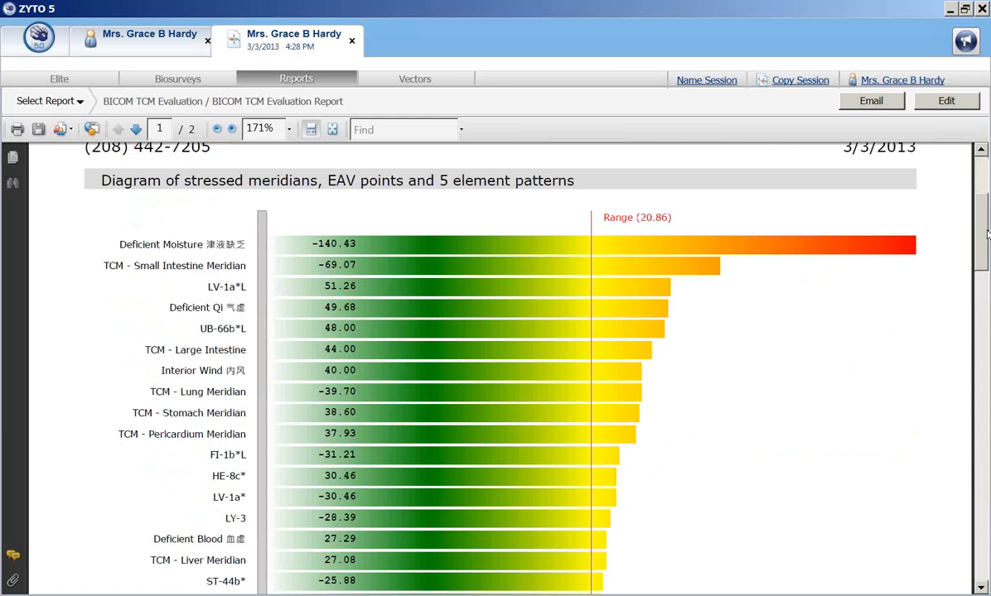
mouse_move(923, 254)
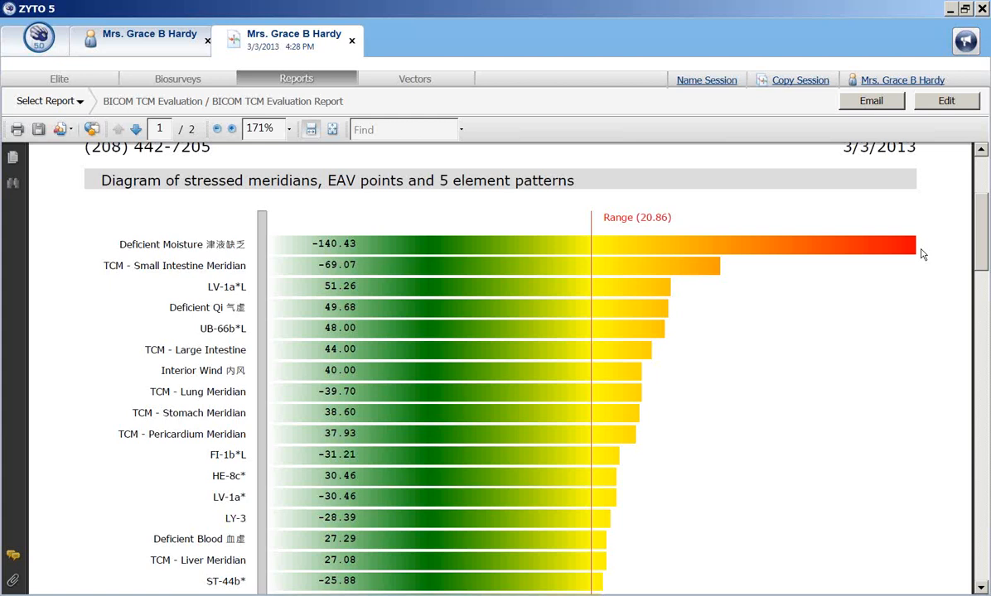
mouse_move(603, 355)
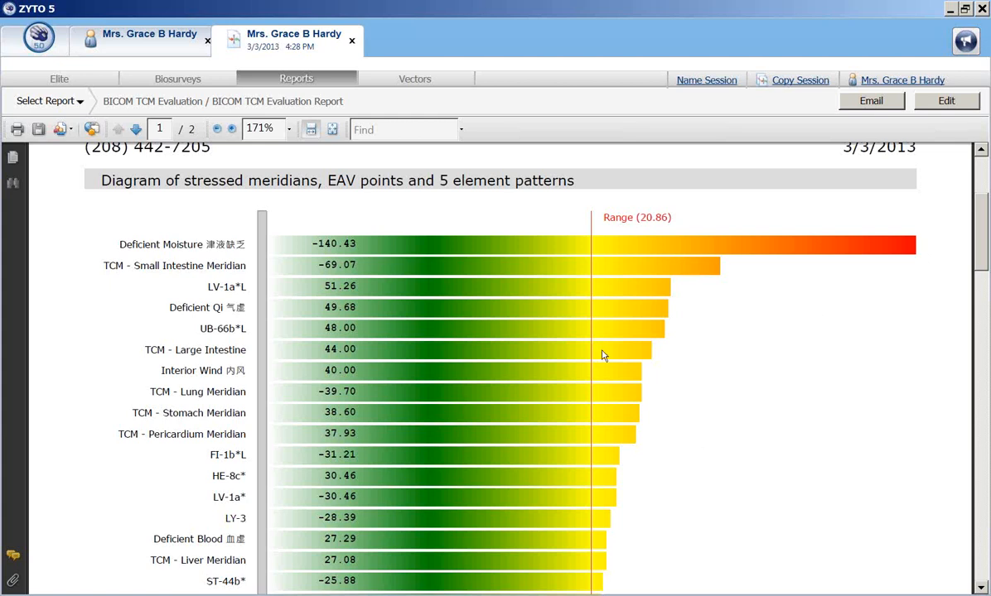
mouse_move(574, 507)
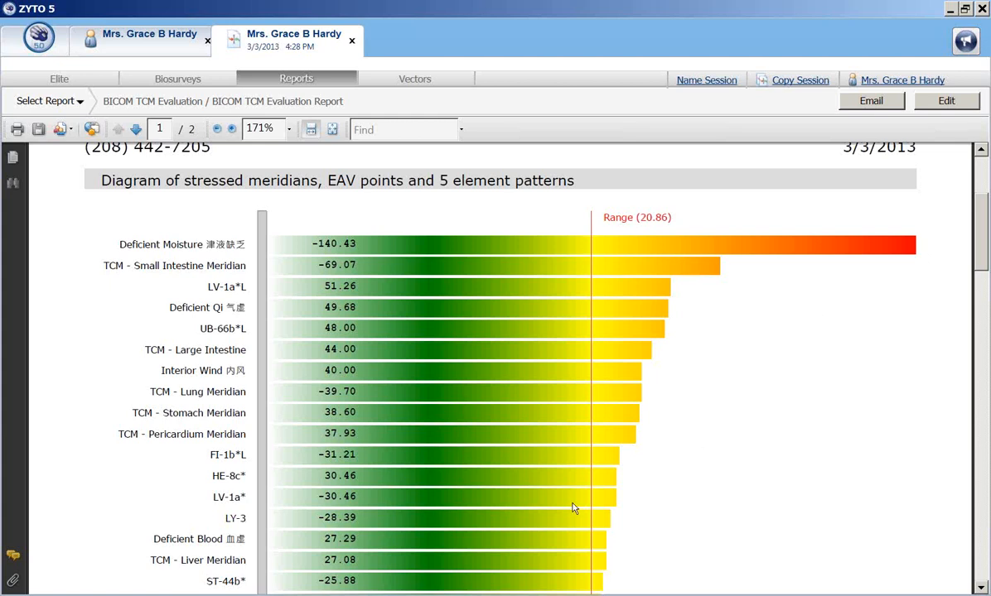
mouse_move(615, 226)
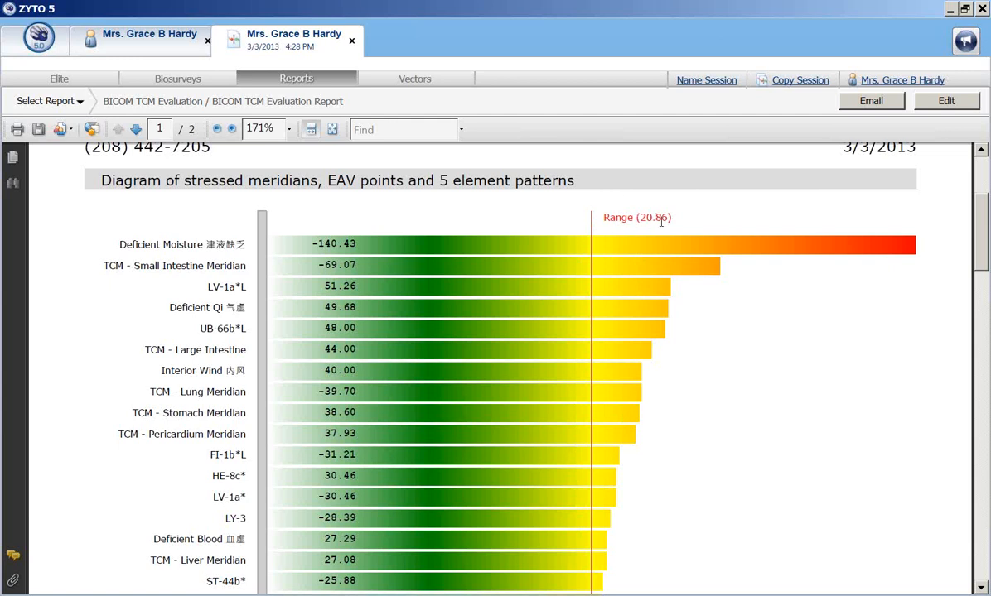
mouse_move(632, 244)
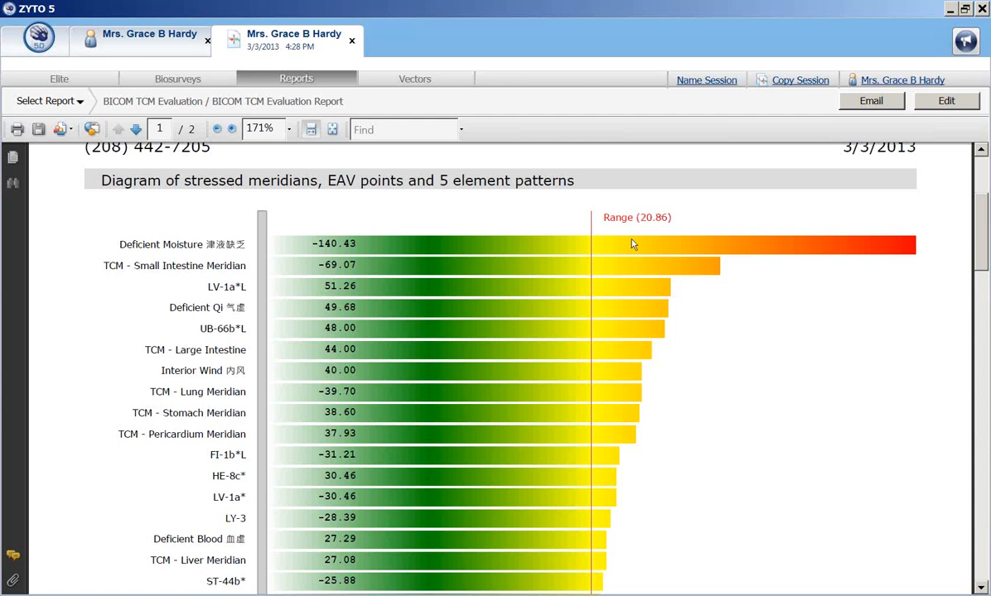
mouse_move(500, 225)
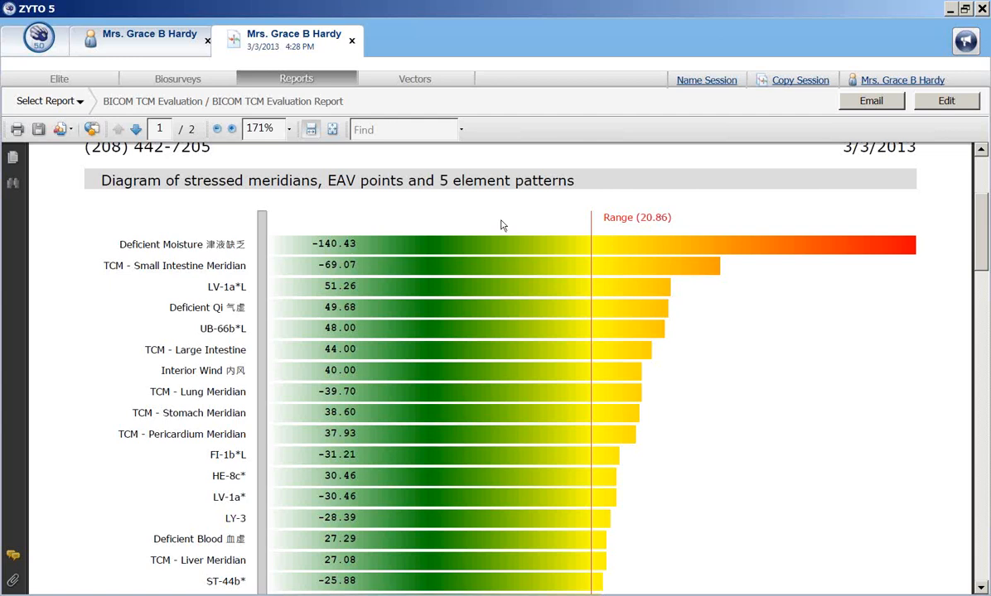
mouse_move(594, 248)
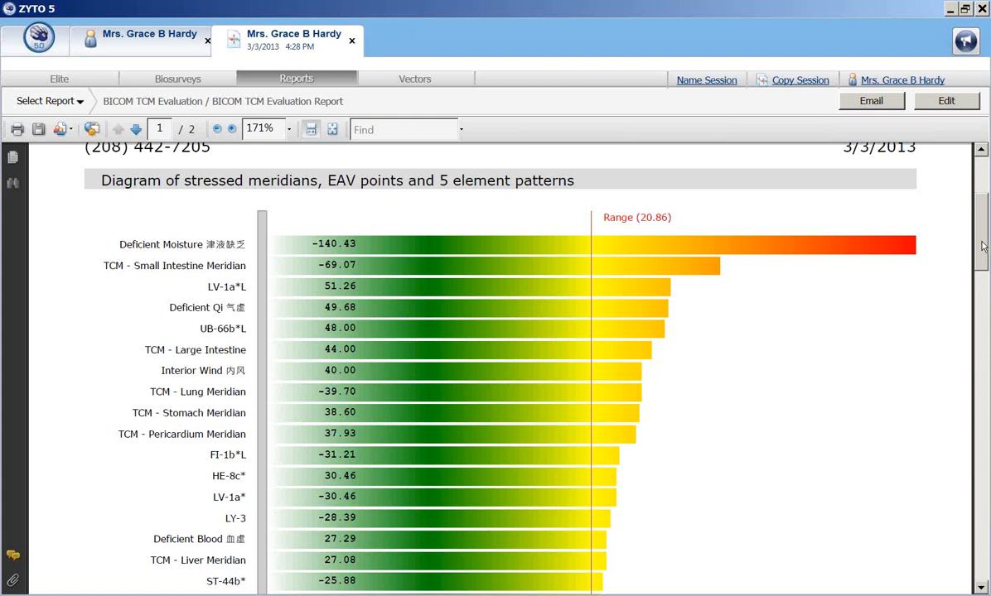
scroll(down, 3)
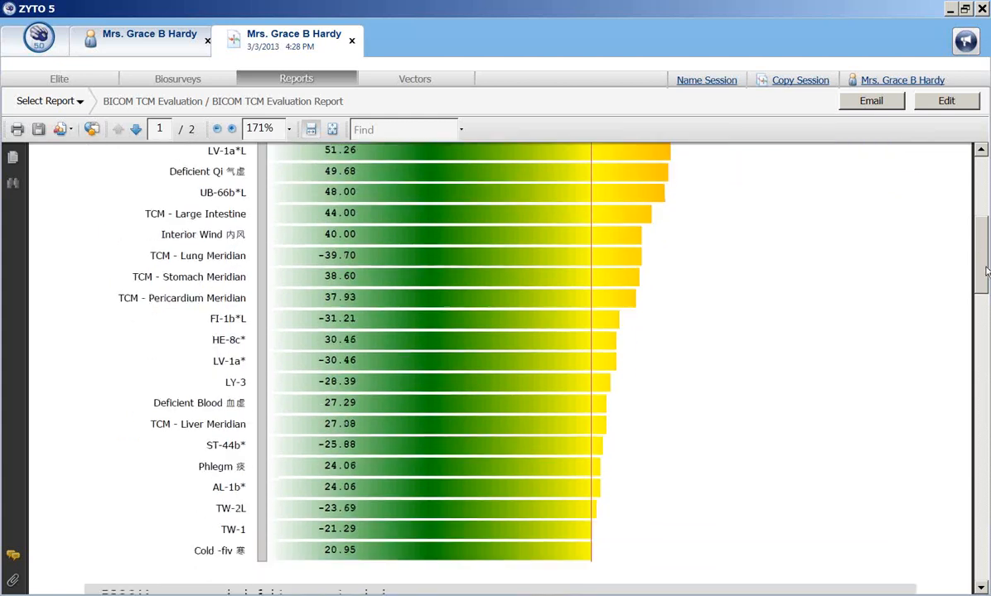
scroll(down, 3)
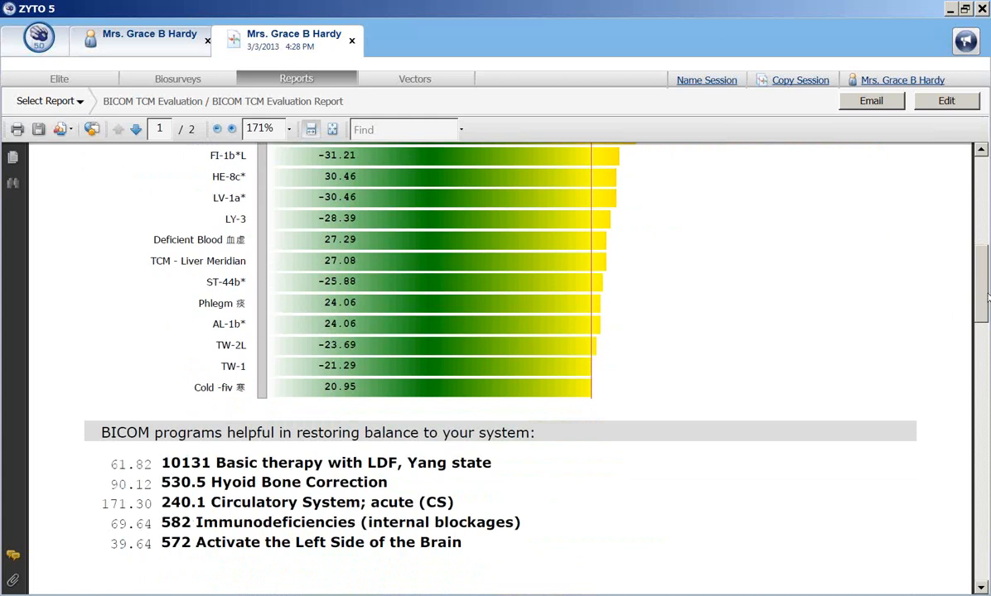
scroll(up, 3)
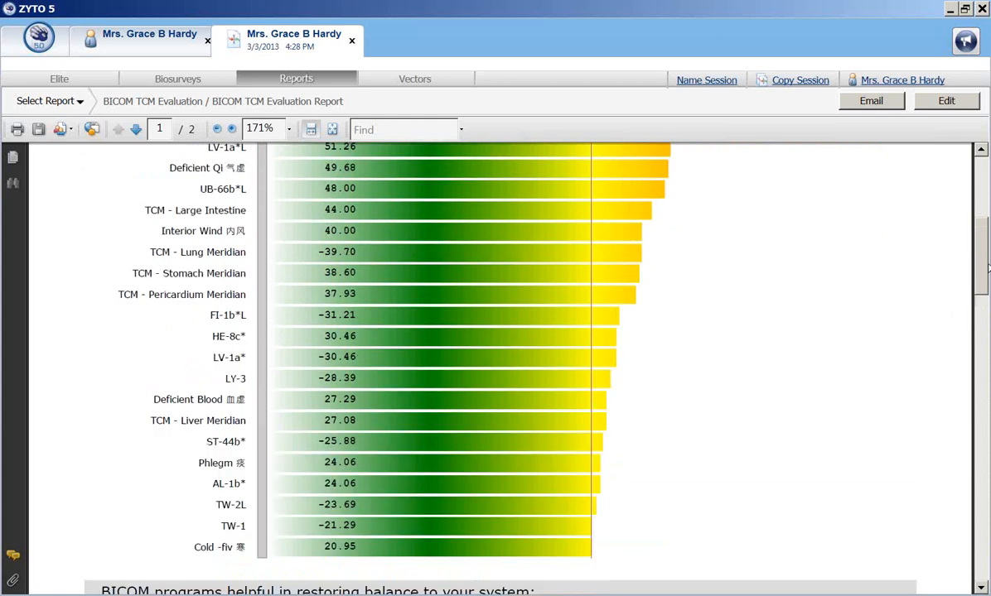
scroll(up, 3)
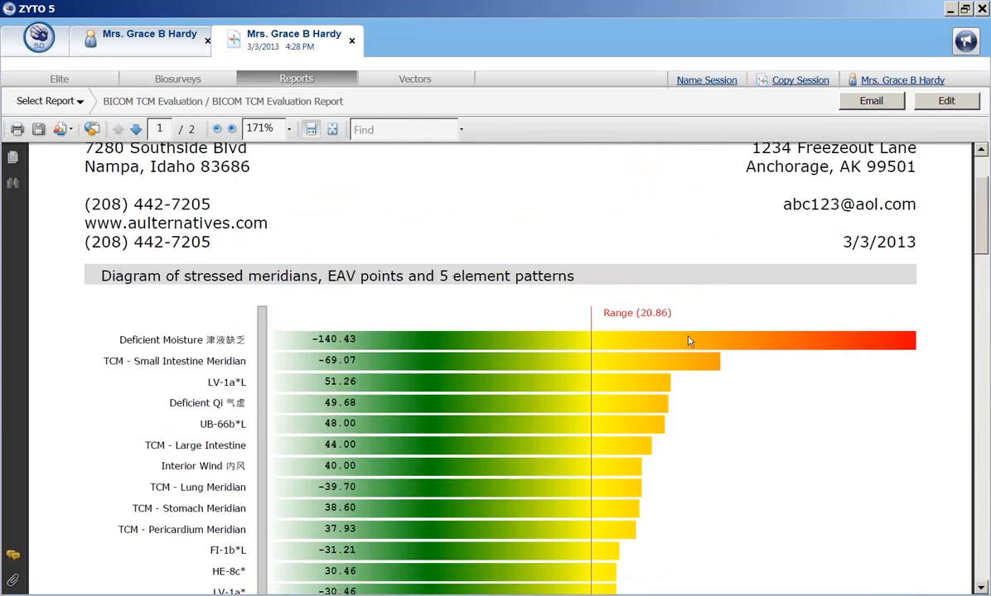
mouse_move(586, 452)
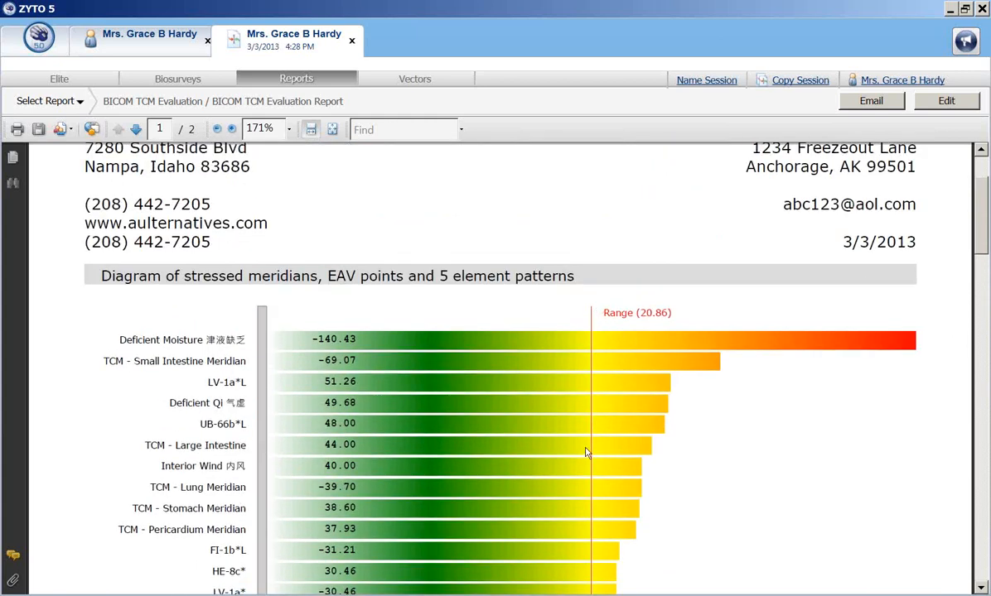
mouse_move(868, 381)
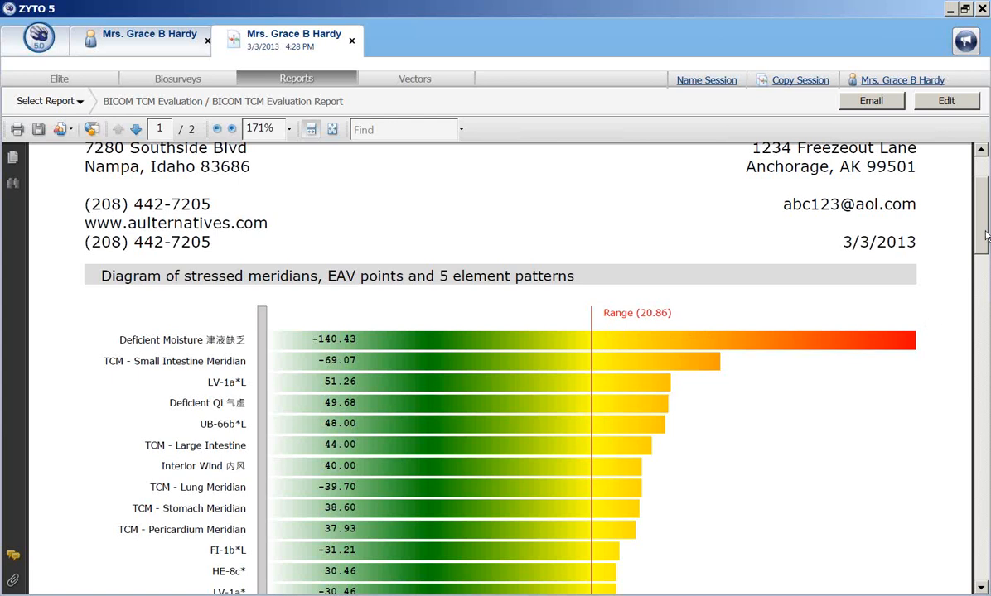
scroll(down, 3)
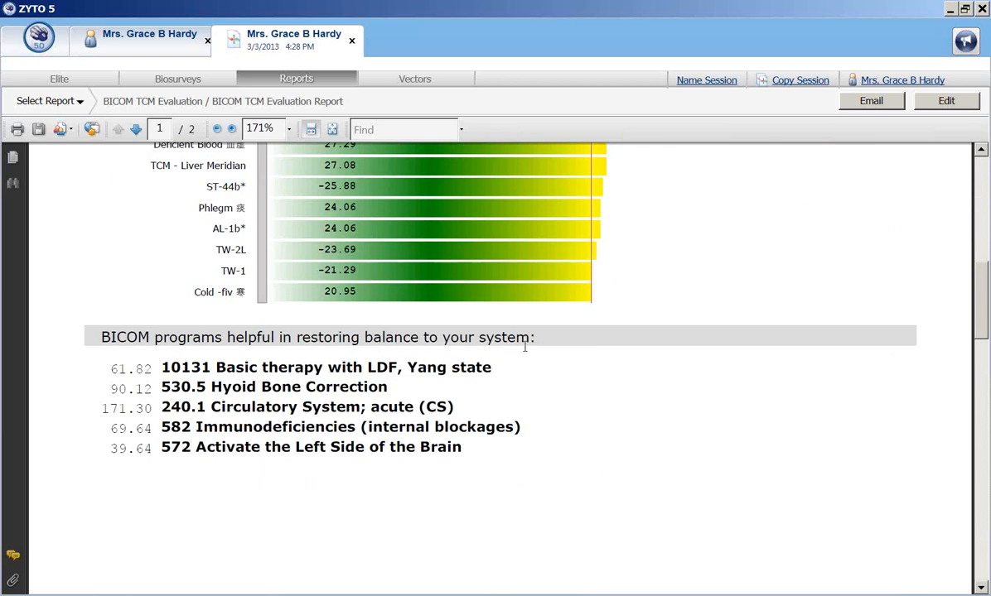
mouse_move(239, 356)
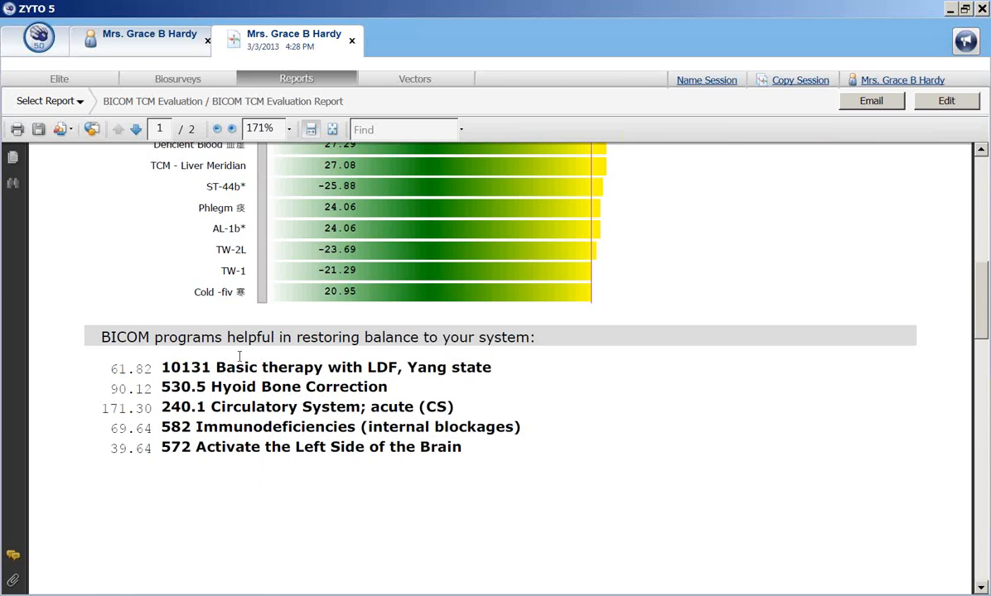
mouse_move(155, 404)
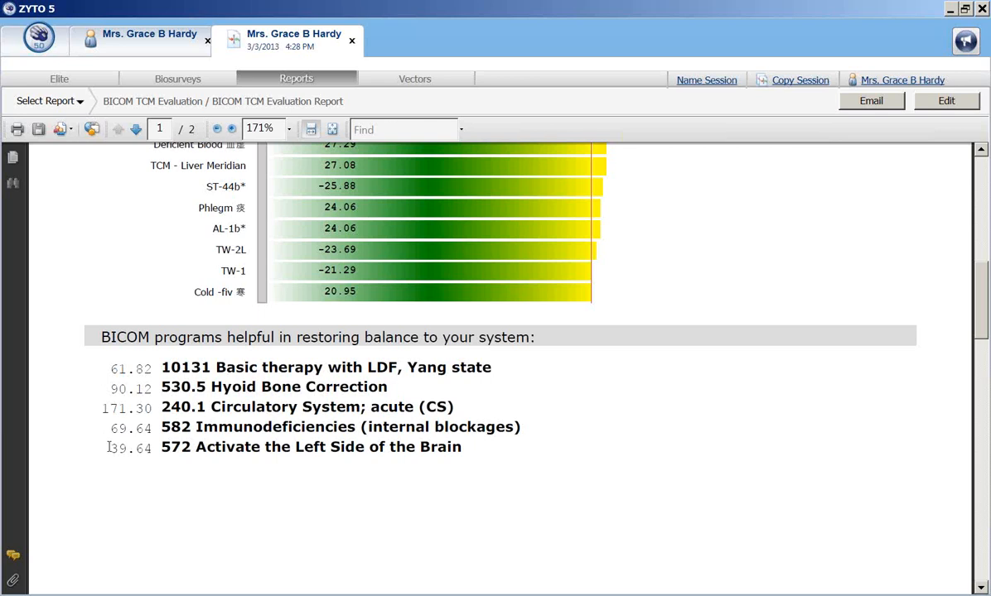
mouse_move(126, 453)
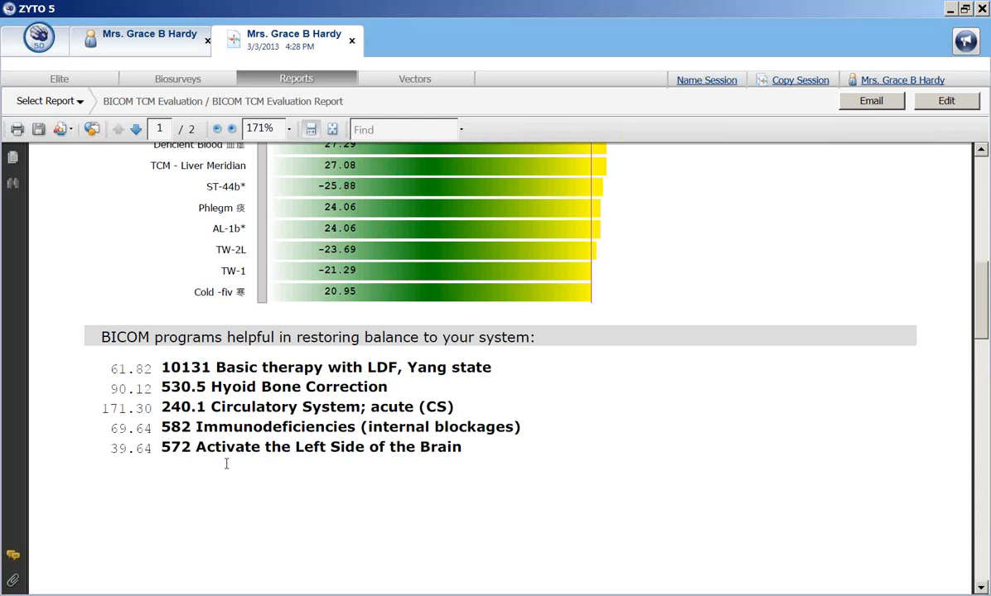
mouse_move(986, 312)
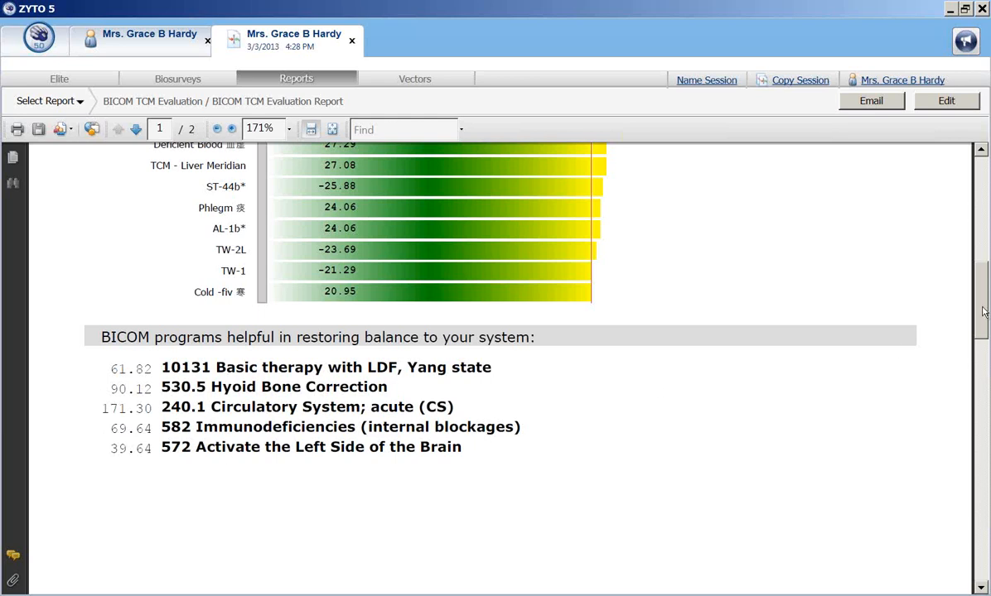
scroll(up, 3)
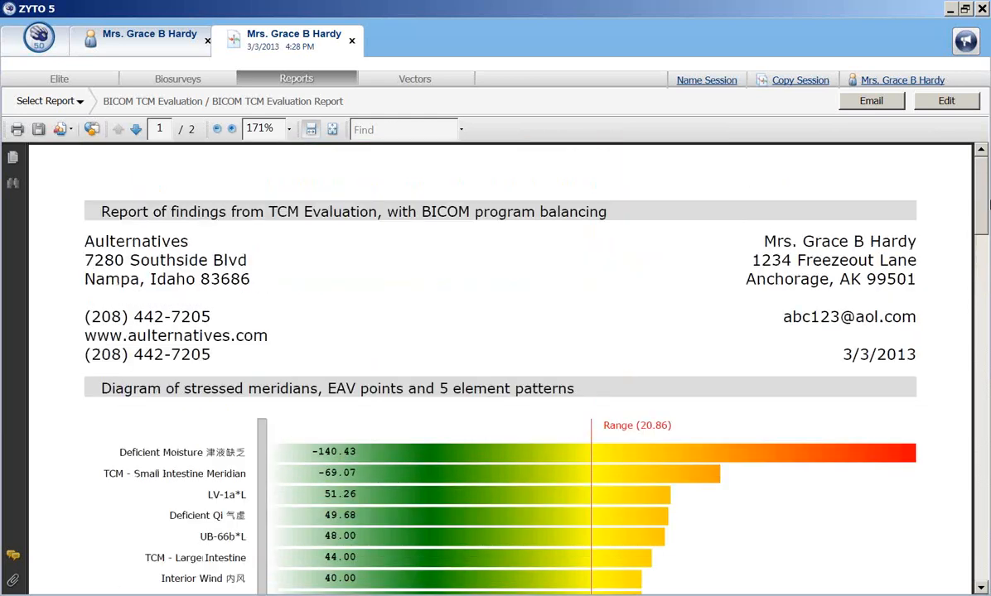
scroll(down, 3)
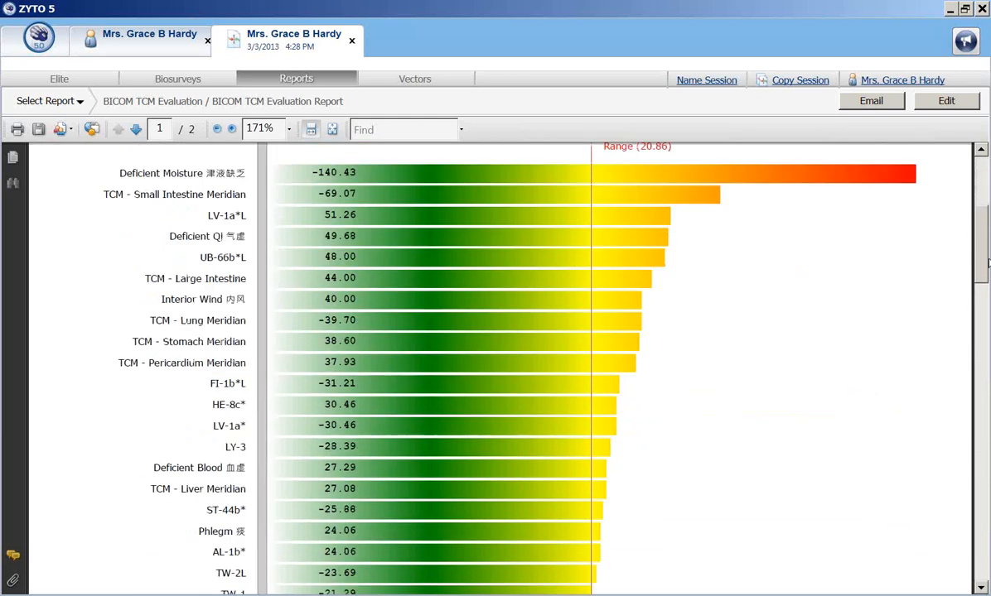
scroll(down, 3)
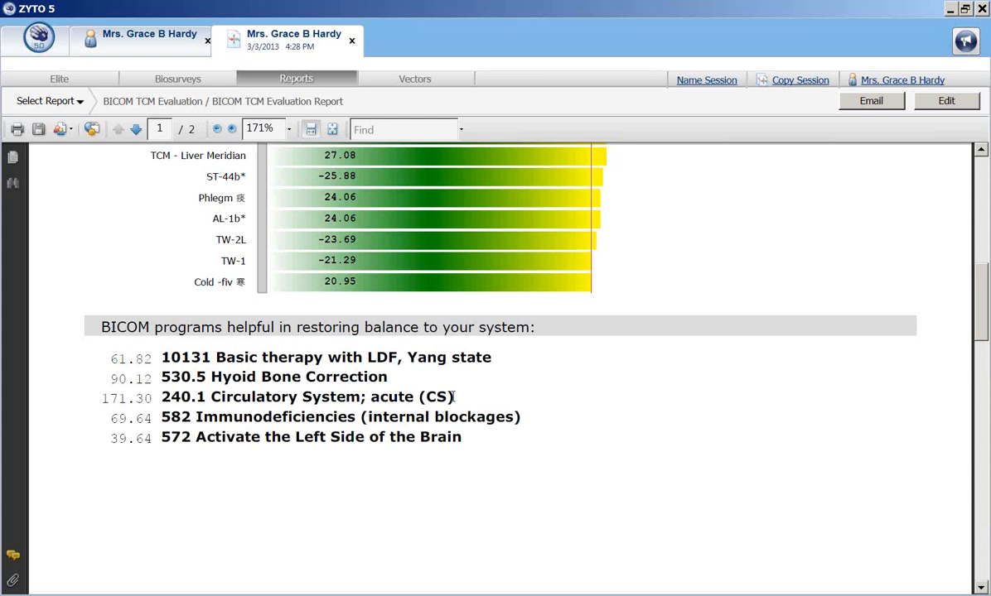
mouse_move(971, 303)
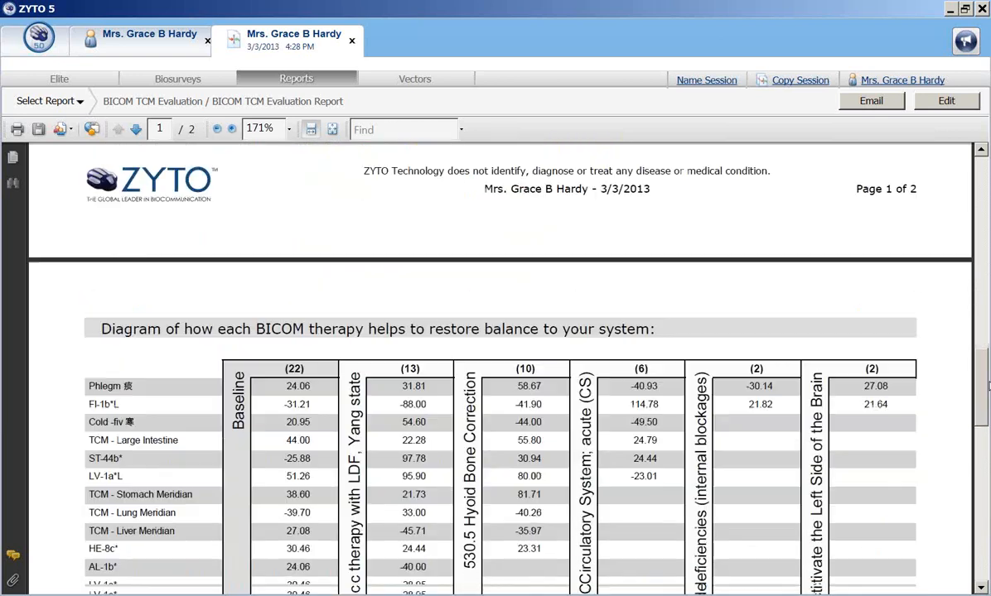
- Scroll past the comparative scan table to the empty Additional Notes heading
click(139, 130)
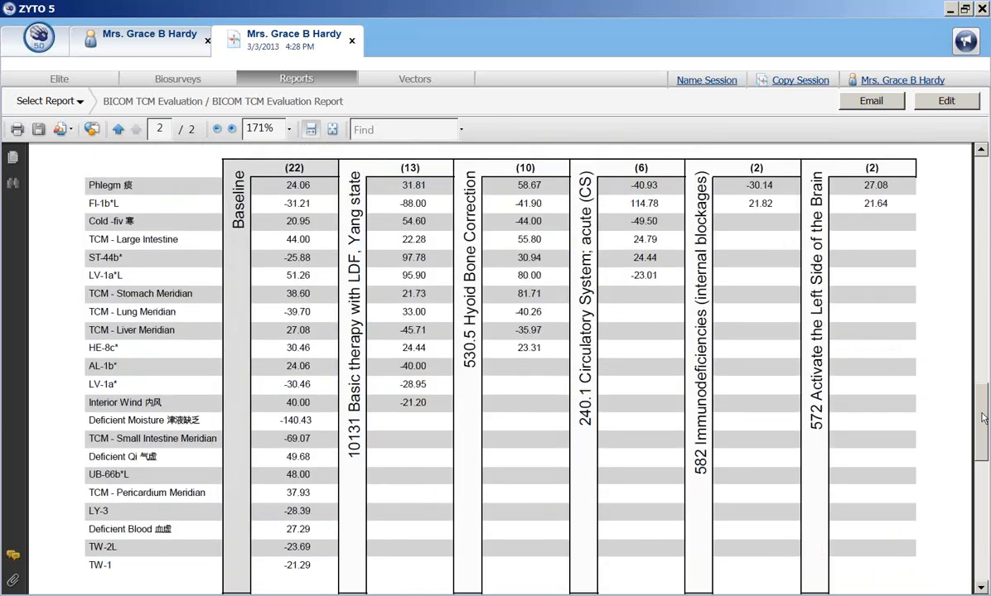
scroll(up, 3)
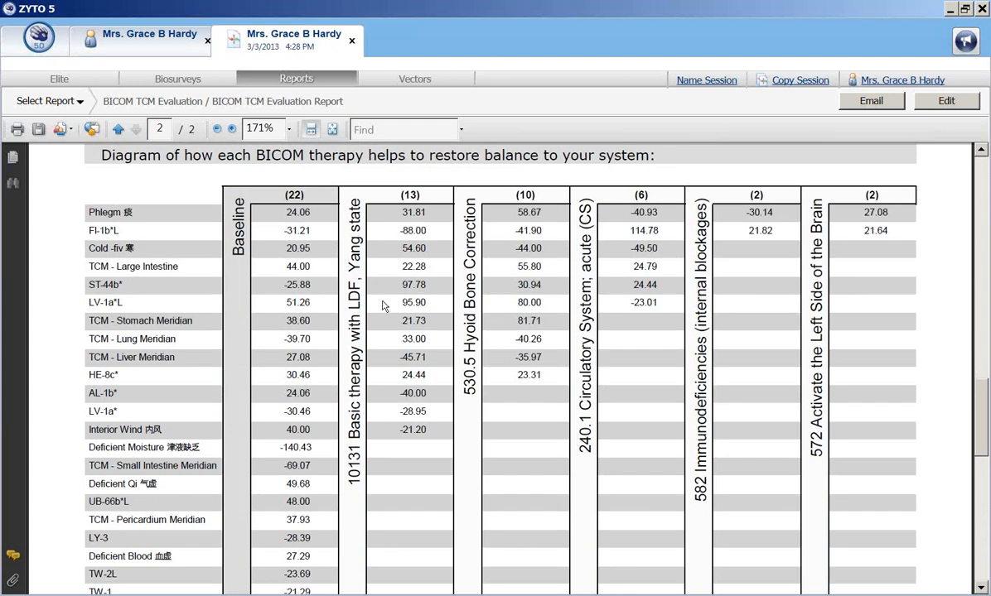
mouse_move(383, 297)
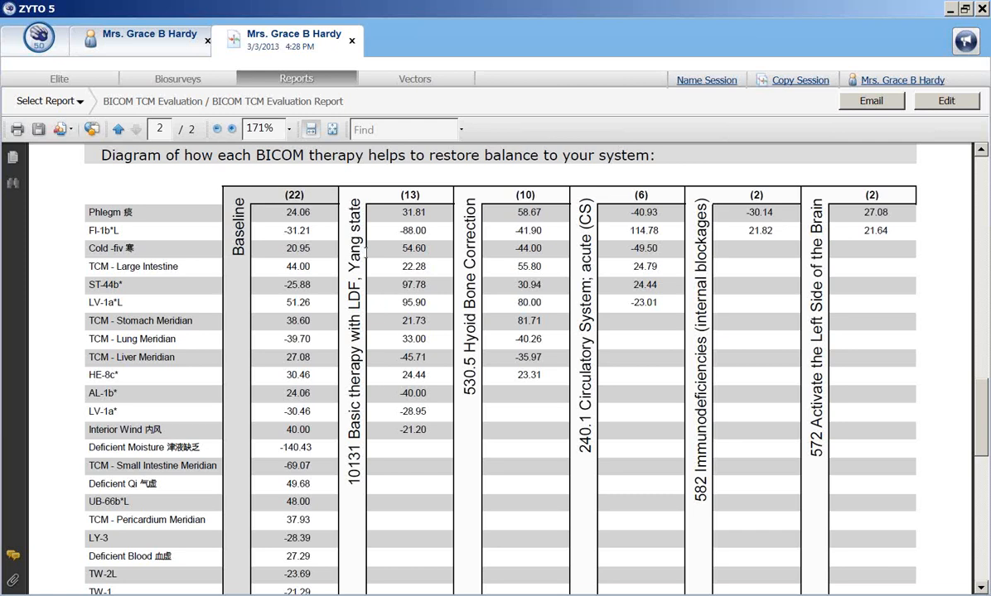
mouse_move(382, 437)
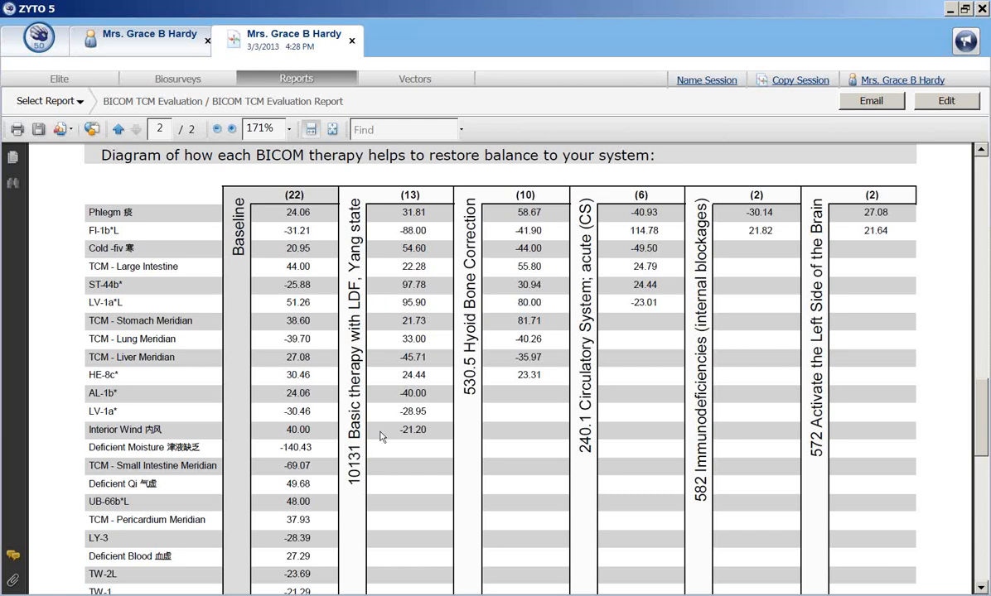
mouse_move(388, 425)
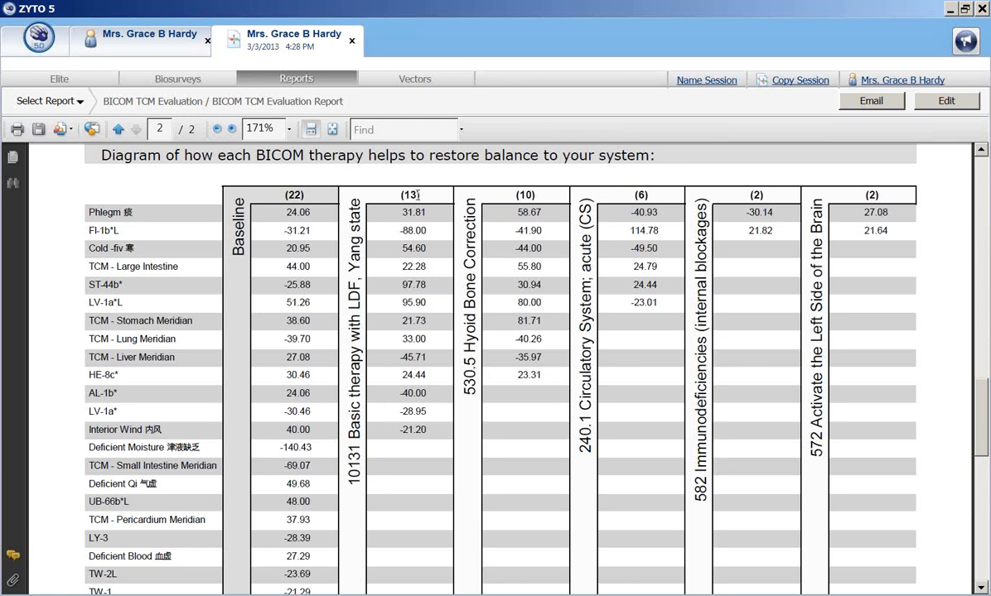
mouse_move(562, 205)
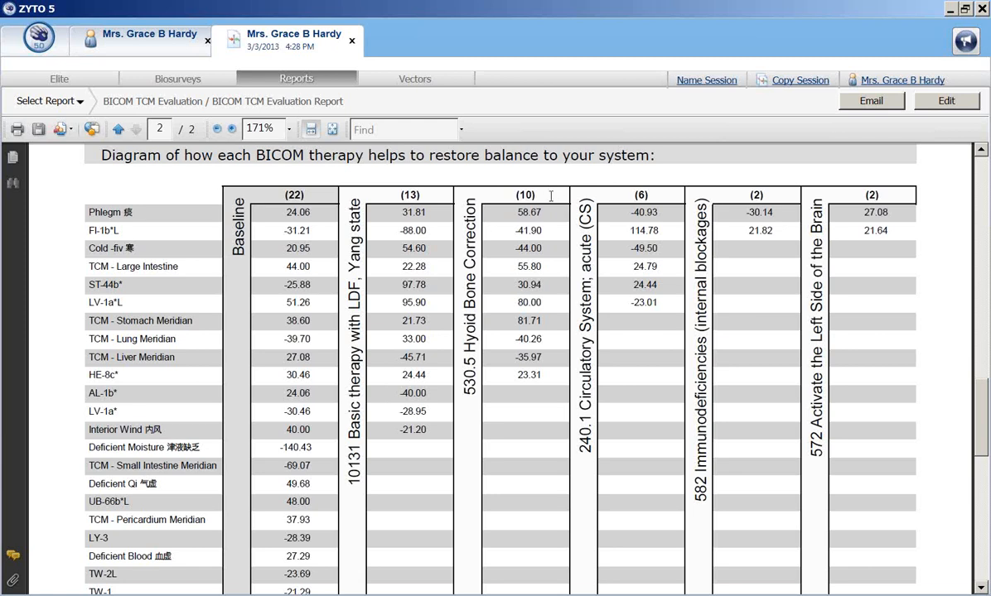
mouse_move(514, 334)
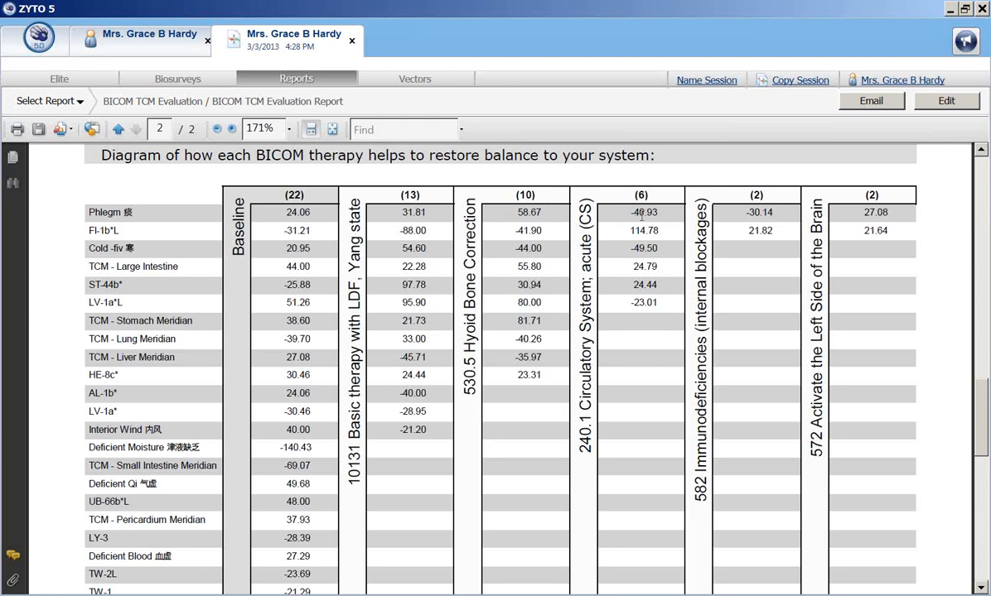
mouse_move(657, 329)
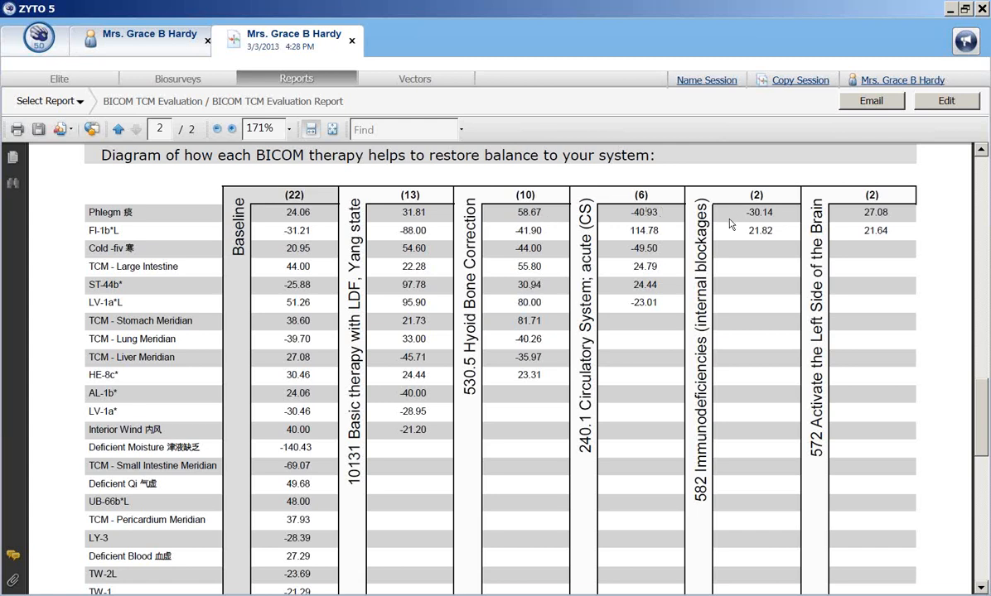
mouse_move(896, 231)
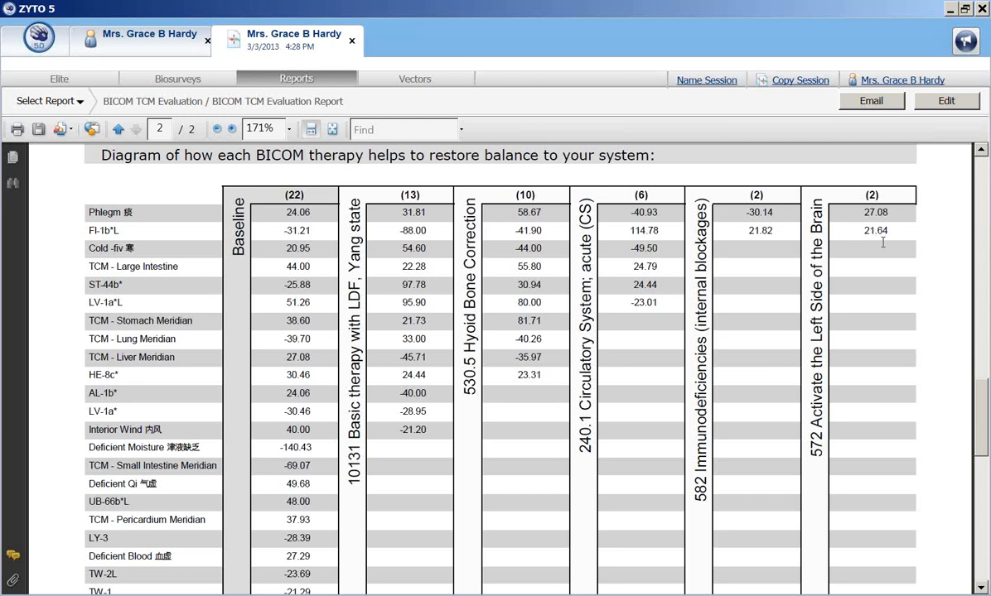
mouse_move(764, 232)
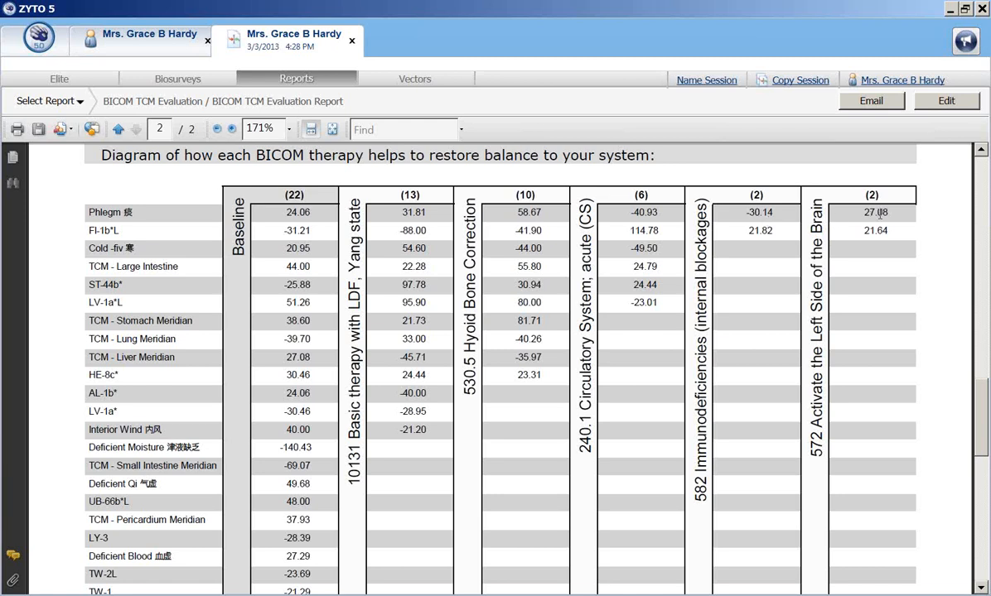
mouse_move(982, 385)
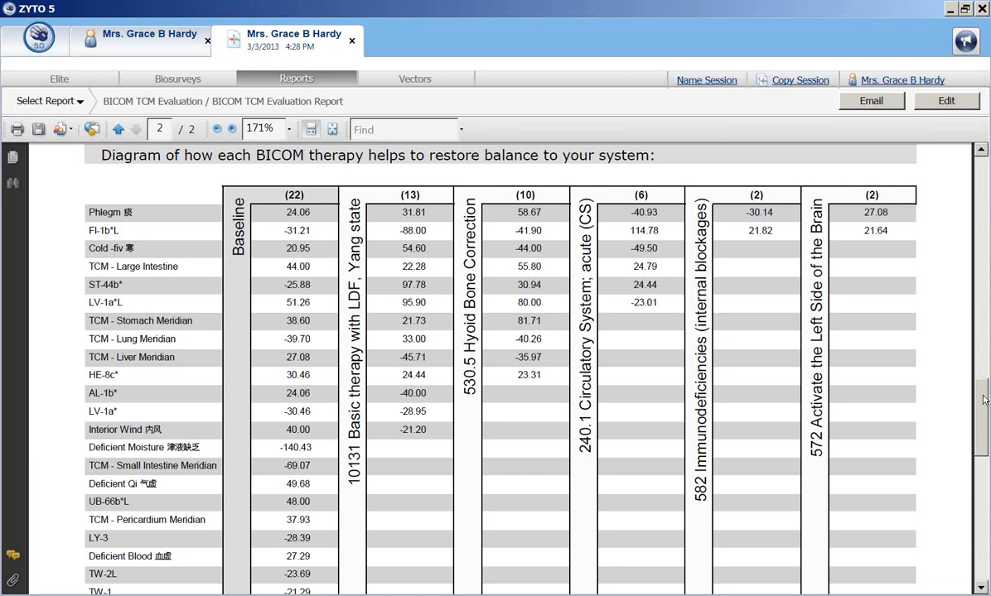
scroll(down, 3)
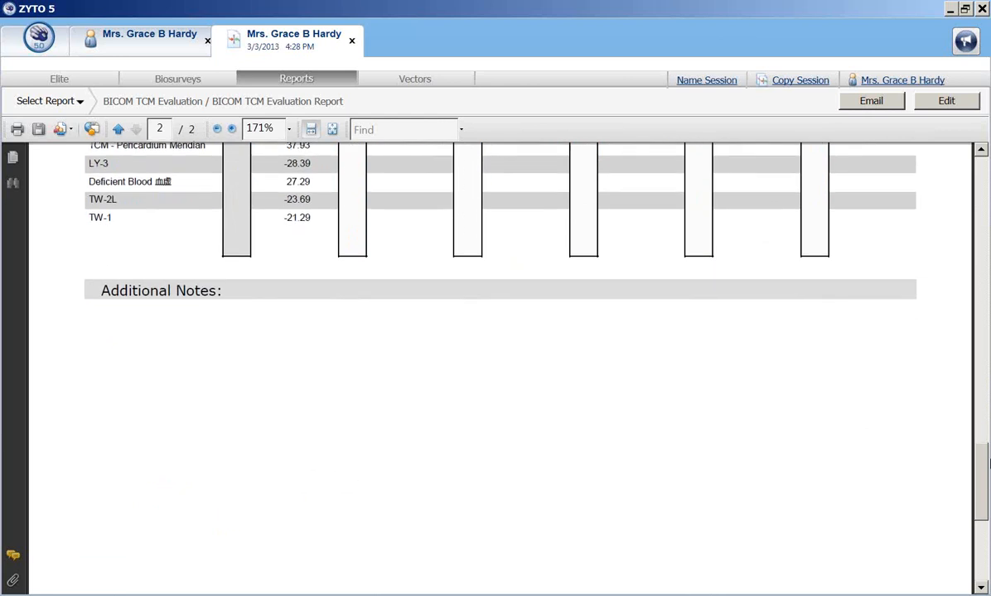
scroll(down, 3)
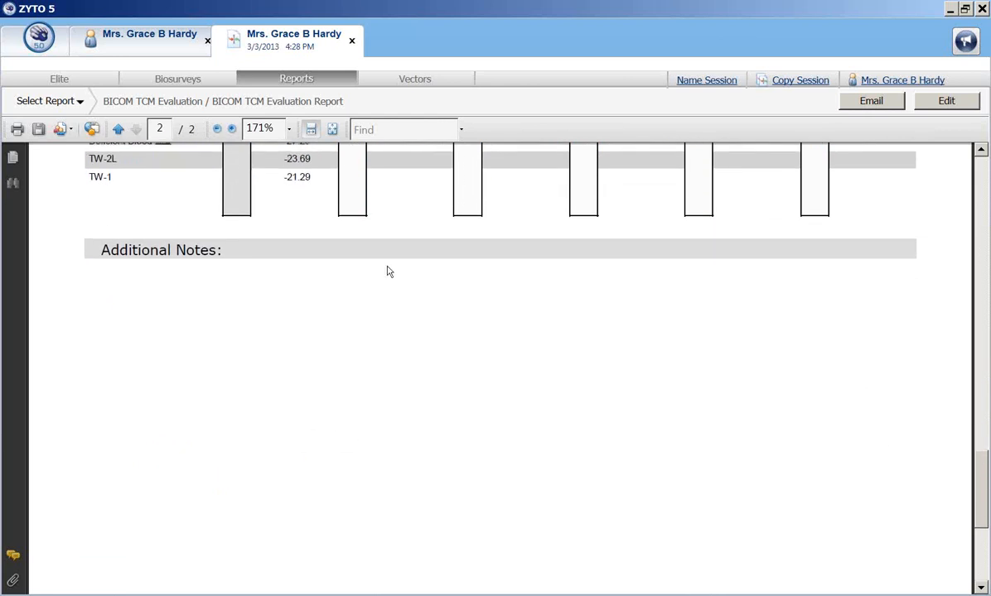
mouse_move(218, 255)
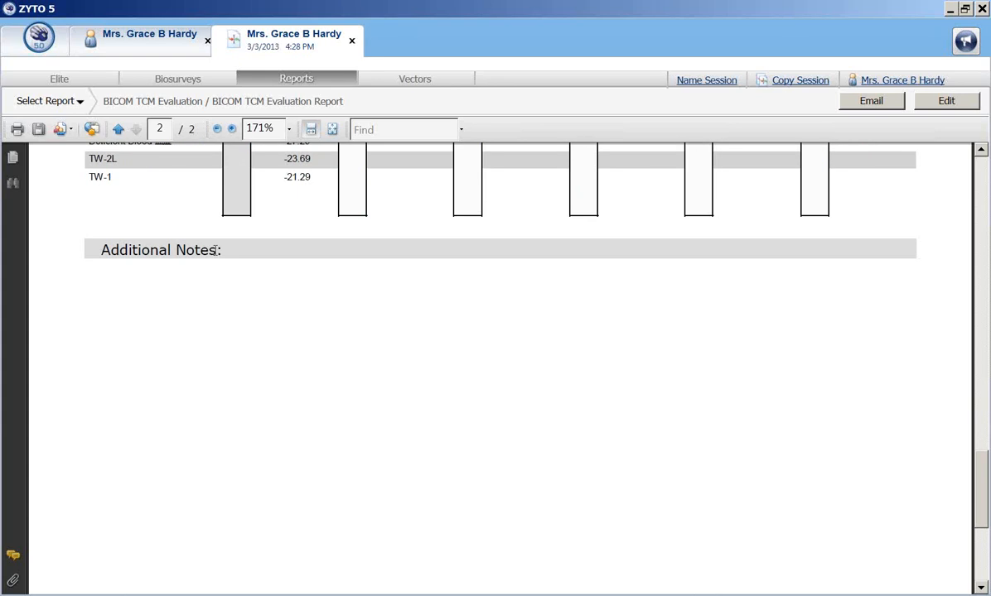
mouse_move(860, 182)
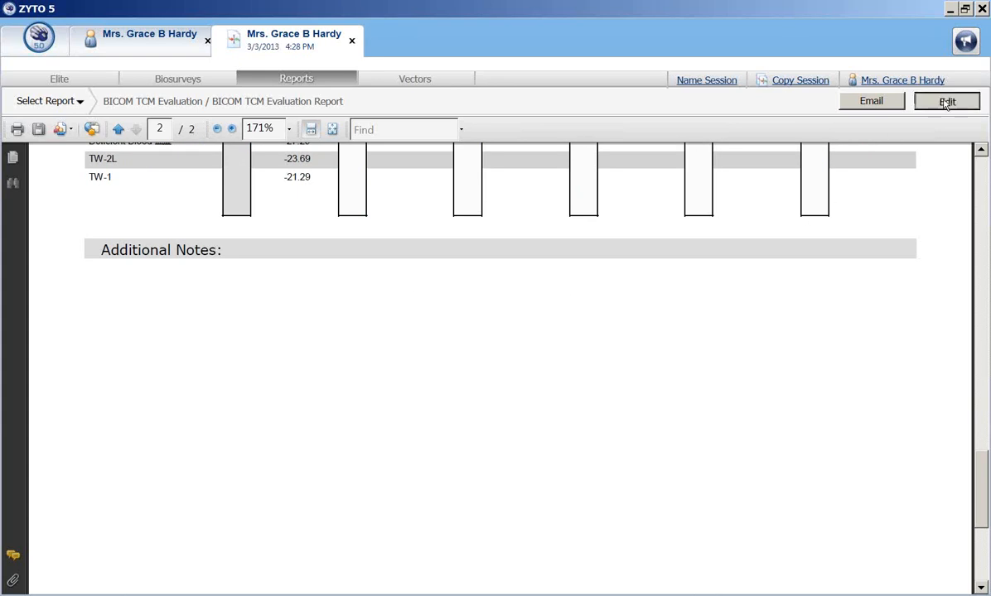
- Write 'Recommend herbal therapy for the remaining stressors.' in Additional Notes and save the layout
click(945, 101)
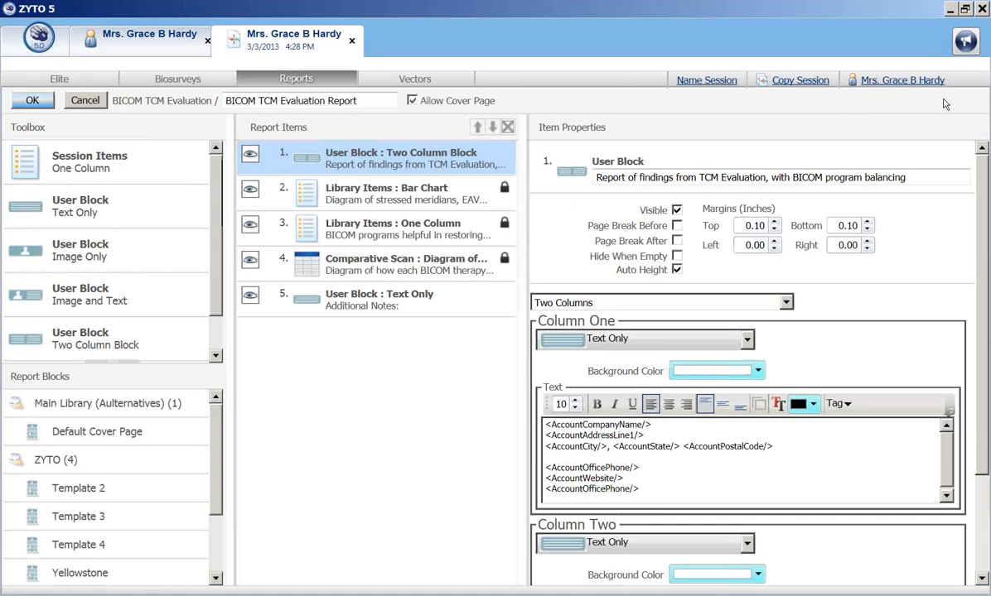
mouse_move(389, 307)
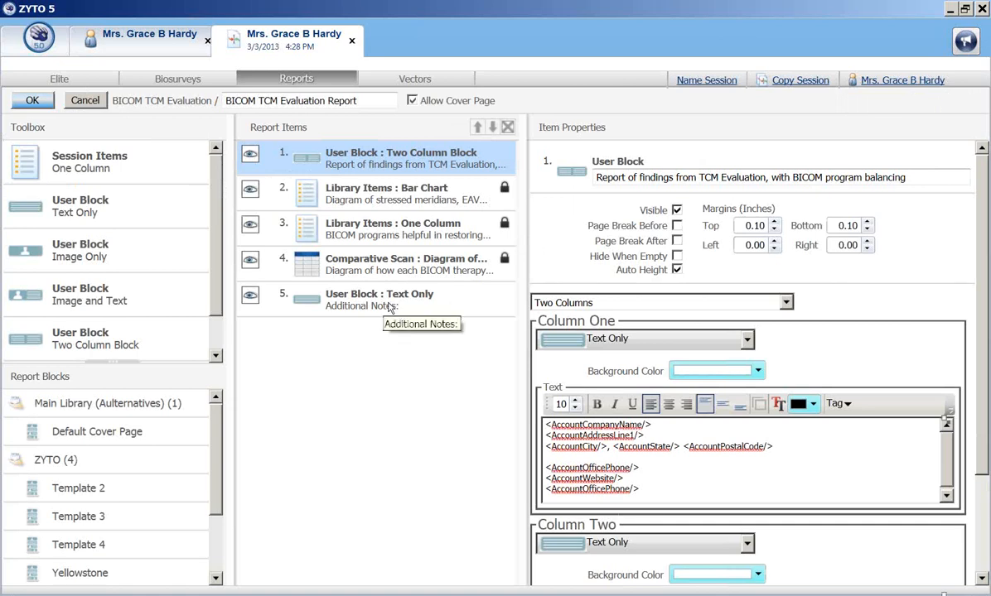
mouse_move(396, 306)
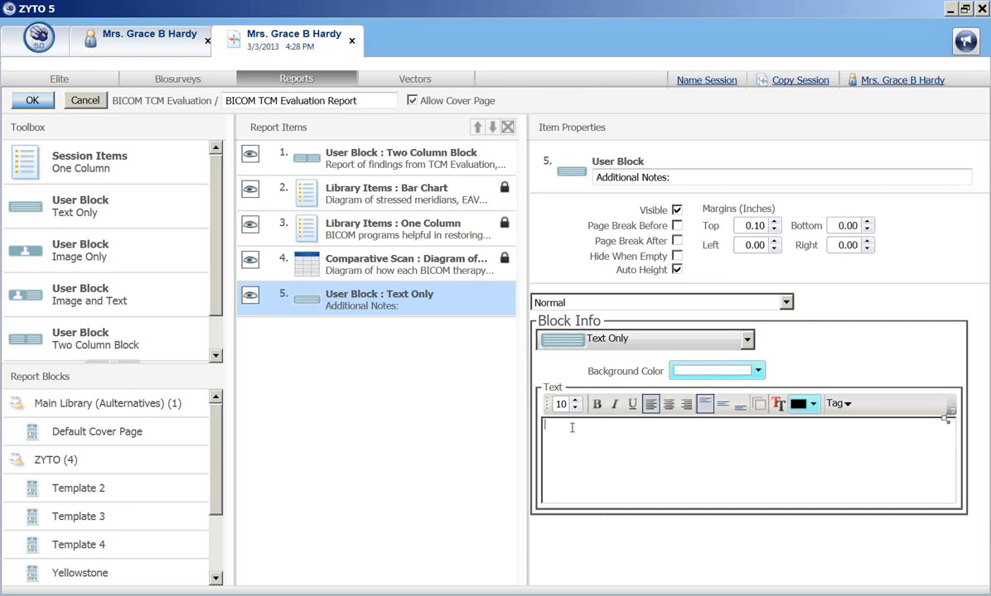
text(Recomm)
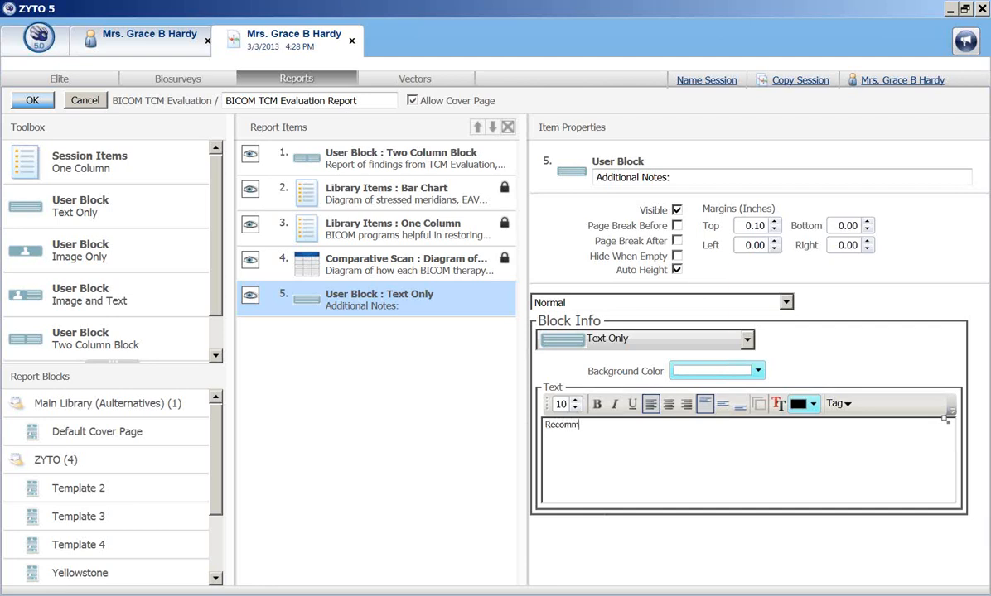
text(end)
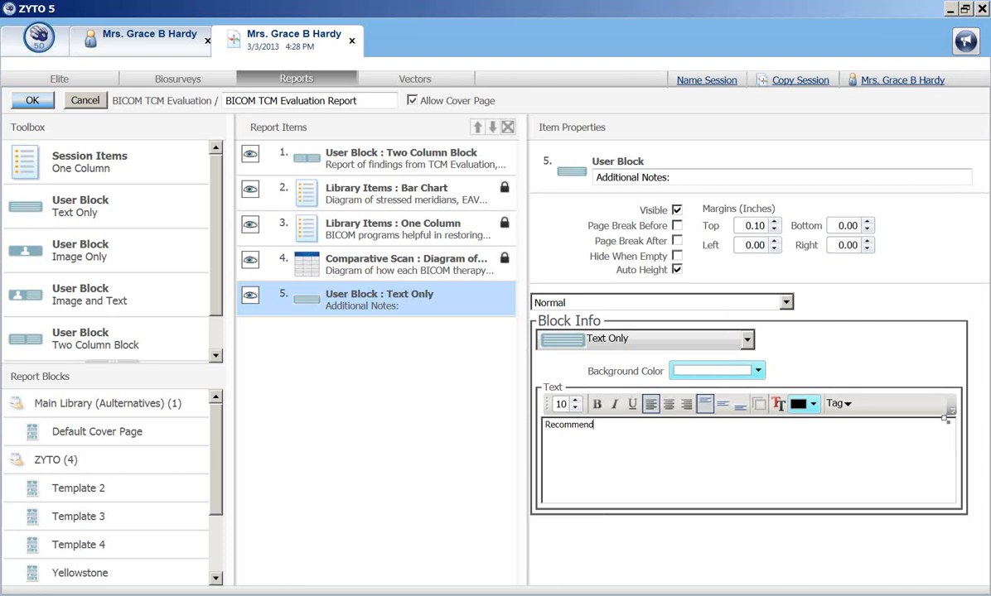
text(herbal therapy for)
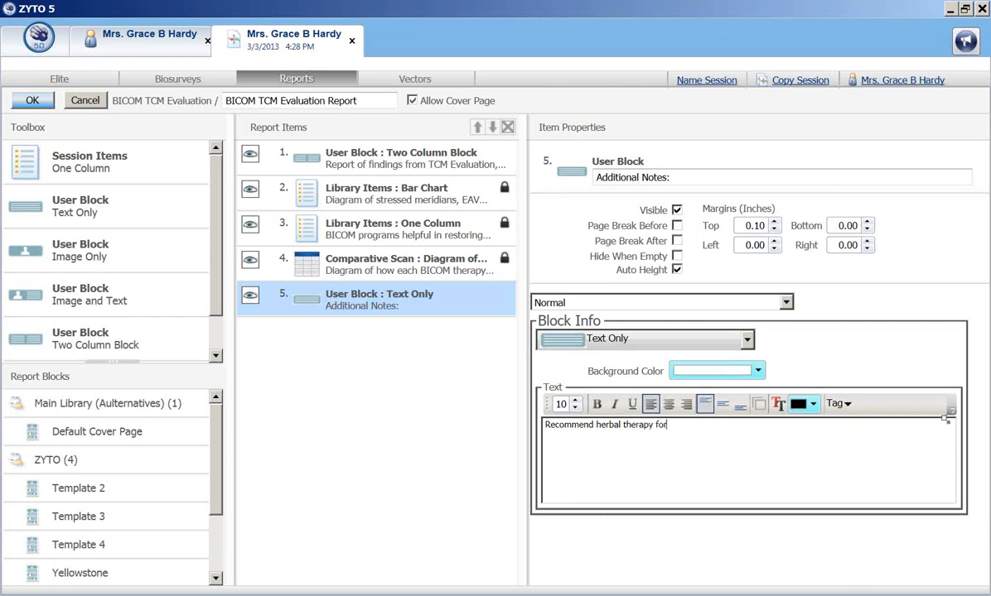
text(the re)
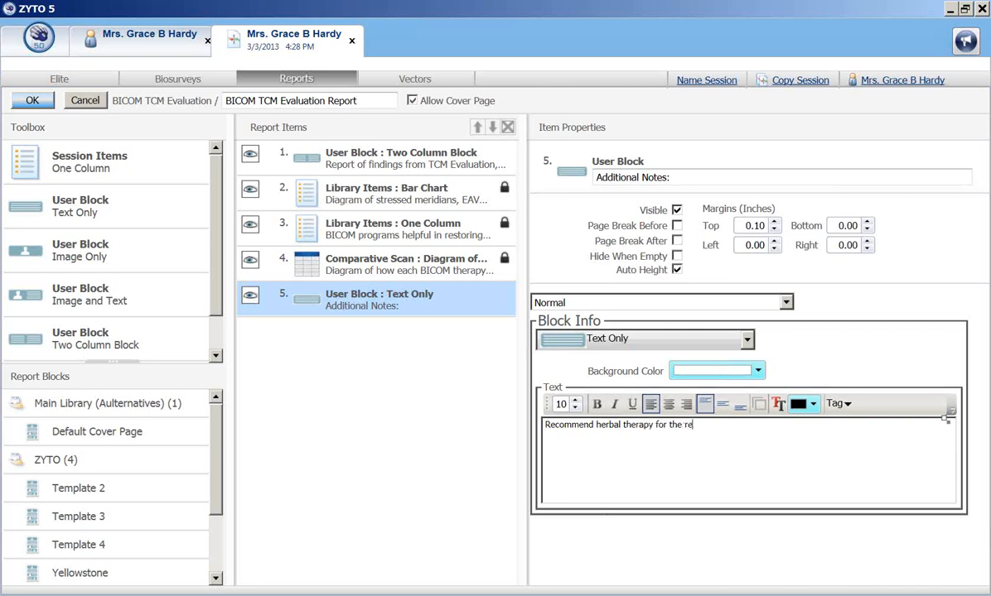
text(maining stress)
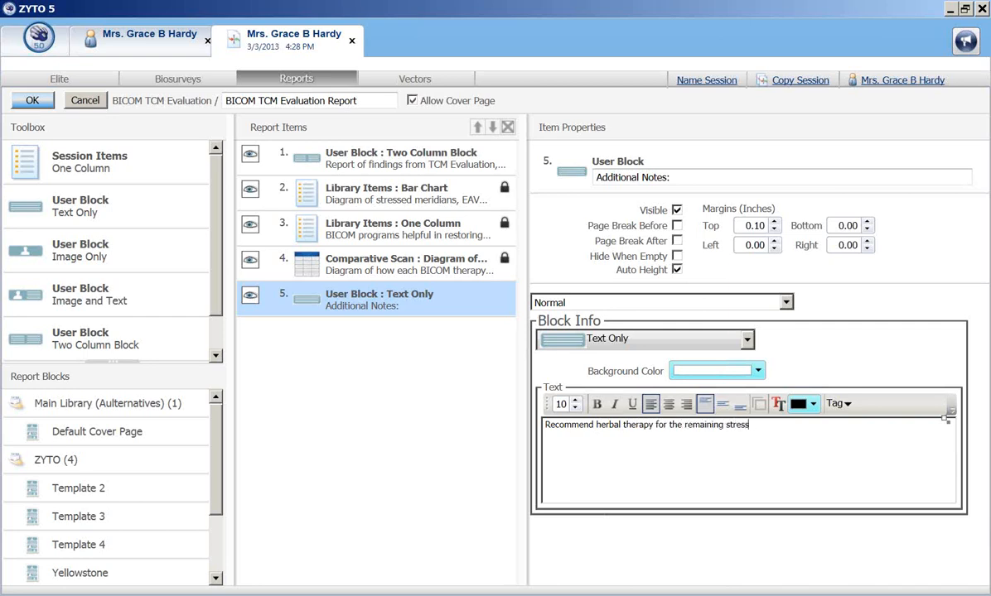
text(ors.)
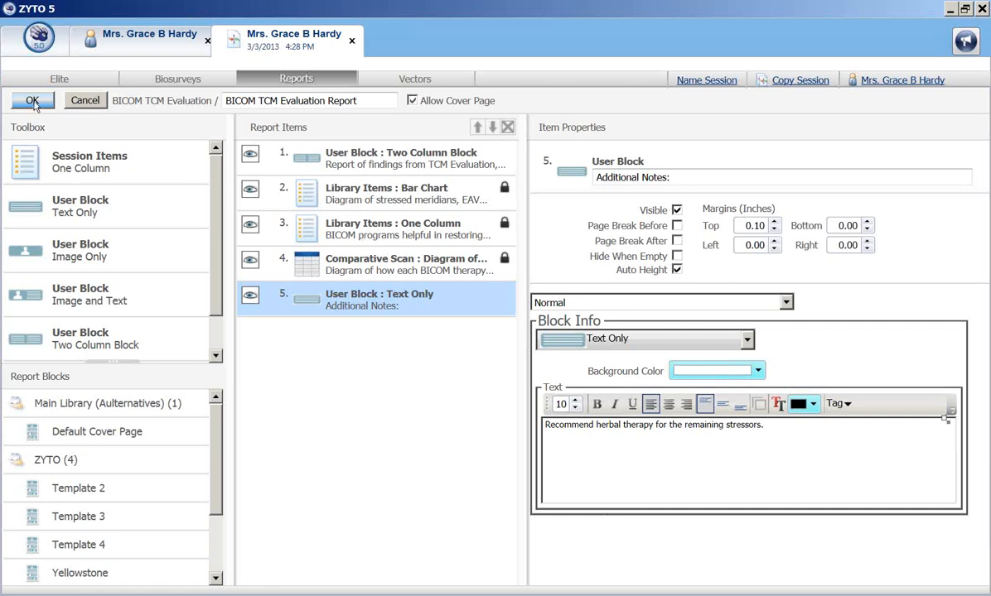
click(32, 101)
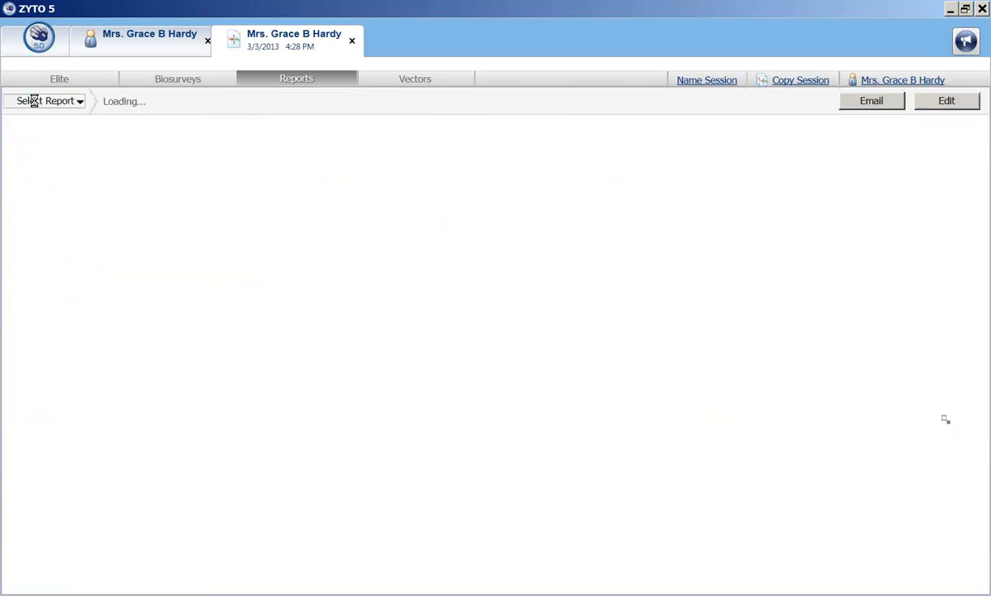
click(46, 100)
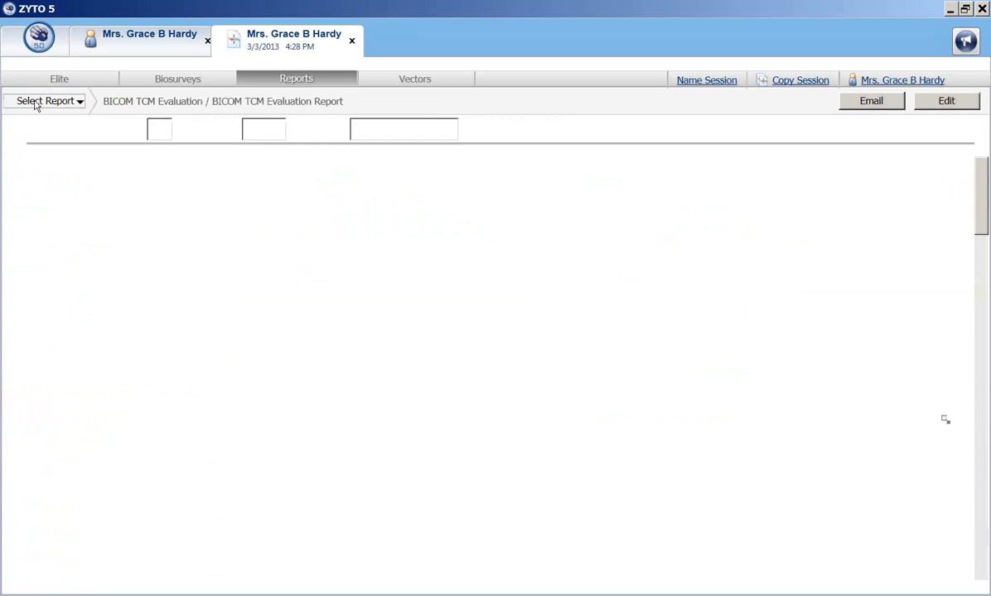
- Wait for the regenerated report to load and scroll its first page of findings
click(46, 100)
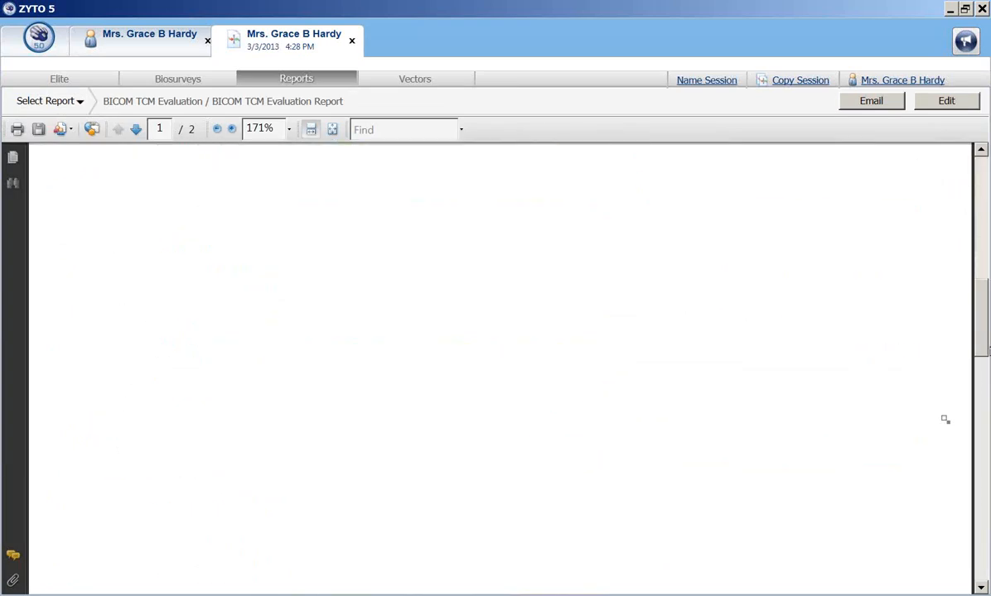
scroll(down, 3)
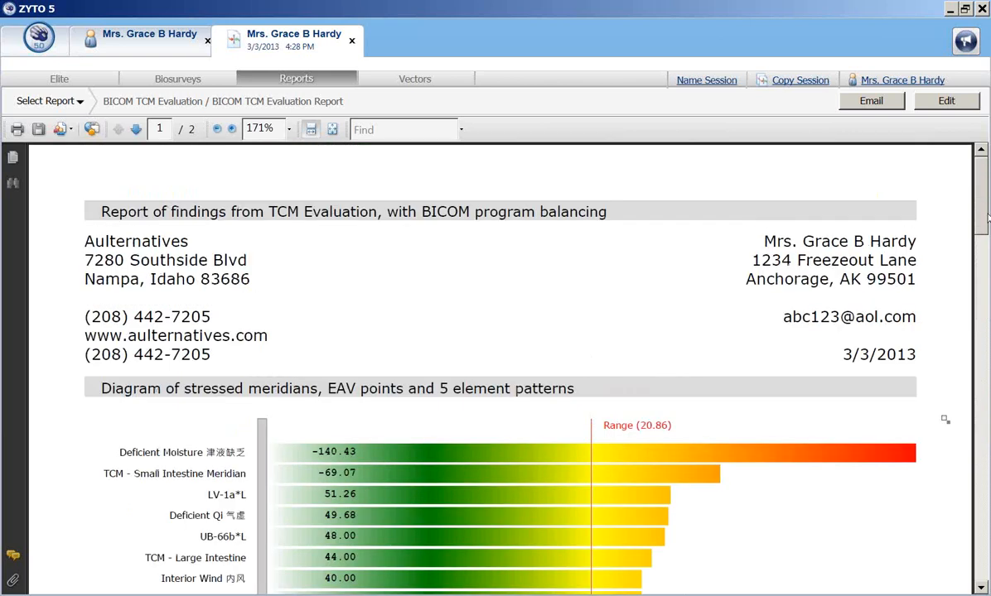
mouse_move(38, 250)
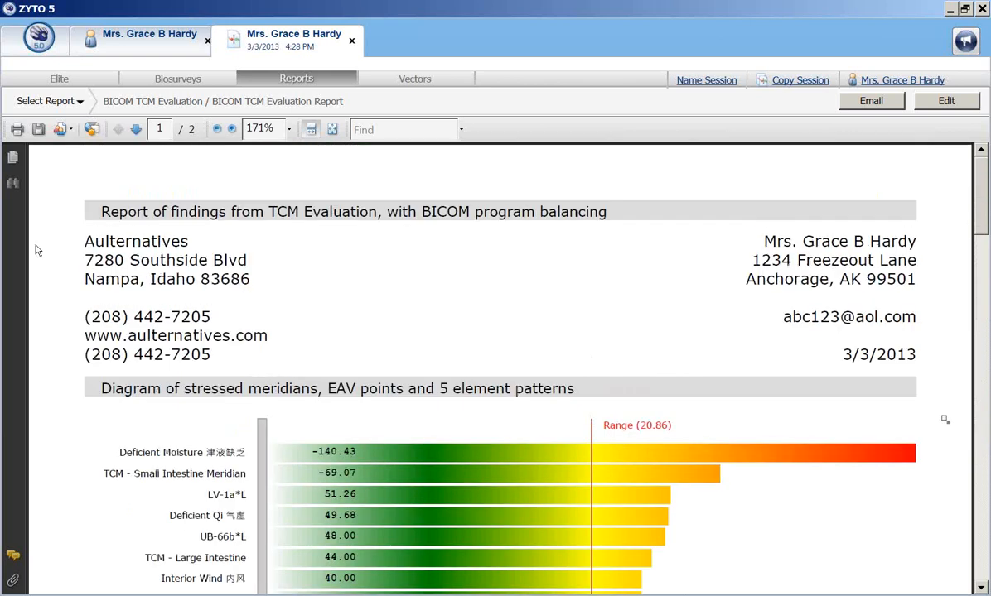
mouse_move(16, 129)
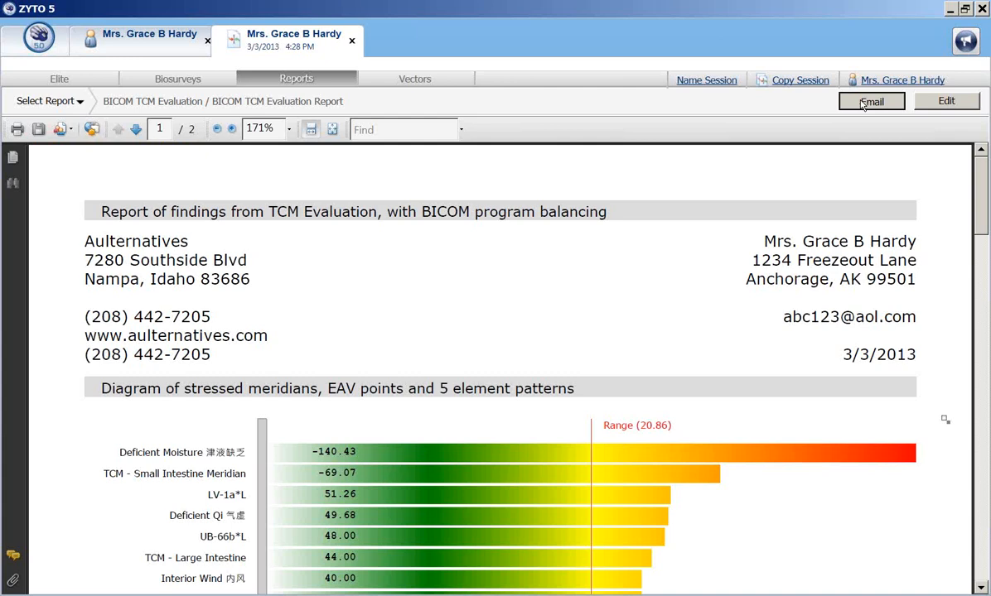
- Draft an email saying 'This is your session report for today.', cancel it, return to Elite
click(871, 100)
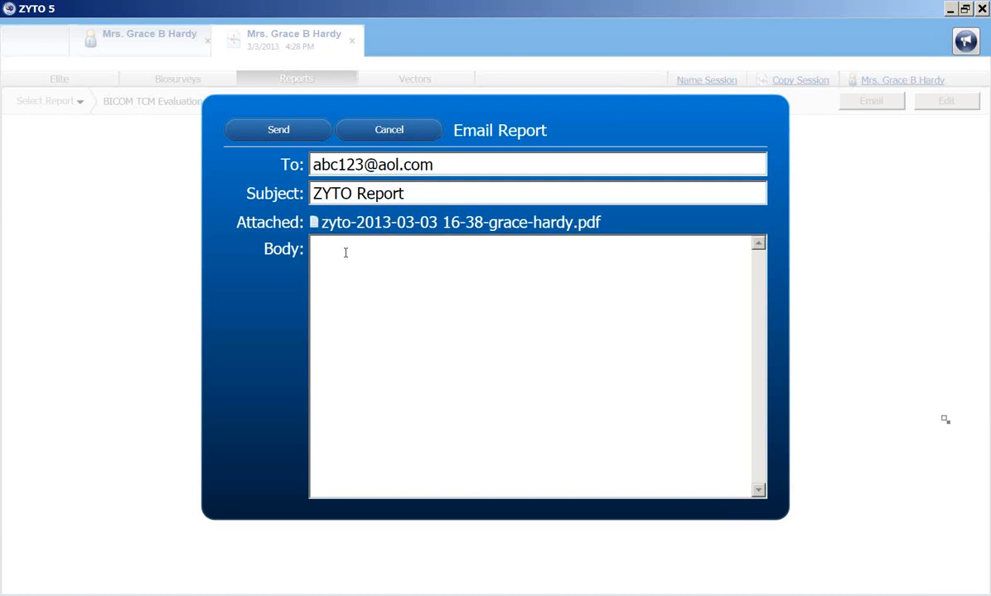
text(This is your)
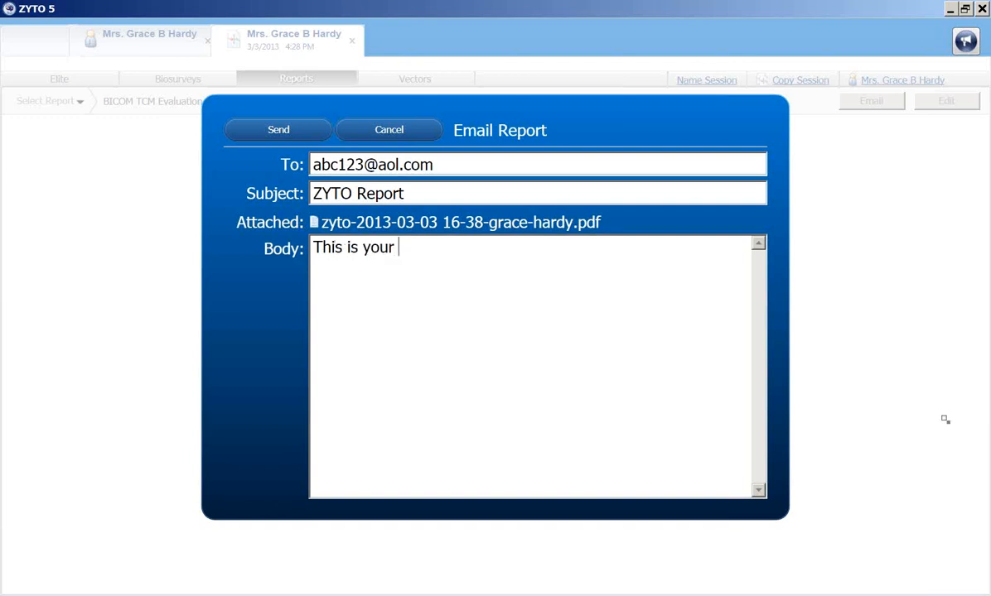
text(session report)
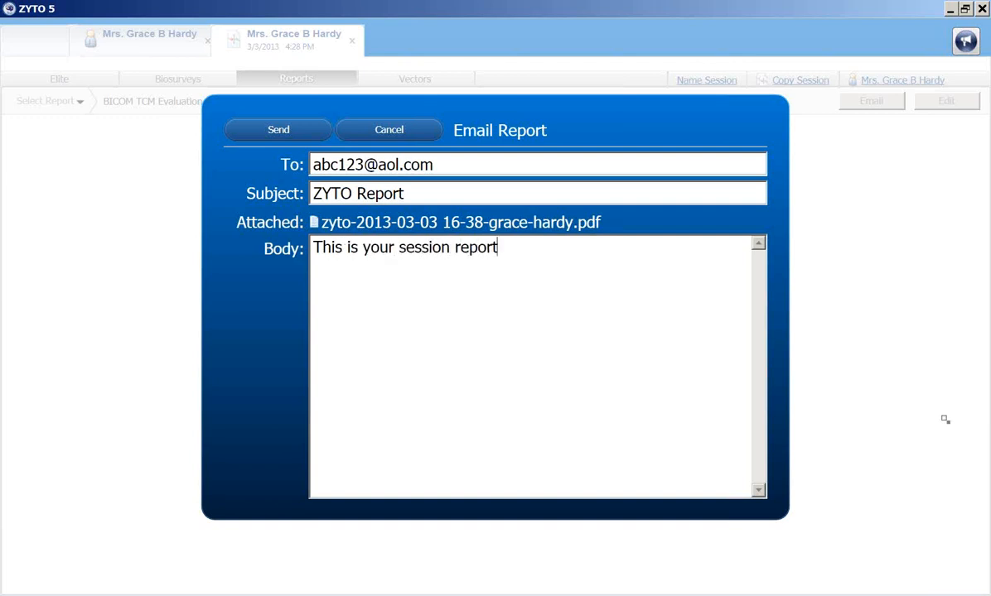
text(for today.)
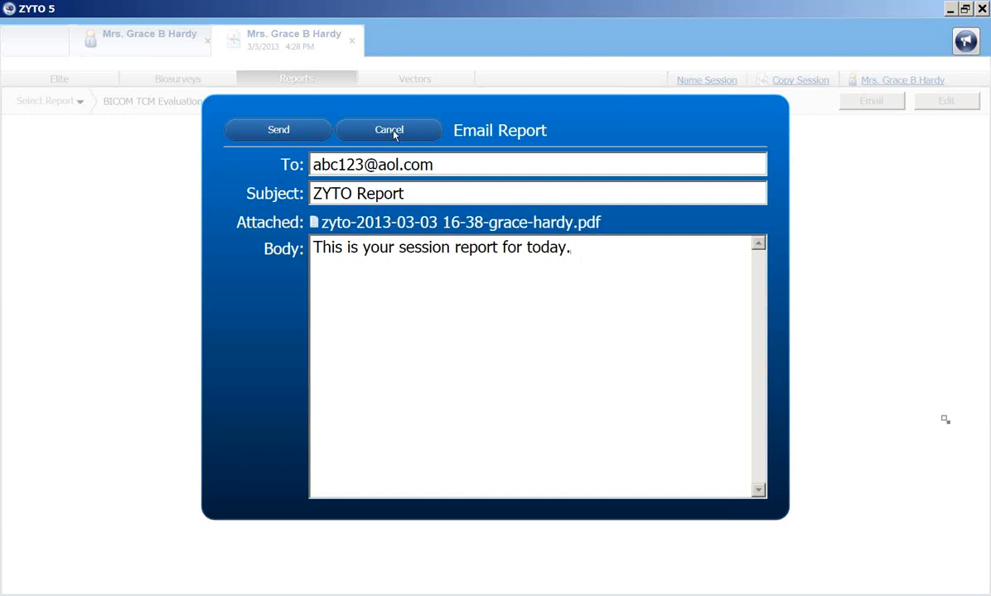
mouse_move(281, 158)
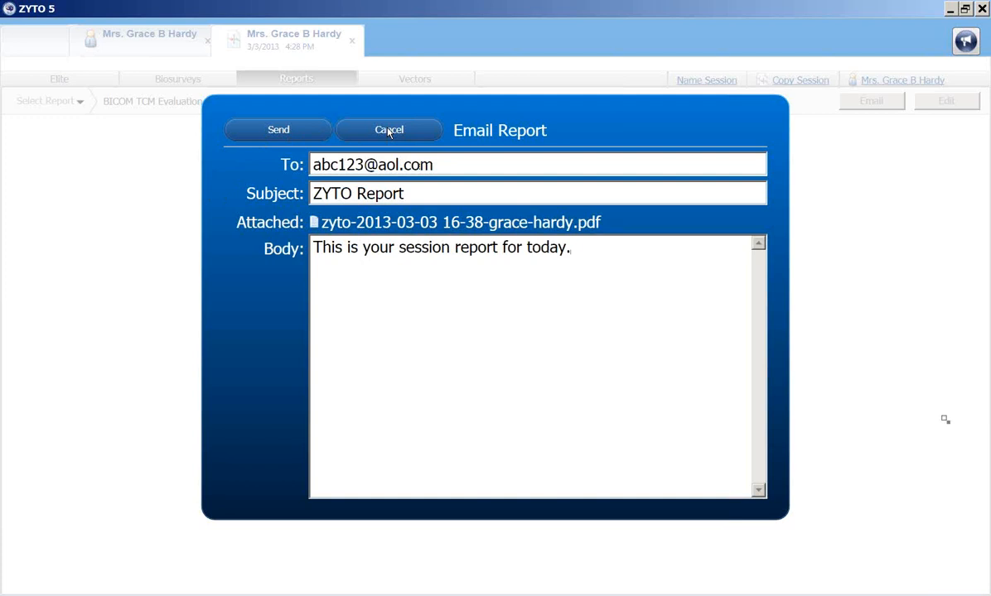
click(389, 130)
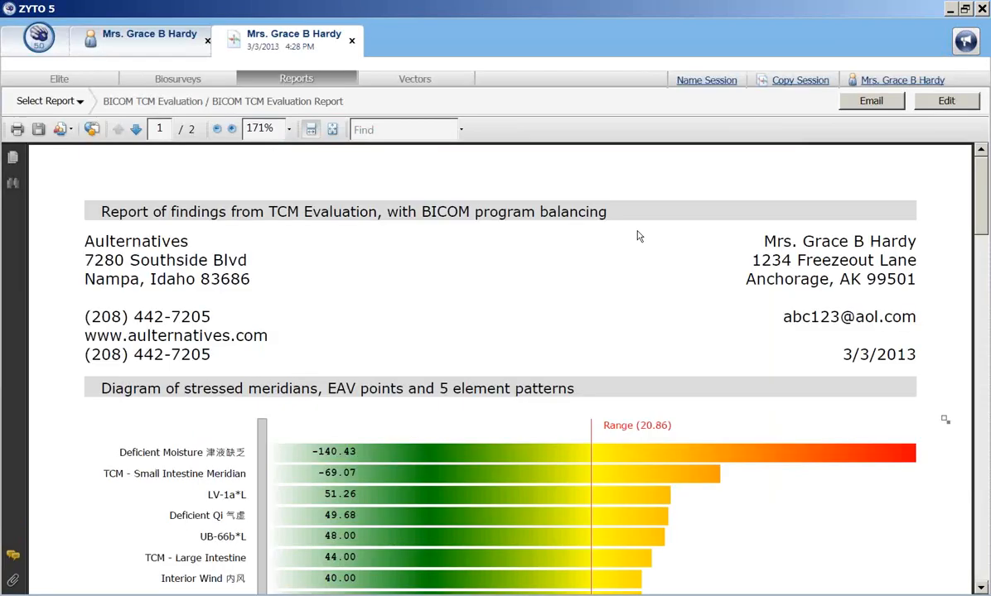
mouse_move(609, 196)
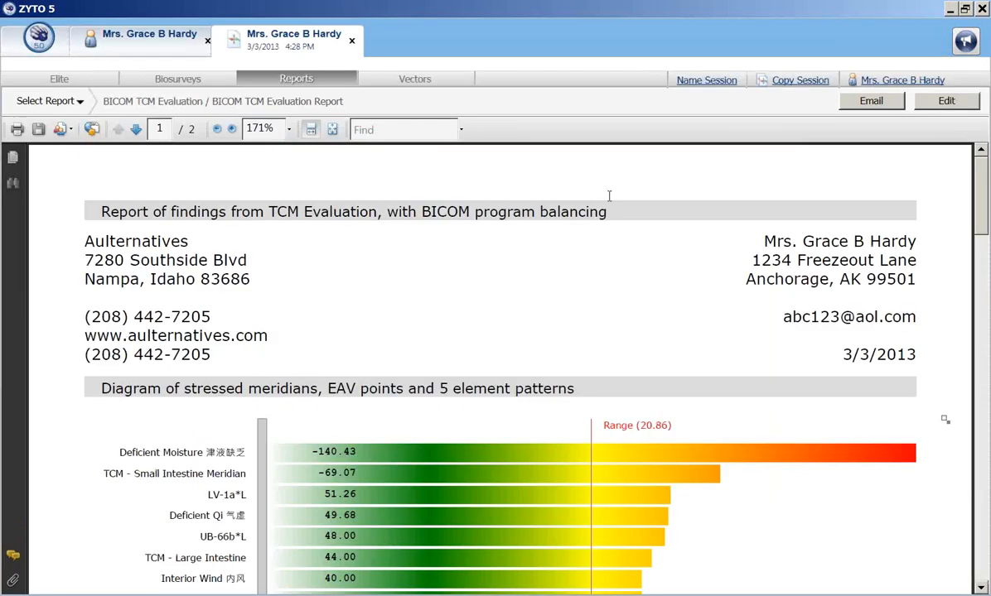
mouse_move(223, 150)
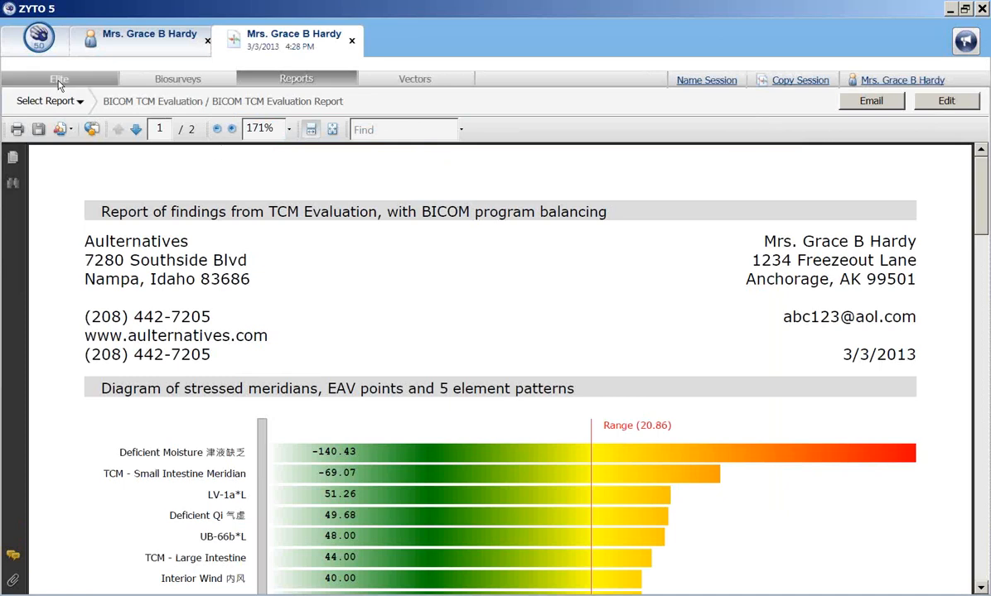
click(59, 78)
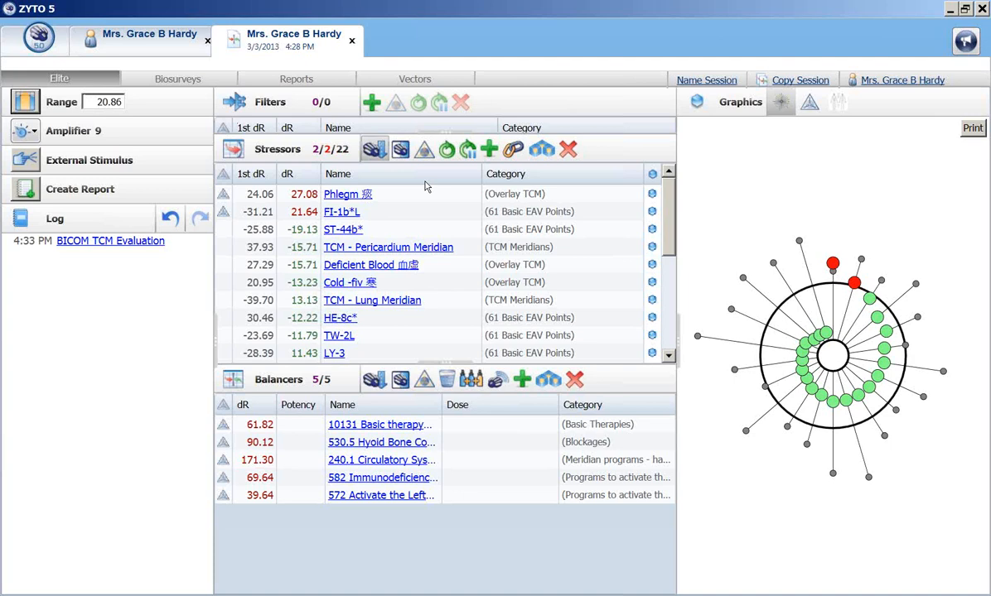
mouse_move(855, 286)
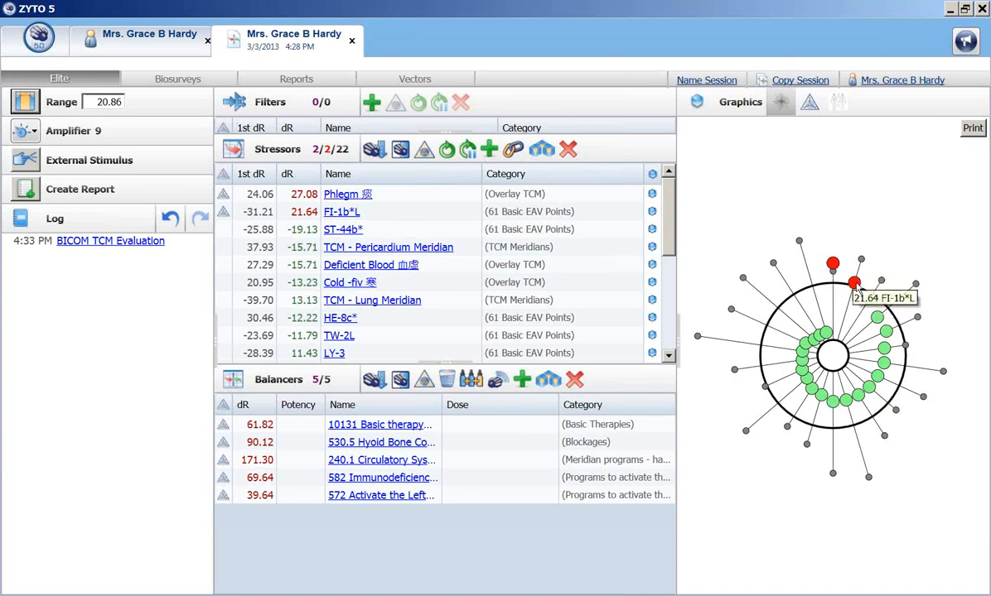
mouse_move(867, 304)
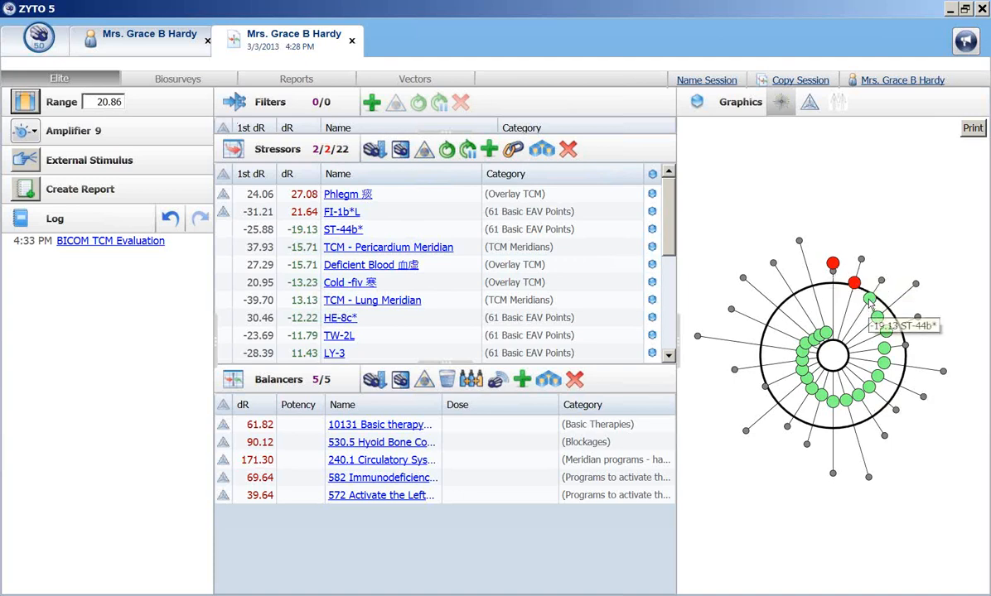
mouse_move(829, 337)
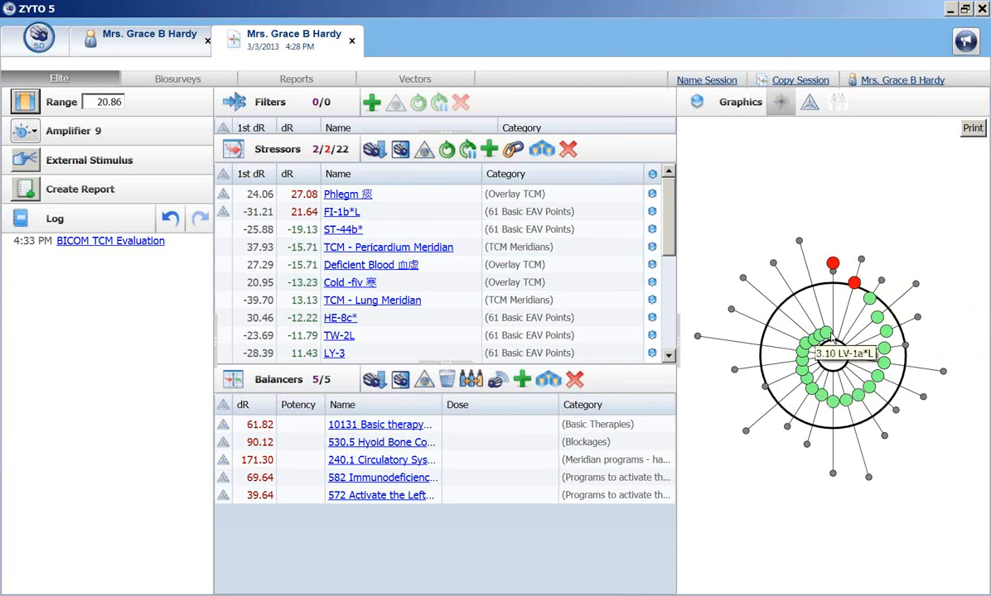
mouse_move(802, 291)
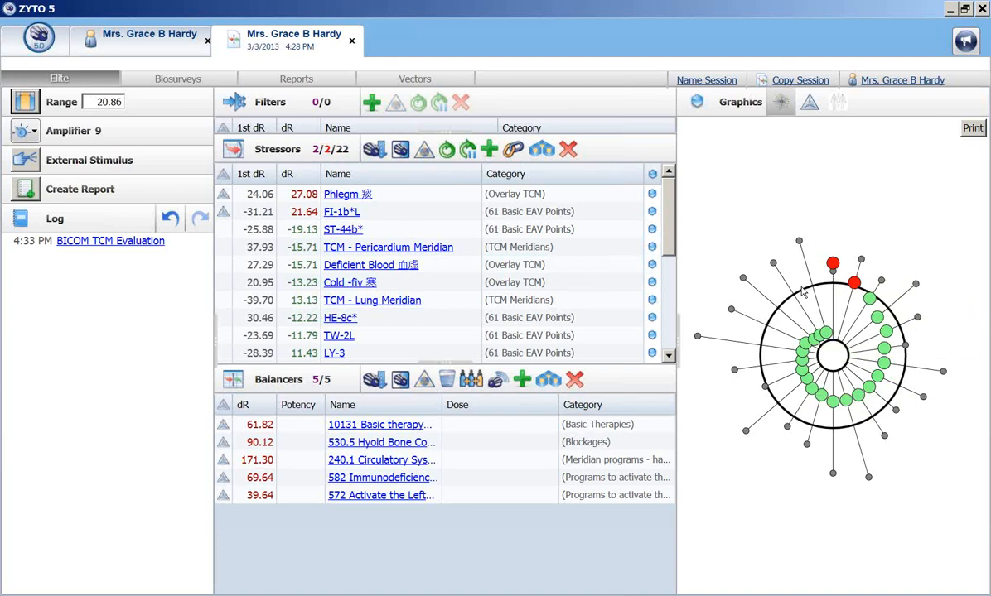
mouse_move(776, 321)
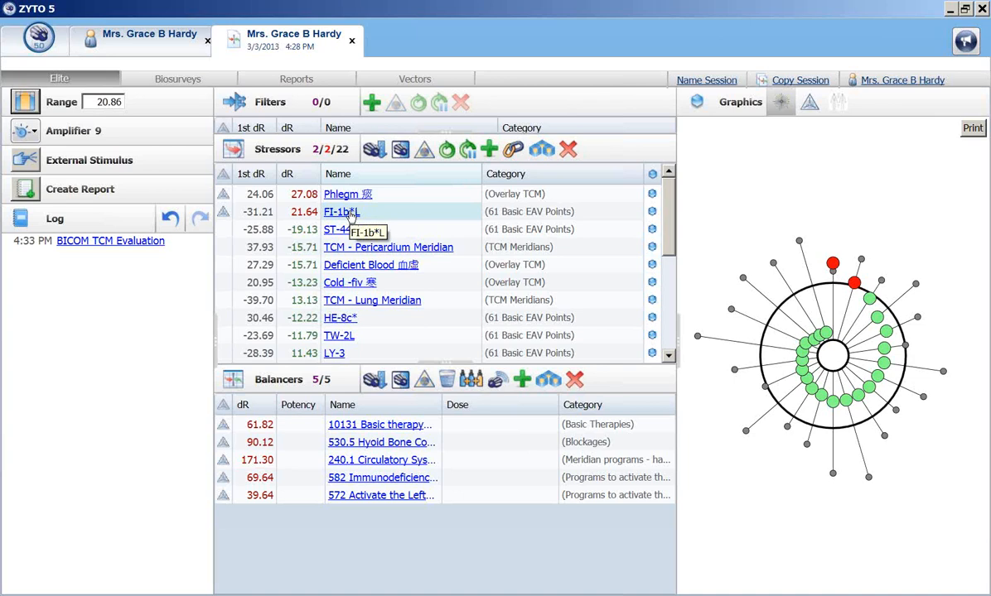
mouse_move(373, 380)
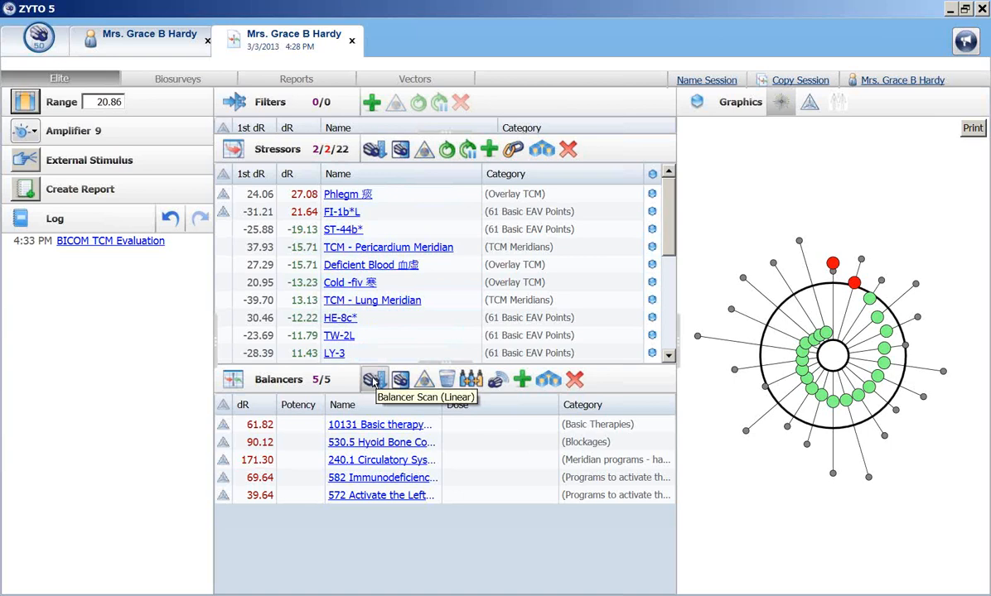
mouse_move(400, 379)
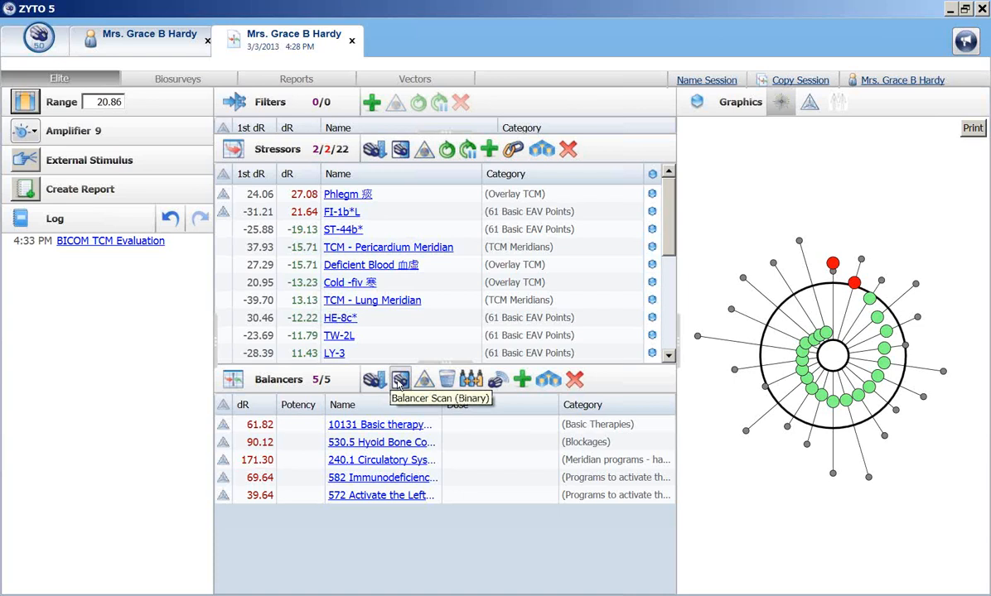
mouse_move(374, 379)
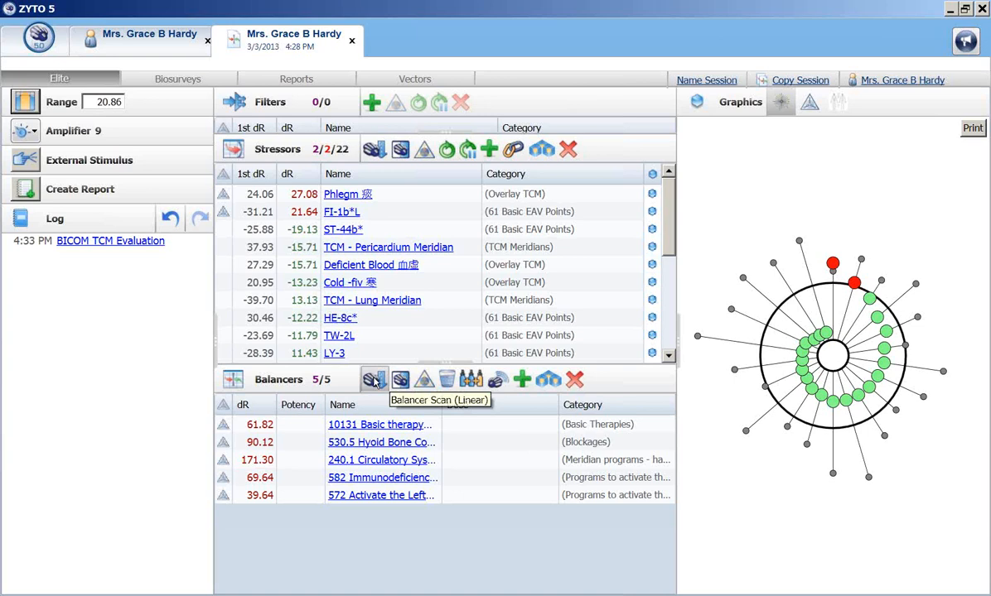
click(374, 380)
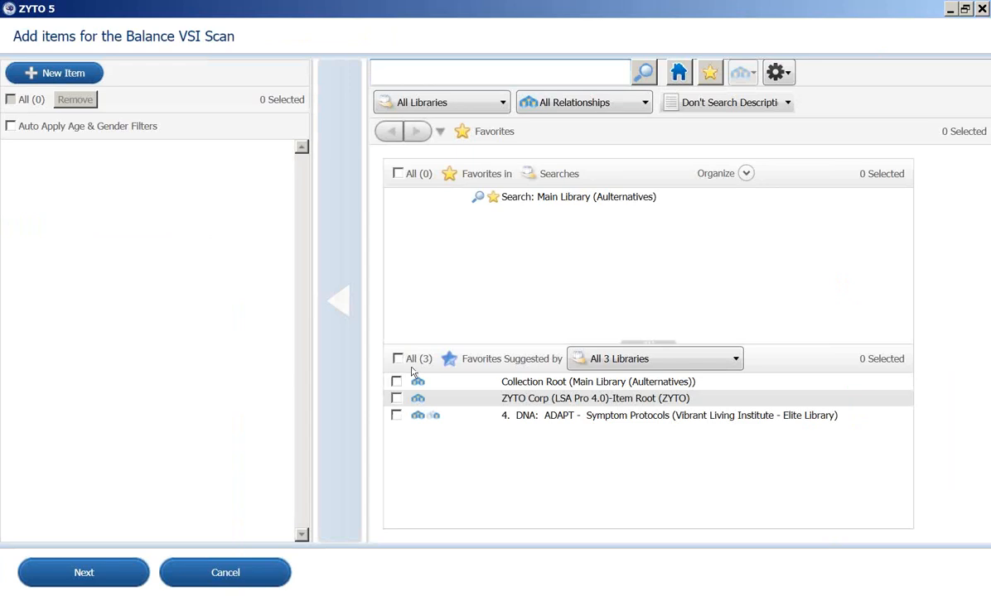
- Narrow the item library filter from All 27 Libraries to Medi-Herb only
click(501, 102)
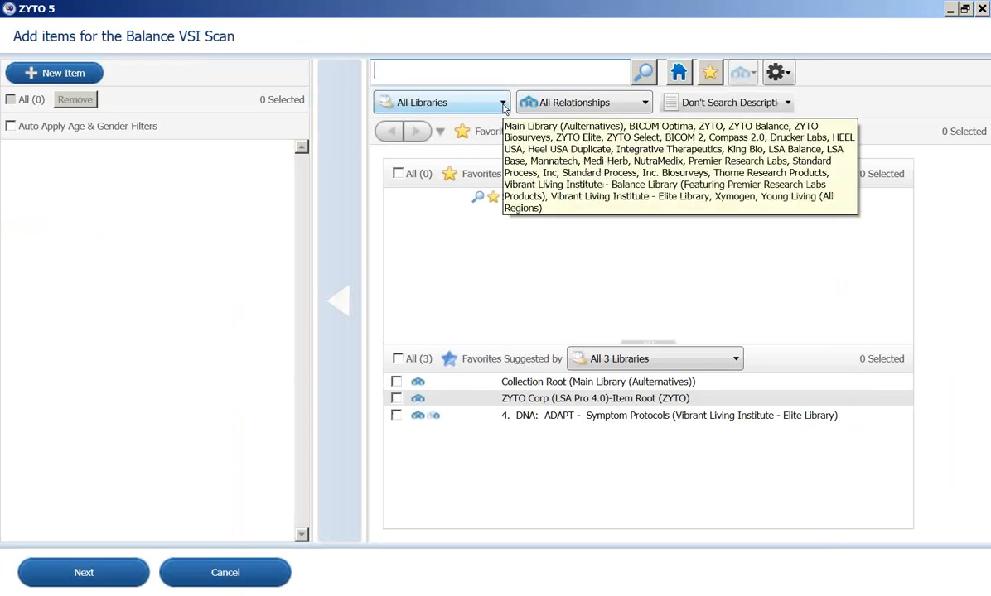
click(502, 102)
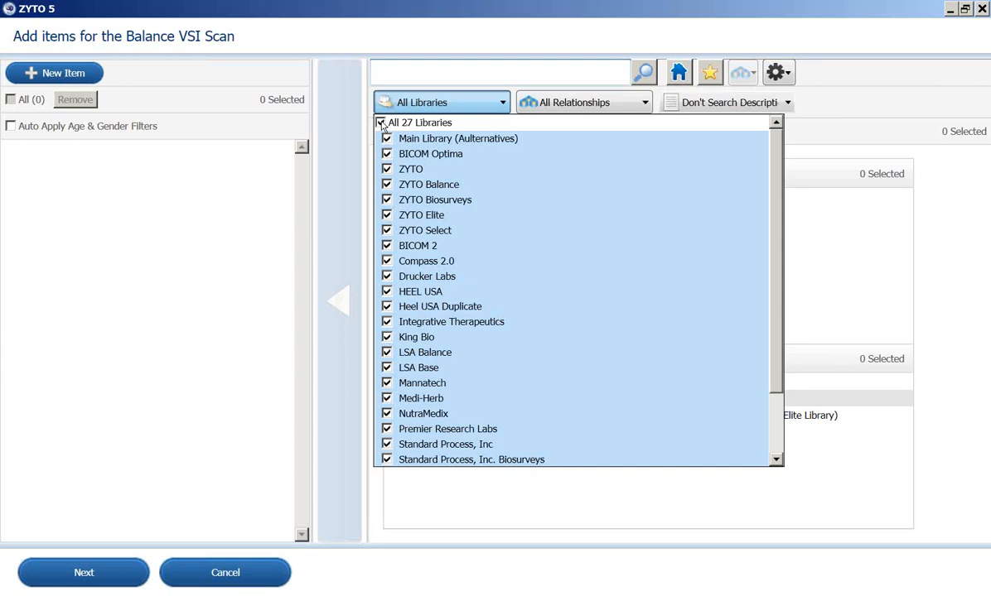
click(382, 123)
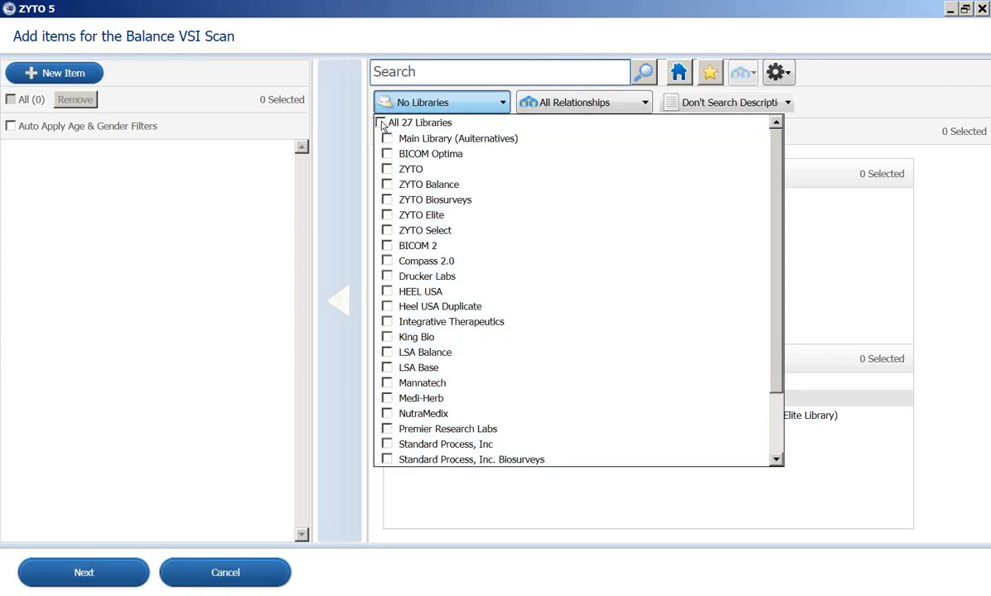
mouse_move(389, 404)
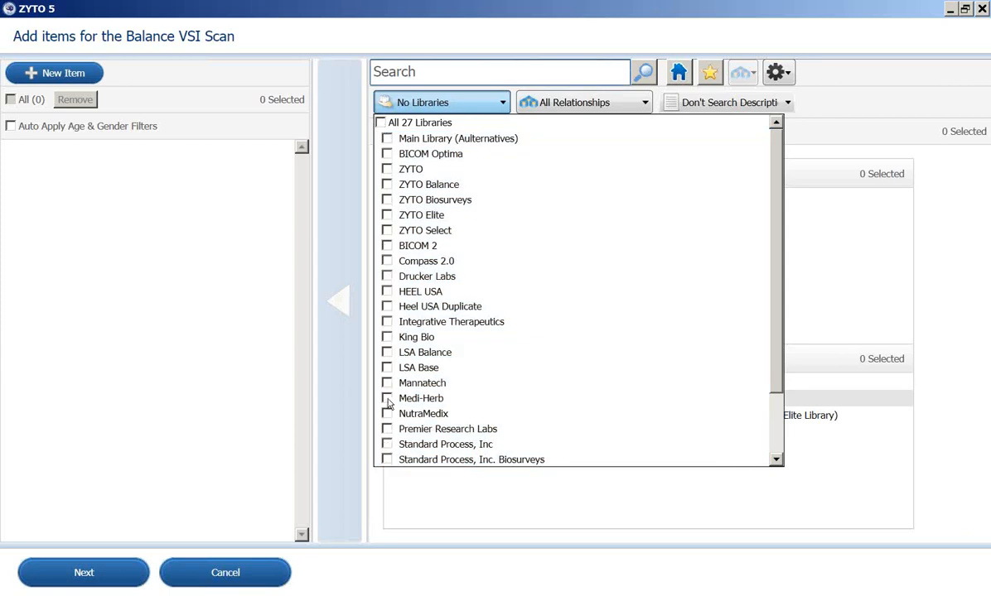
click(387, 398)
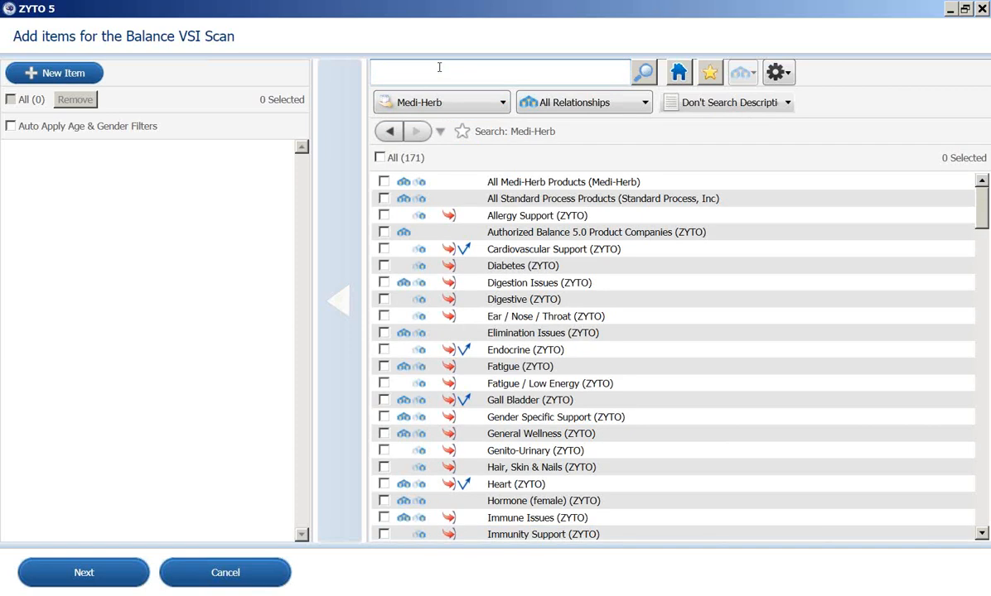
click(563, 182)
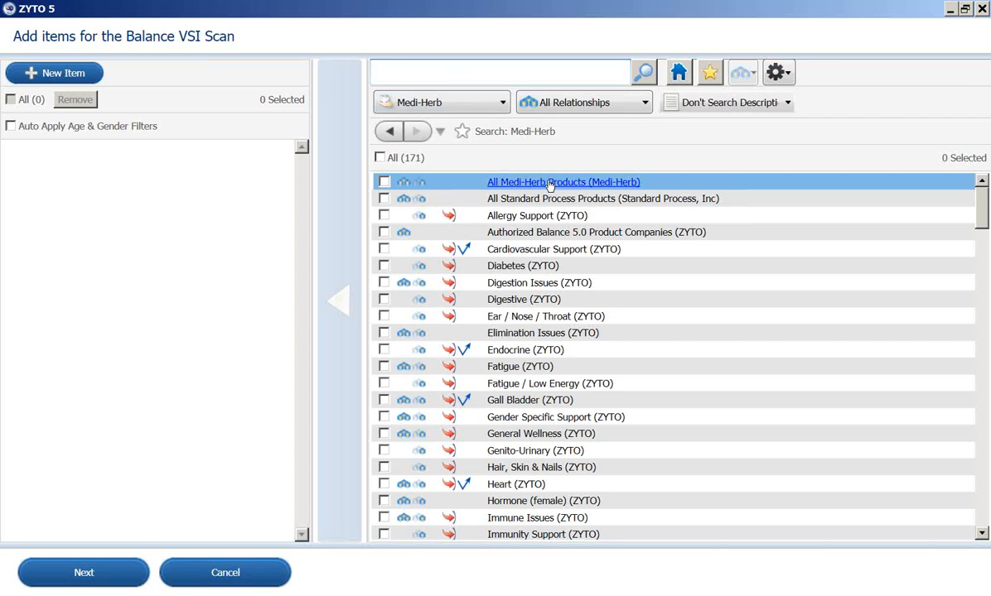
- Add the All Medi-Herb Products collection, skipping males-only ProstaCo, for 122 items
click(563, 181)
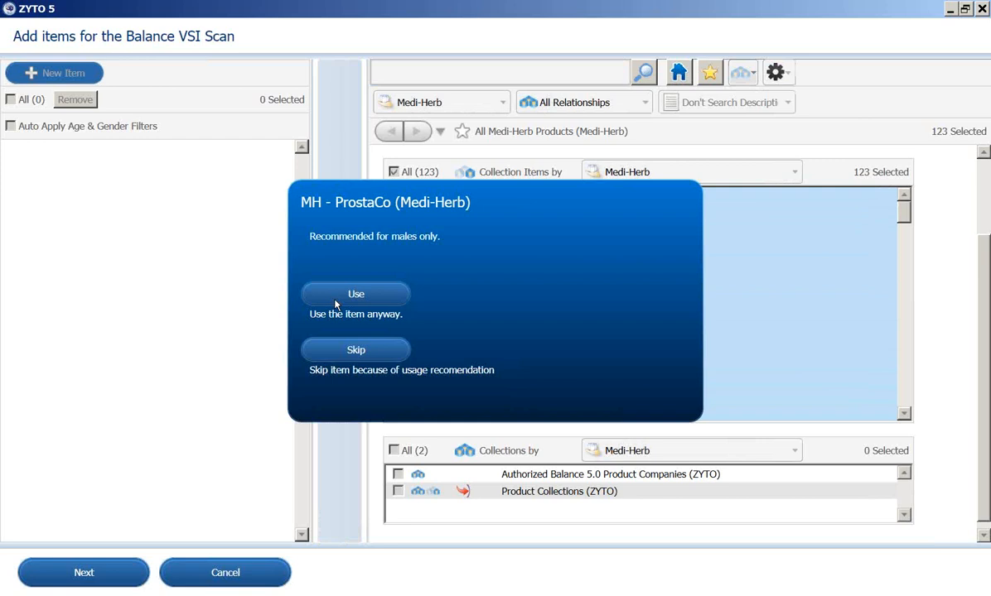
mouse_move(462, 241)
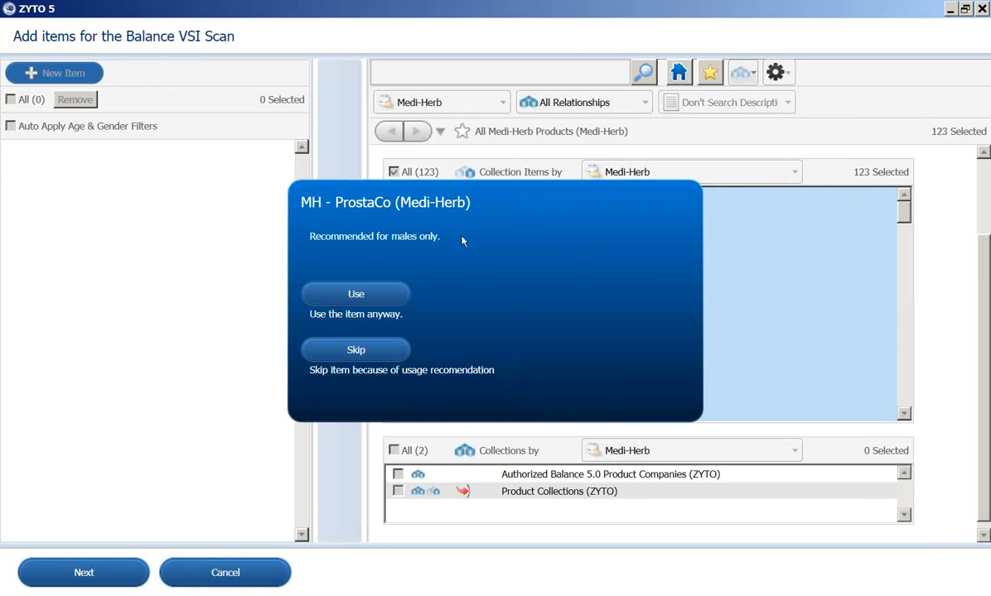
mouse_move(443, 245)
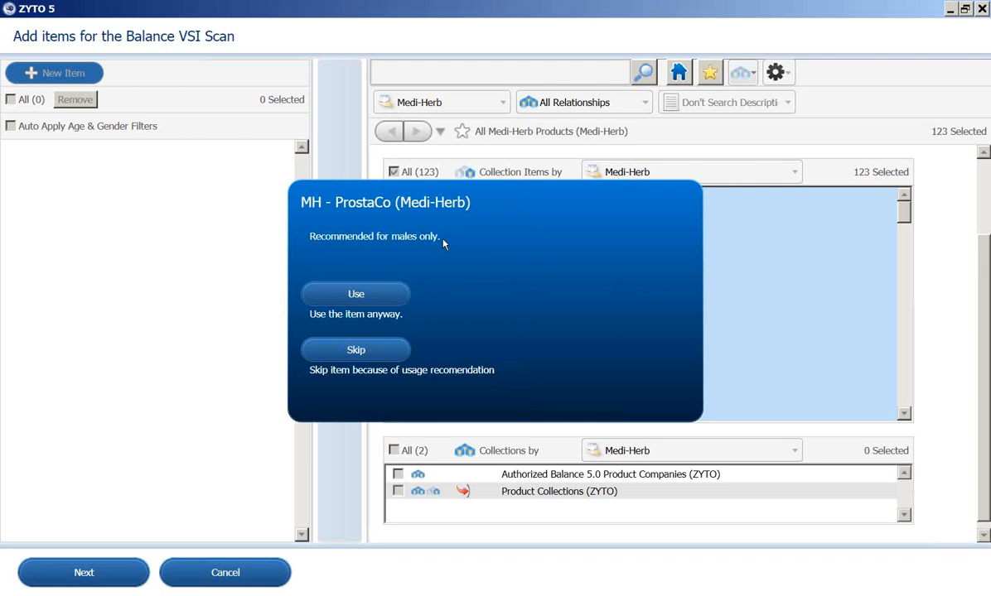
mouse_move(386, 203)
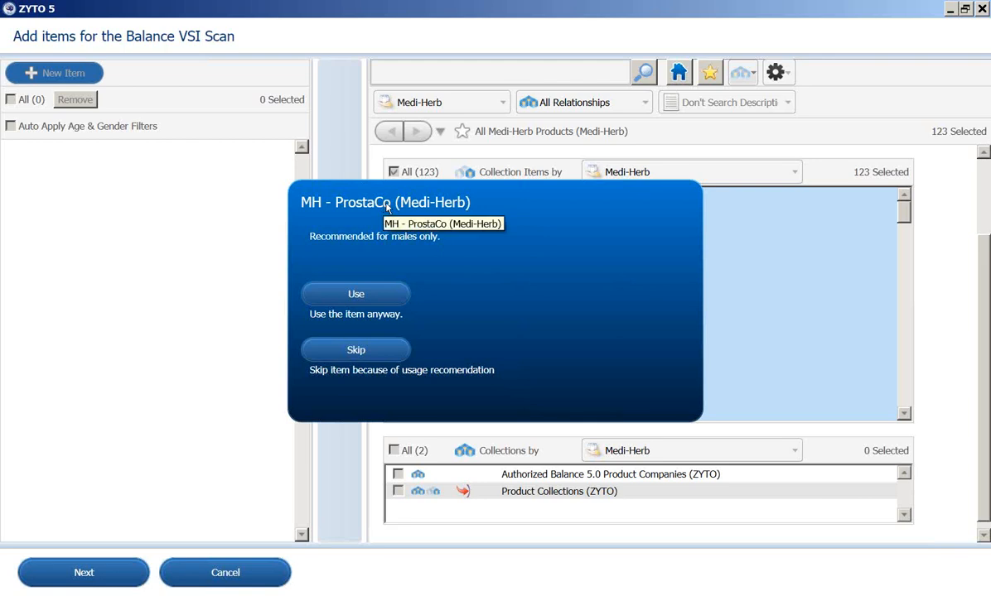
mouse_move(436, 248)
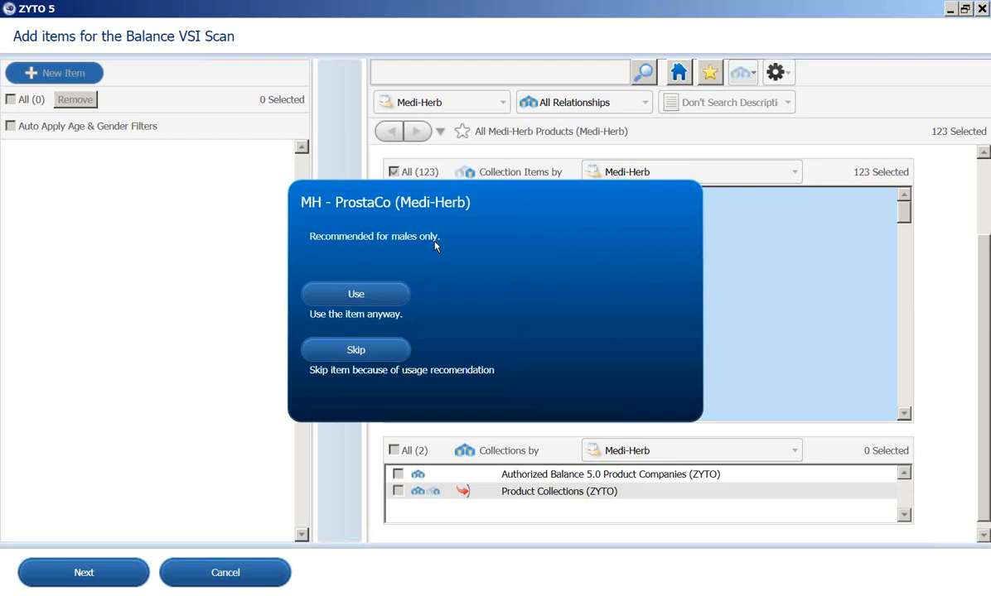
mouse_move(356, 302)
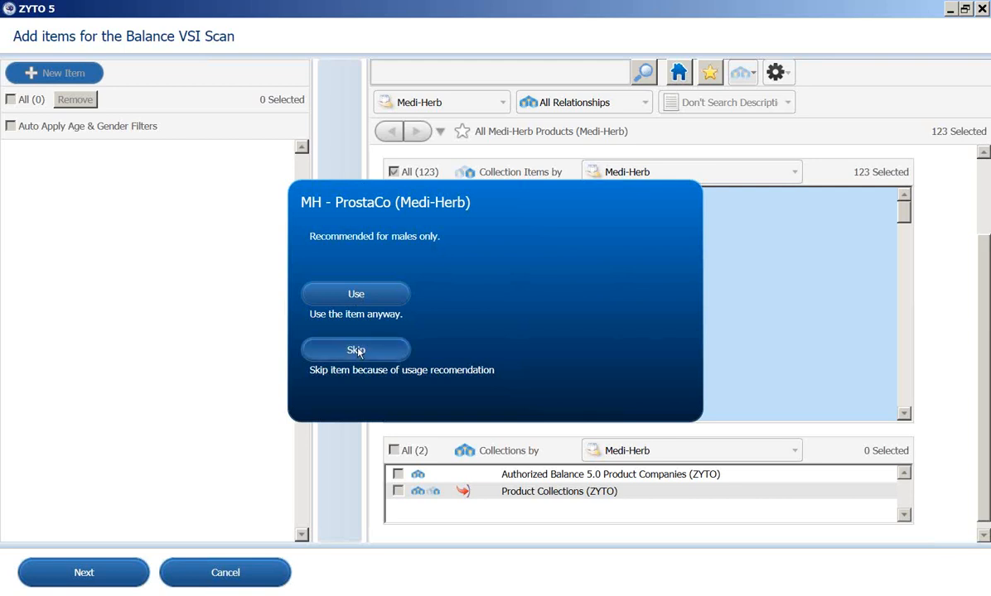
click(355, 350)
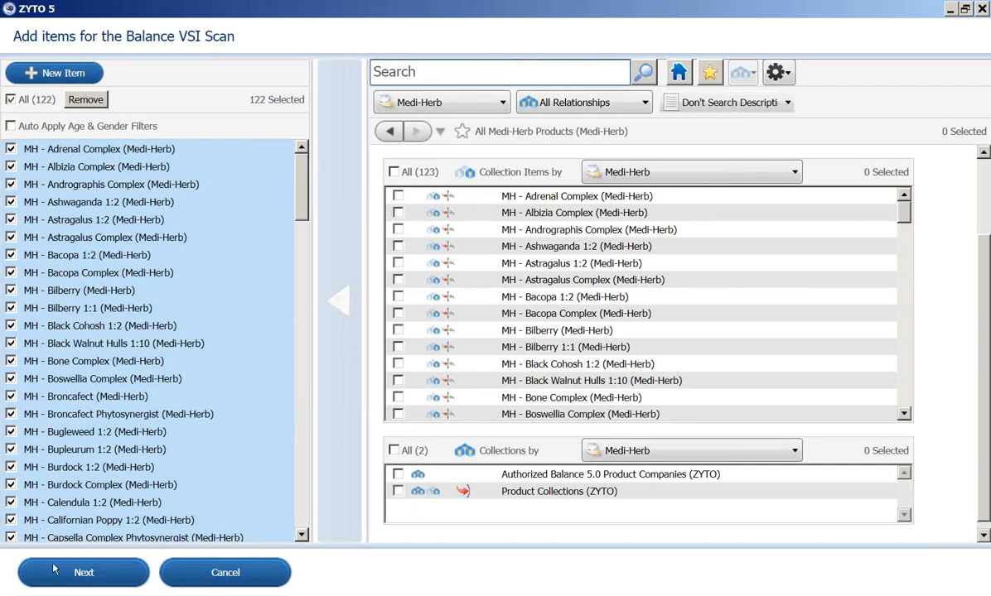
mouse_move(64, 573)
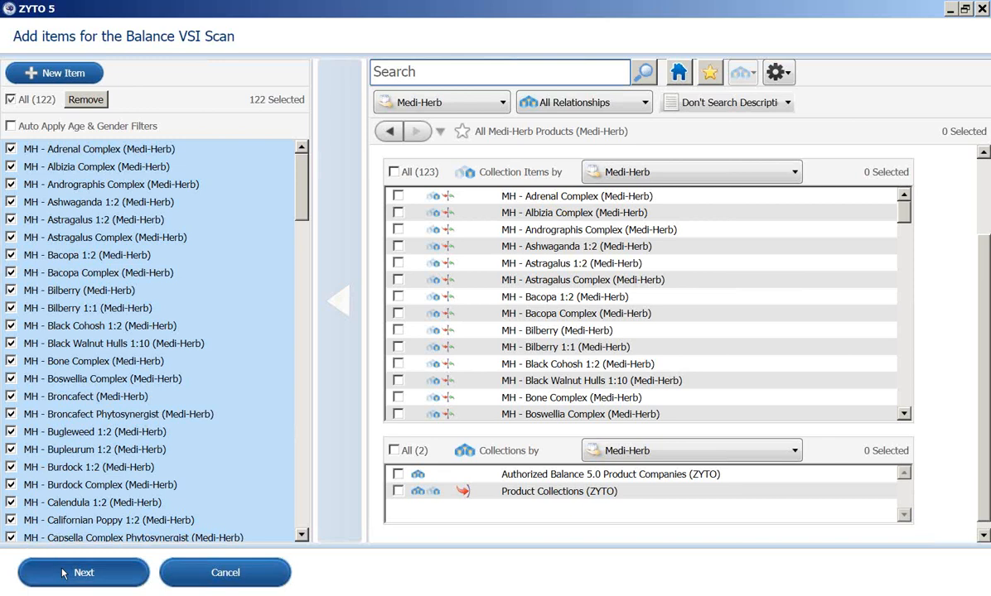
click(83, 572)
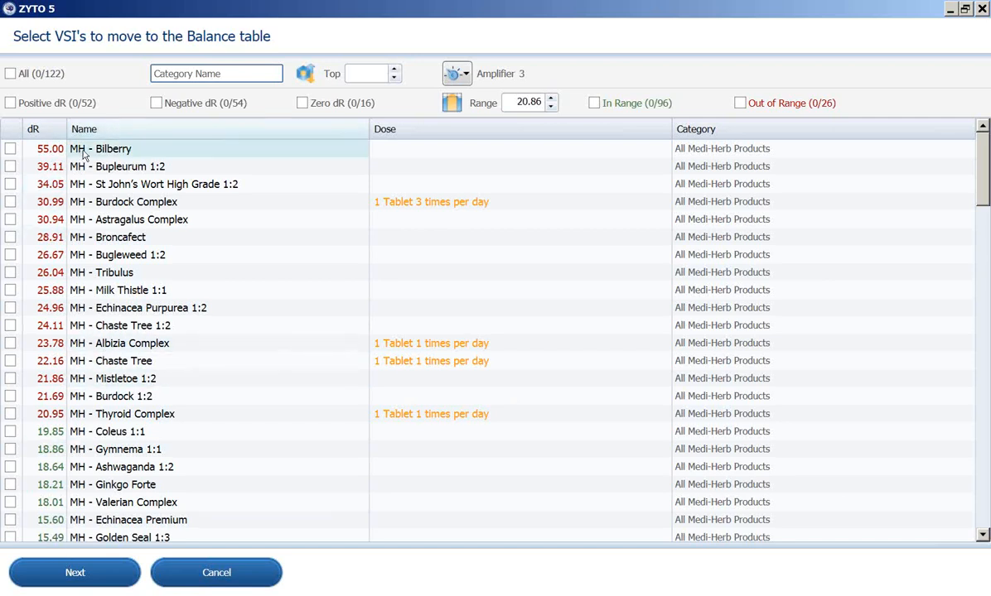
mouse_move(101, 148)
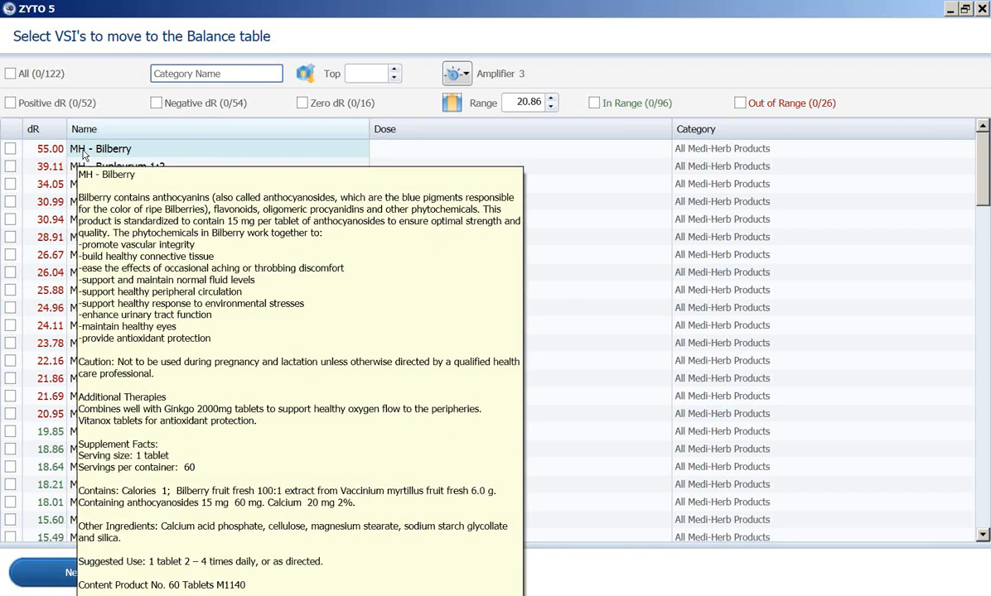
- Toggle Bilberry and Bupleurum 1:2 off again, leaving MH - Burdock Complex as the only checked product
click(11, 149)
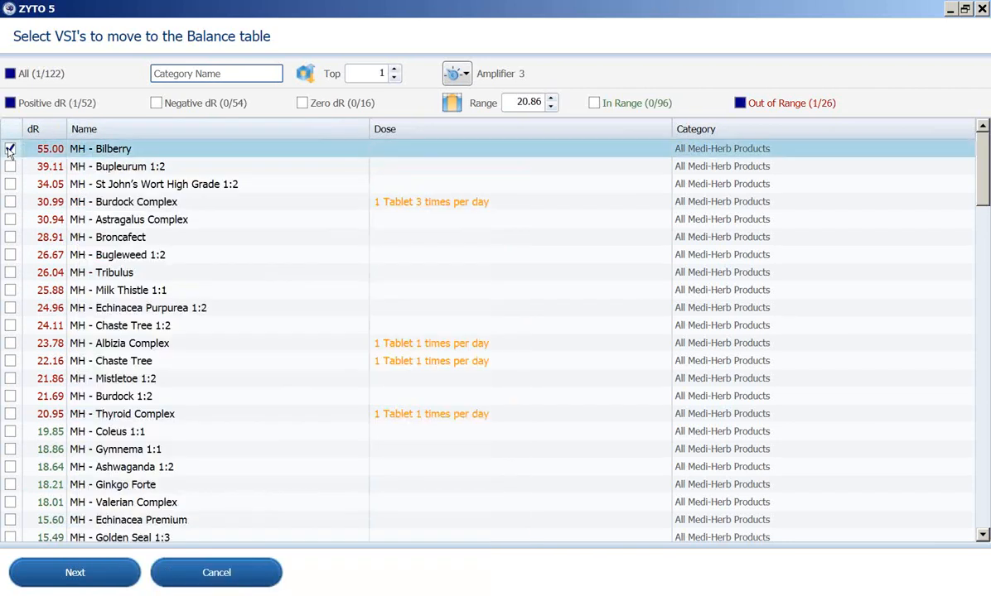
mouse_move(112, 148)
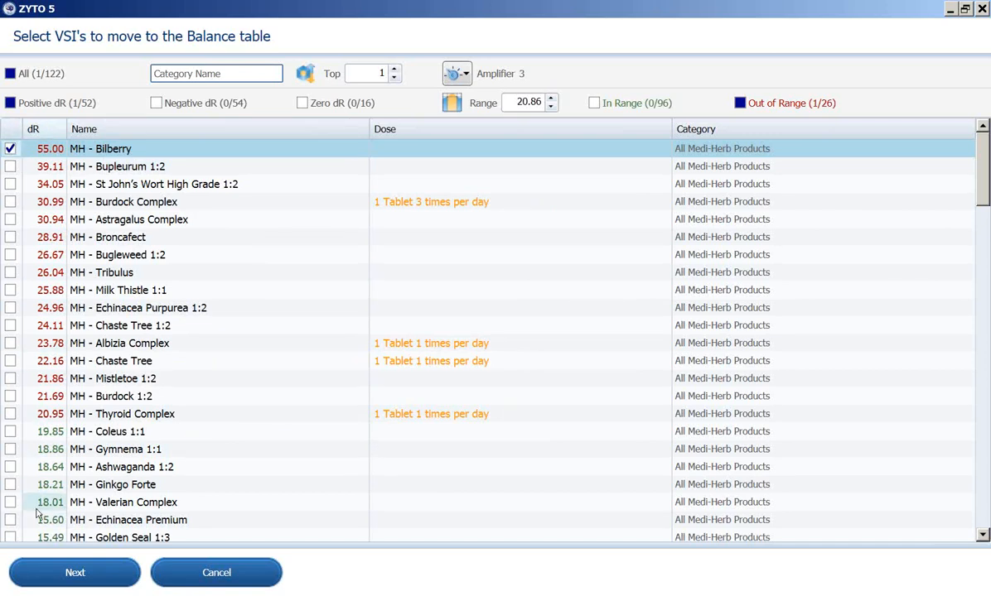
mouse_move(62, 578)
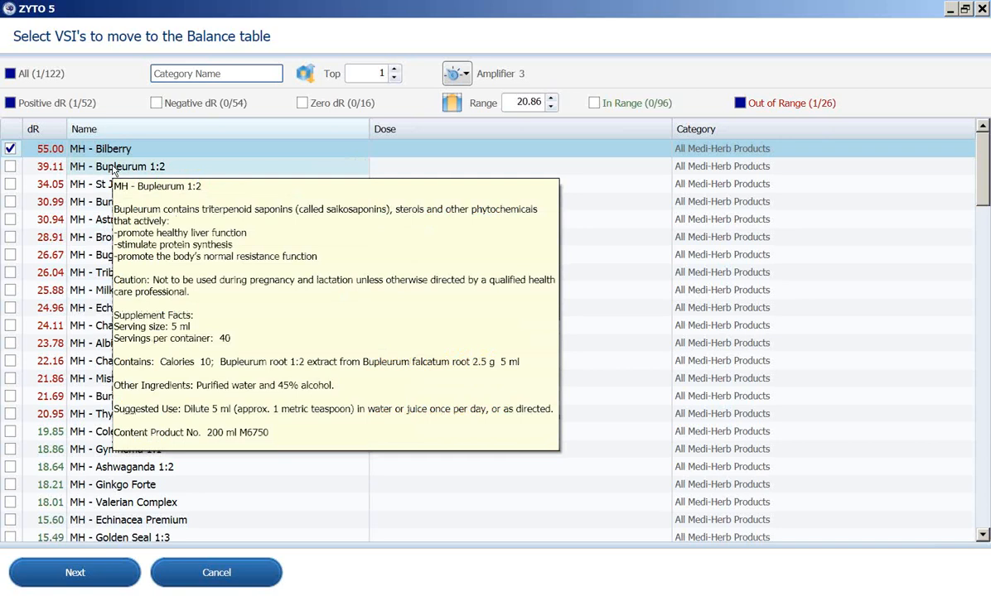
click(10, 166)
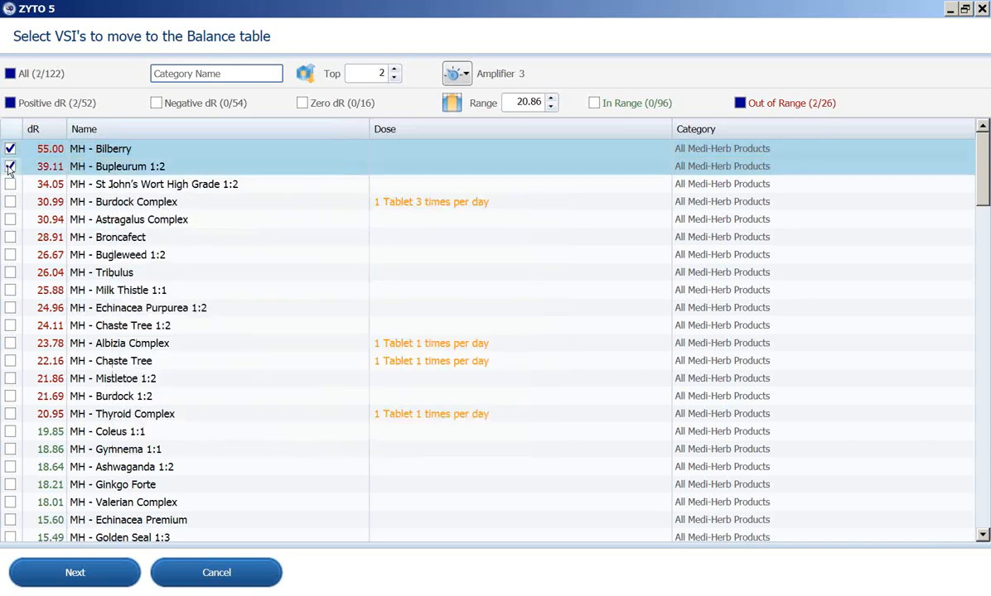
click(10, 166)
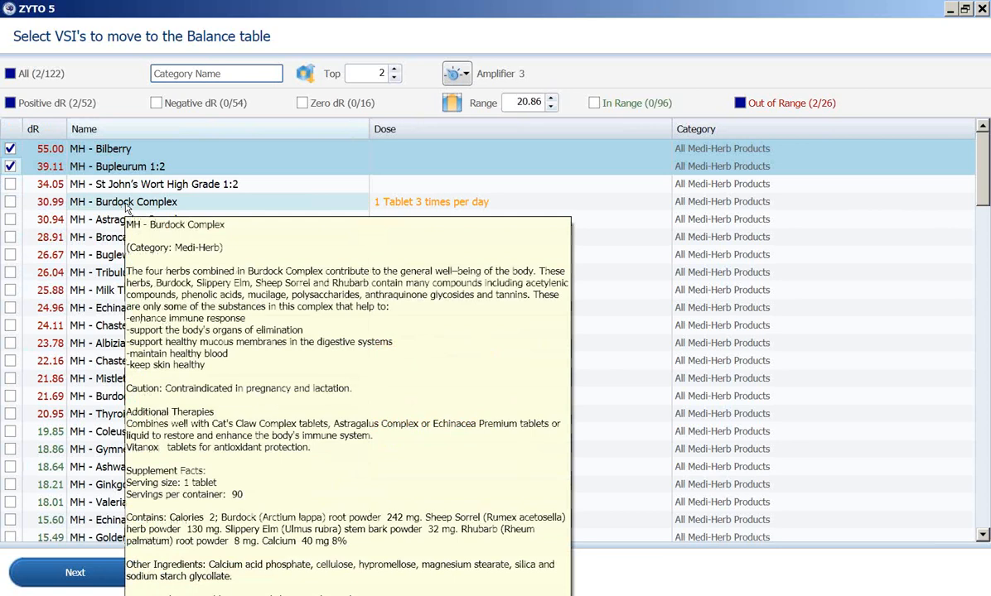
click(10, 148)
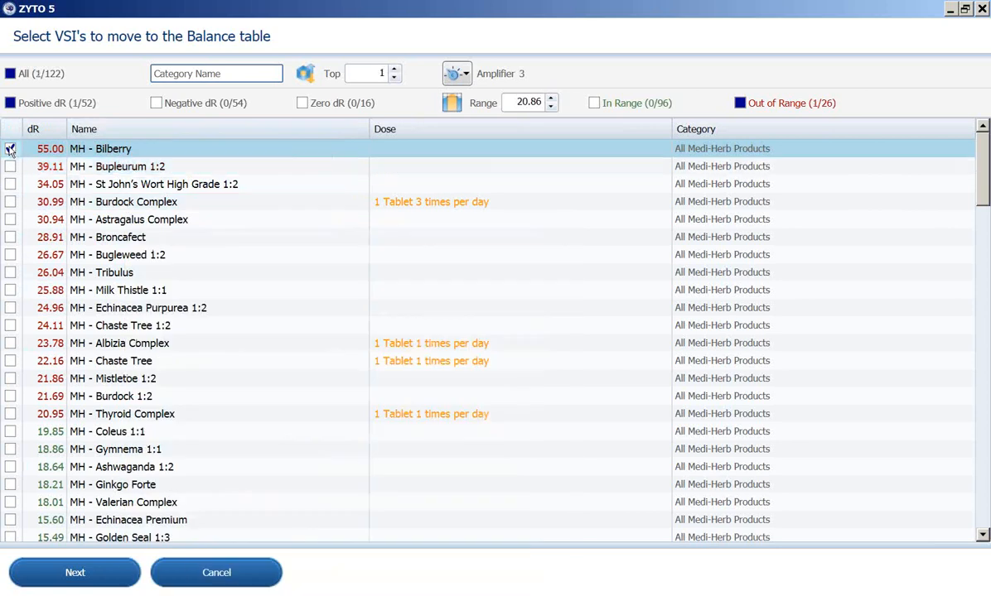
click(11, 201)
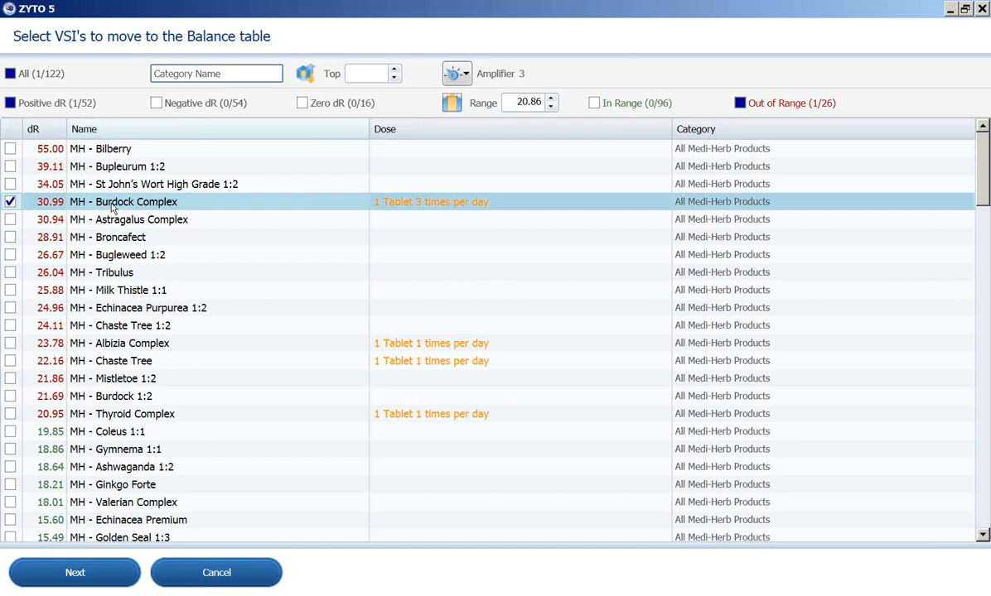
mouse_move(122, 201)
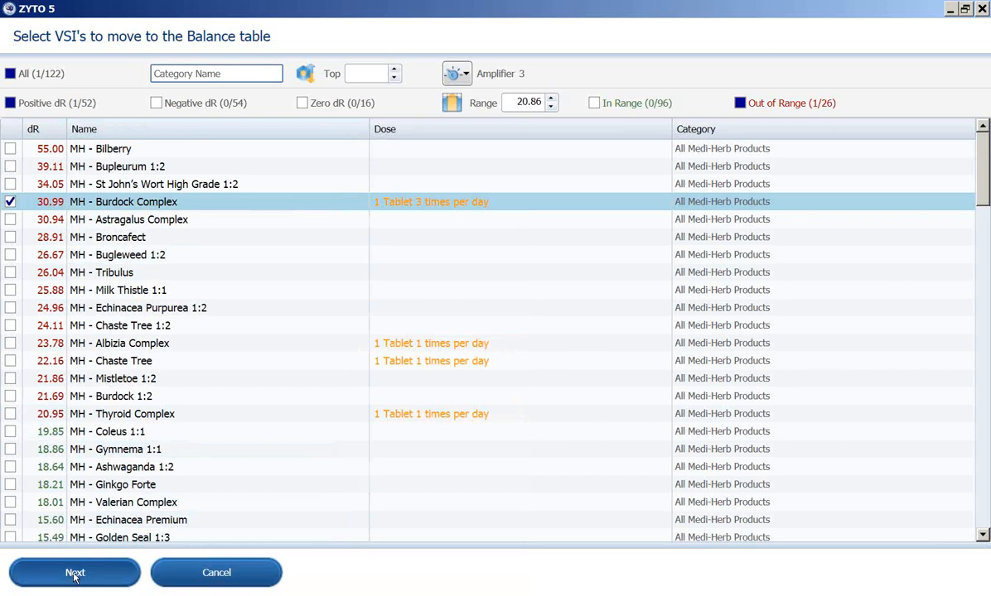
- Add MH - Burdock Complex to Balancers and switch off the others, leaving 1 of 6 in circuit
click(75, 572)
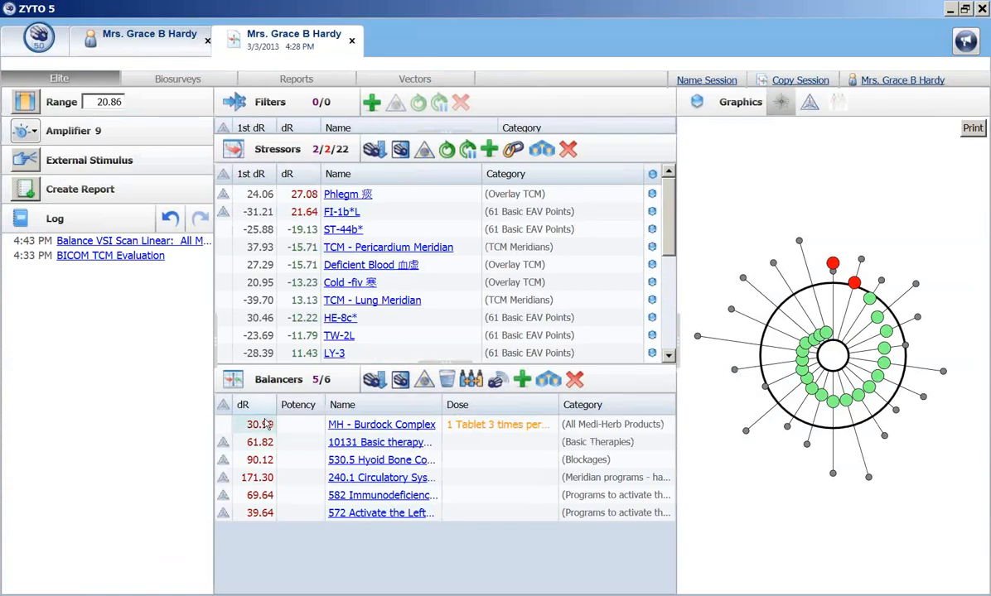
mouse_move(381, 424)
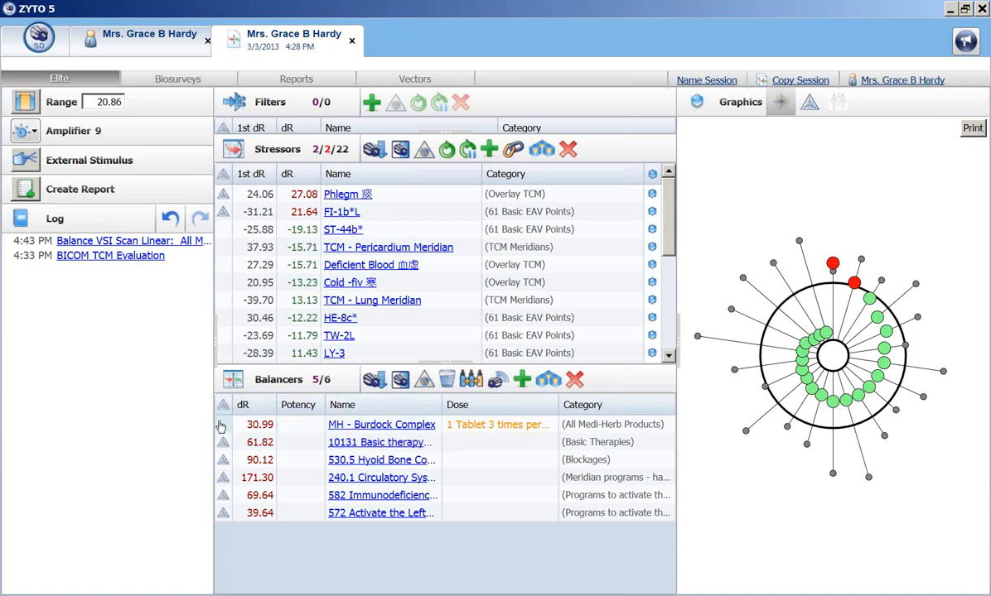
click(223, 425)
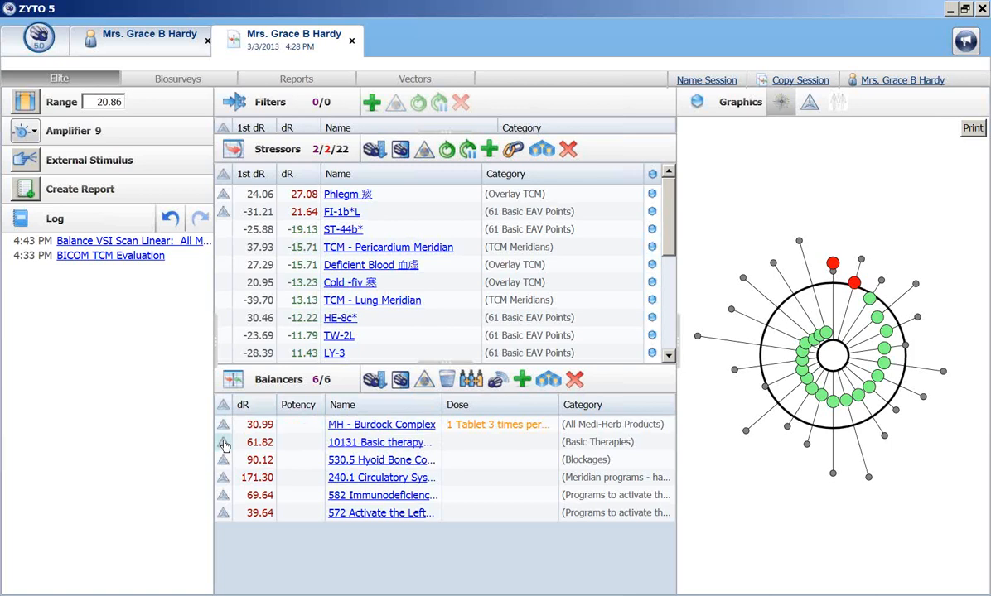
click(224, 442)
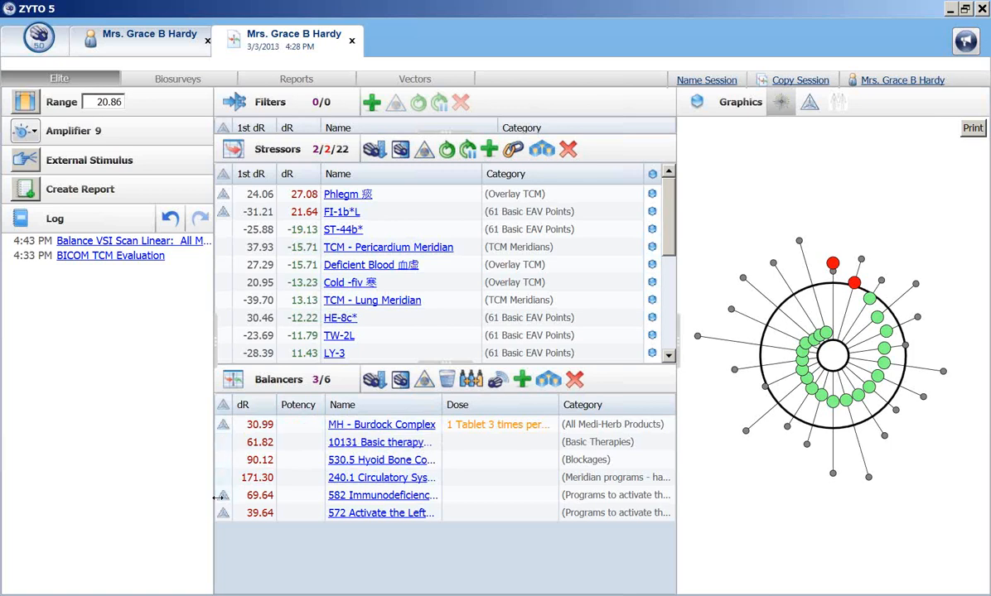
click(223, 512)
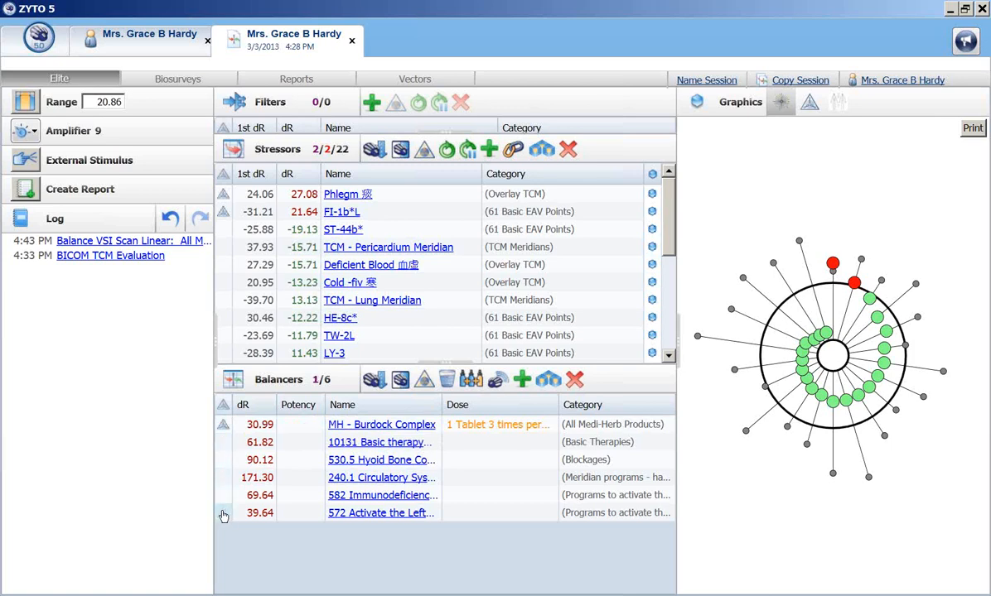
mouse_move(911, 381)
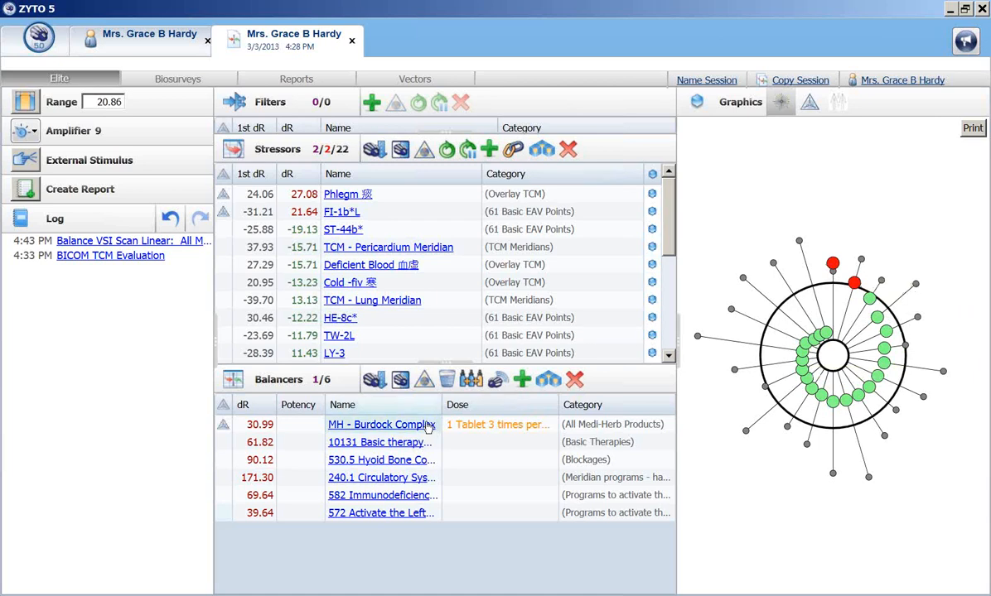
mouse_move(497, 424)
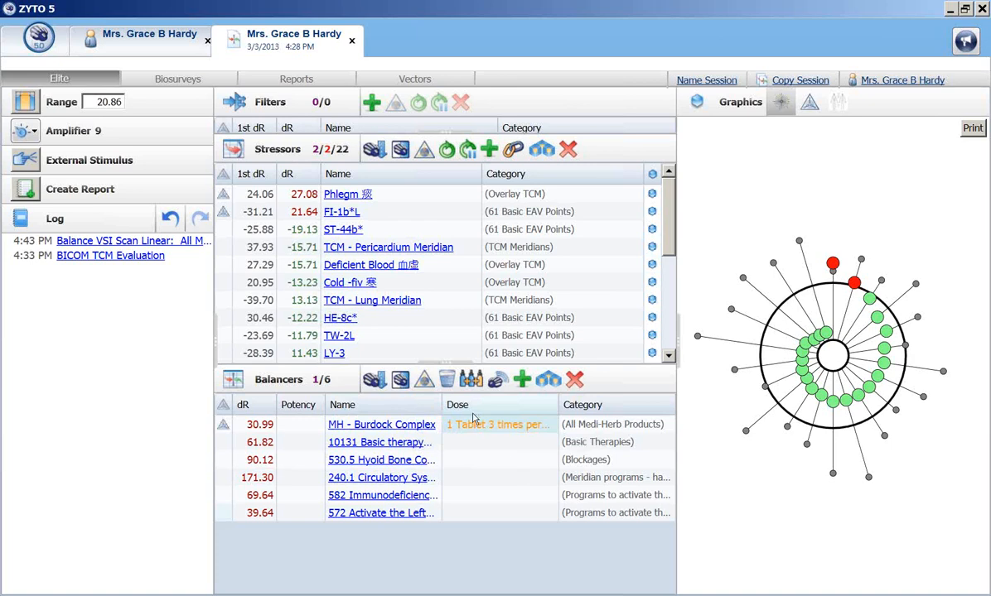
- Run a Dose Scan on MH - Burdock Complex alone at 1–2 tablets three times per day
click(447, 379)
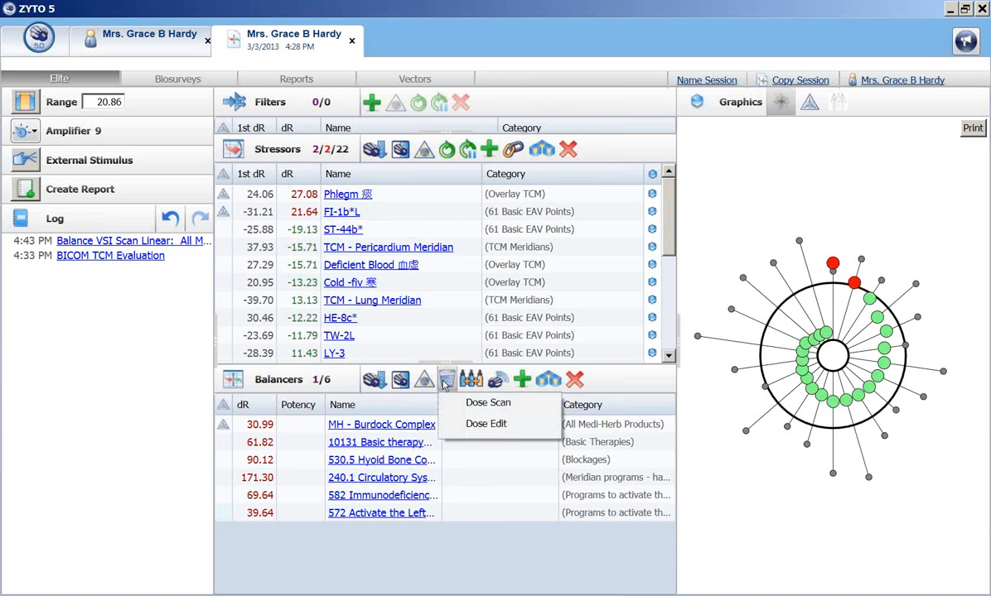
mouse_move(449, 406)
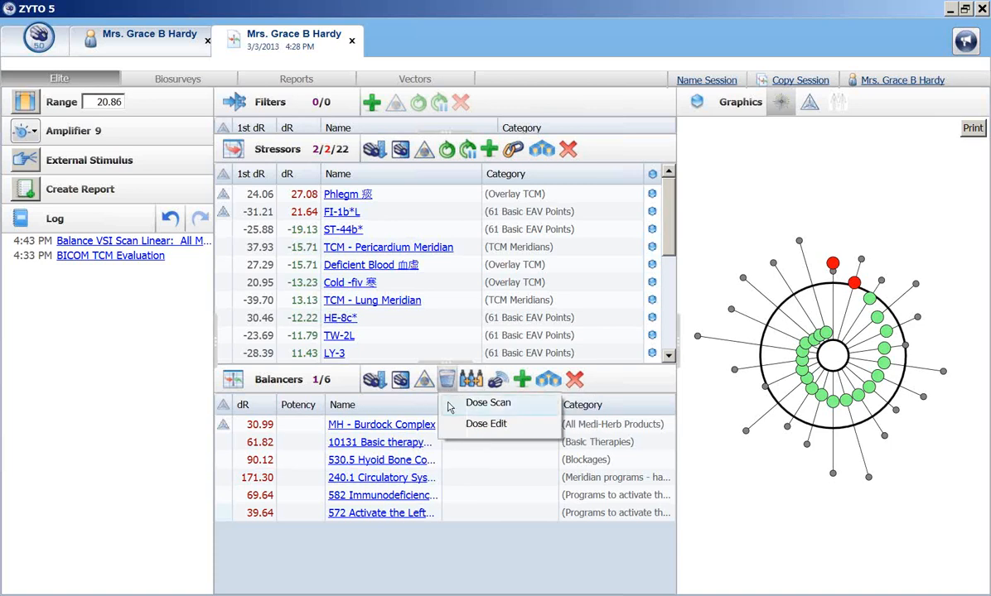
click(488, 403)
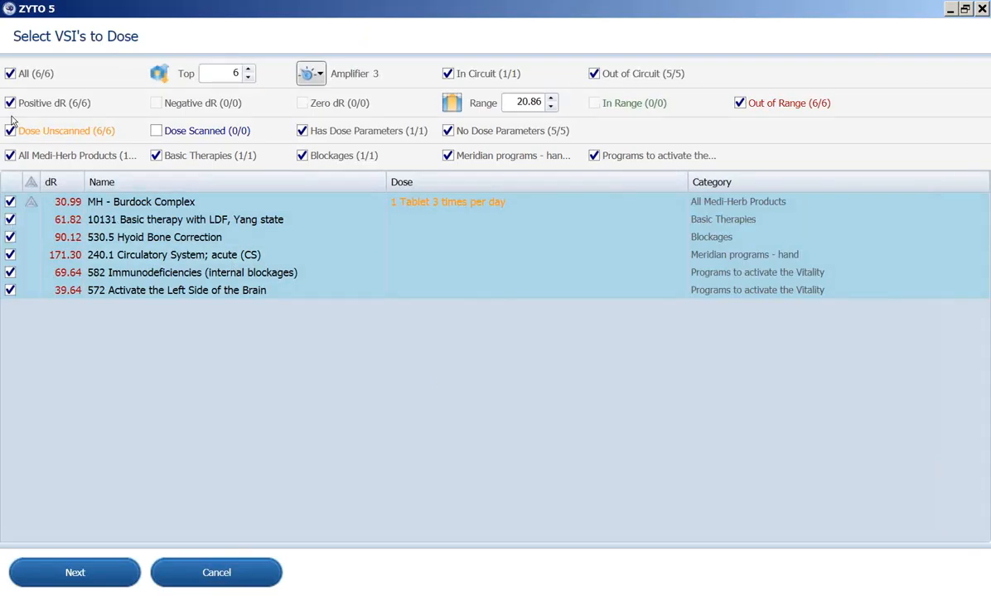
click(9, 73)
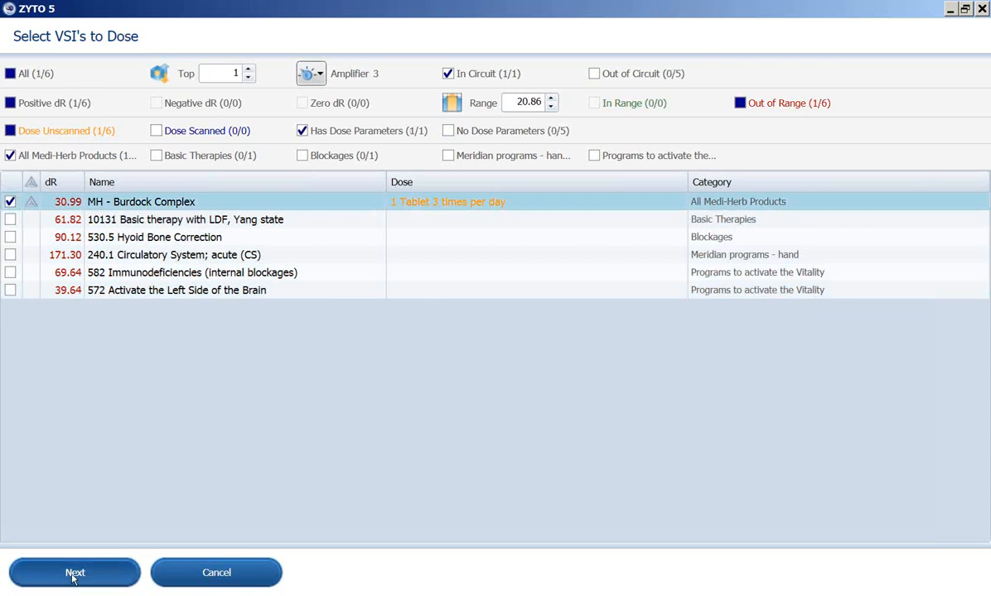
click(73, 572)
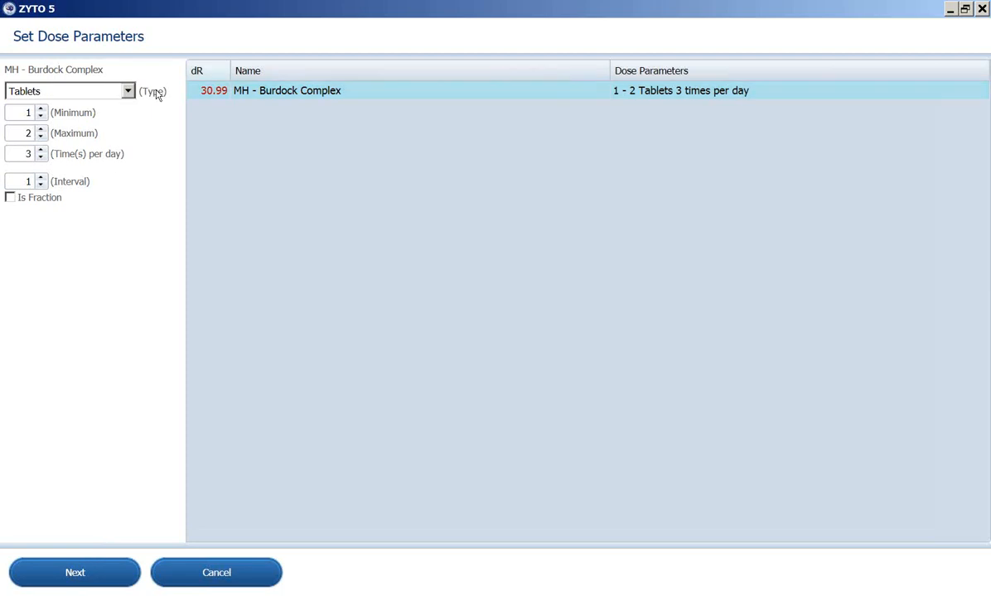
mouse_move(55, 118)
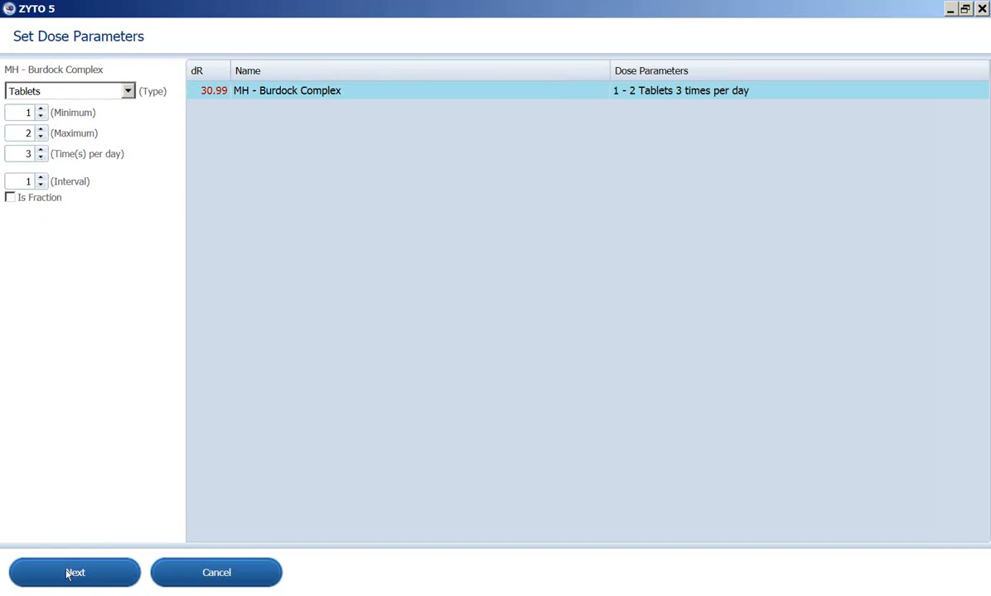
click(74, 572)
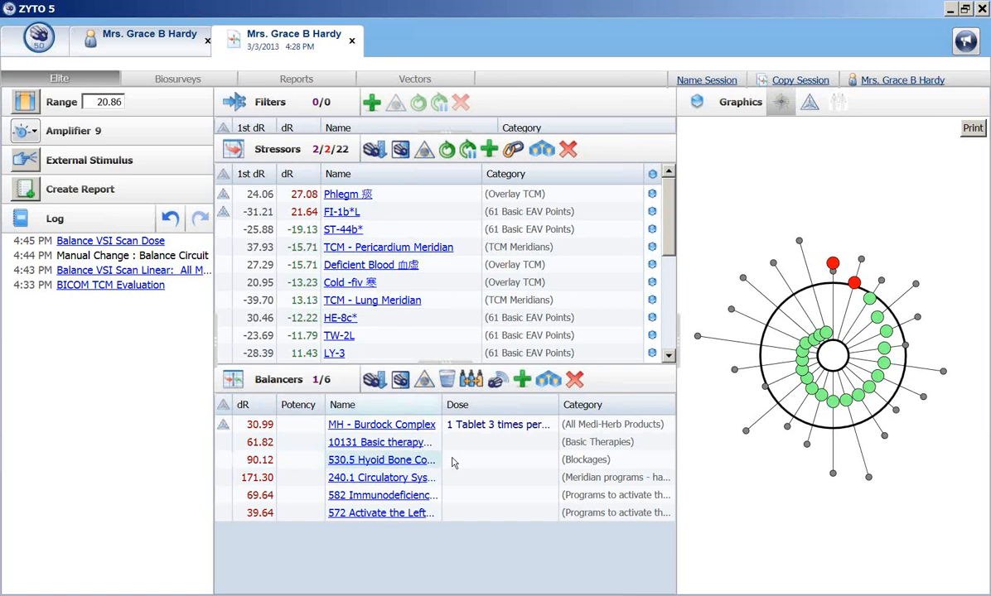
mouse_move(503, 424)
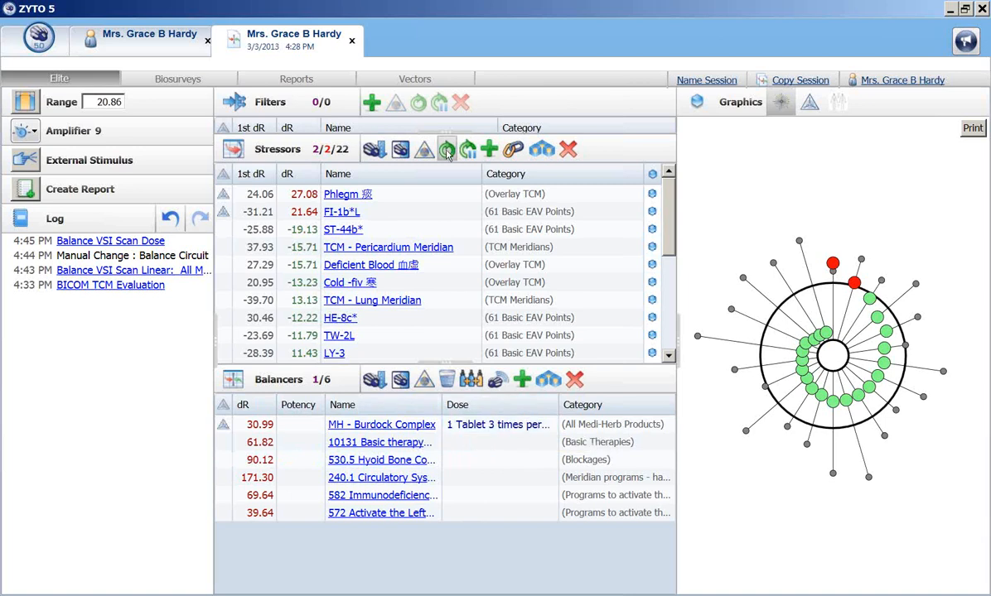
mouse_move(447, 150)
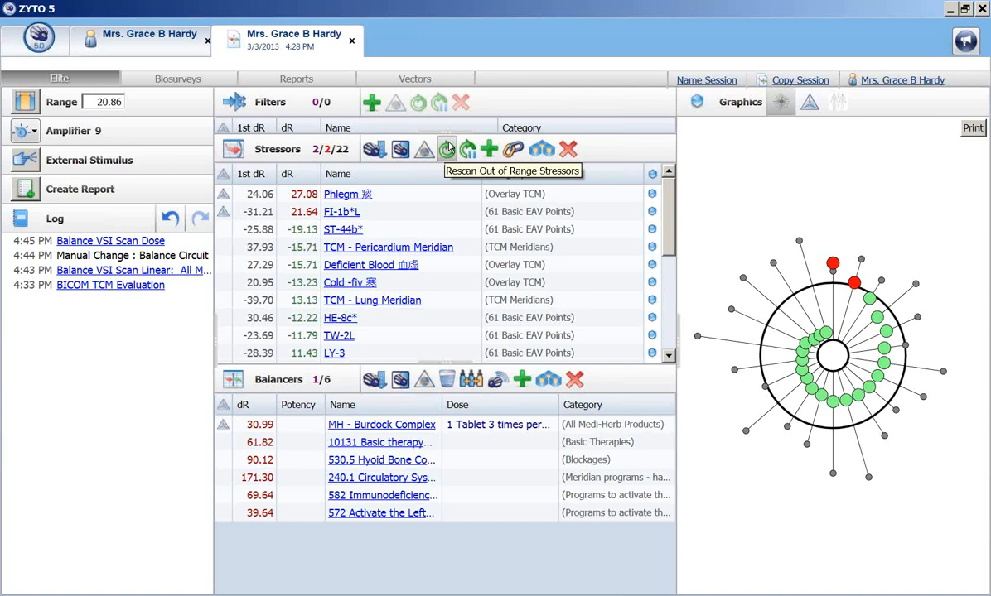
mouse_move(468, 151)
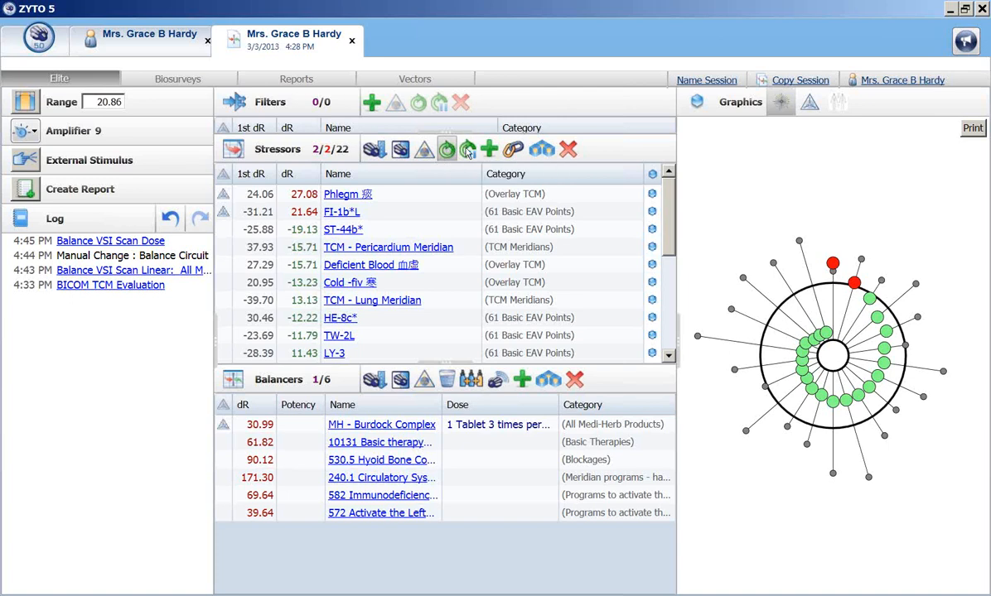
mouse_move(467, 149)
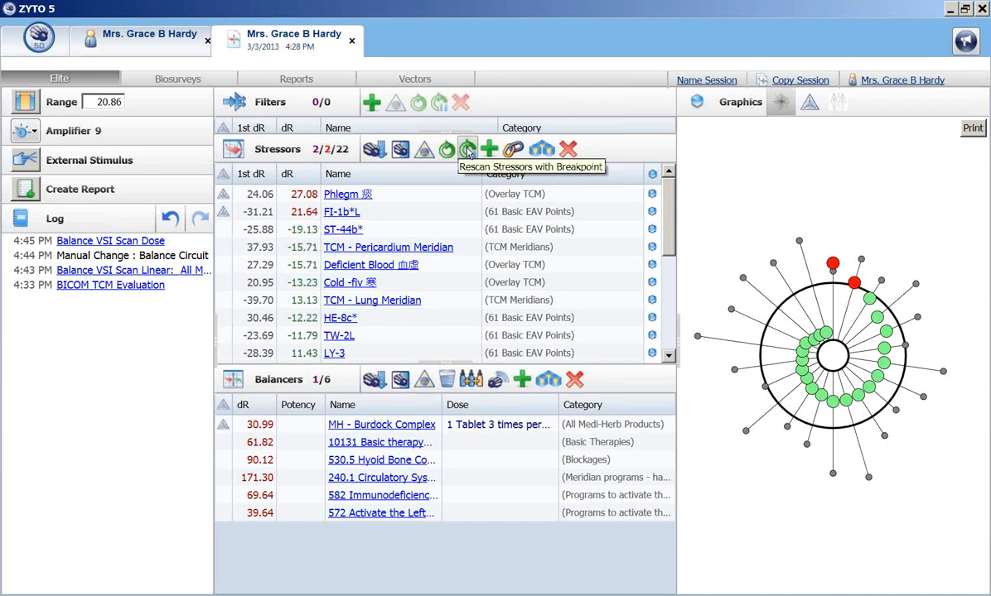
mouse_move(446, 149)
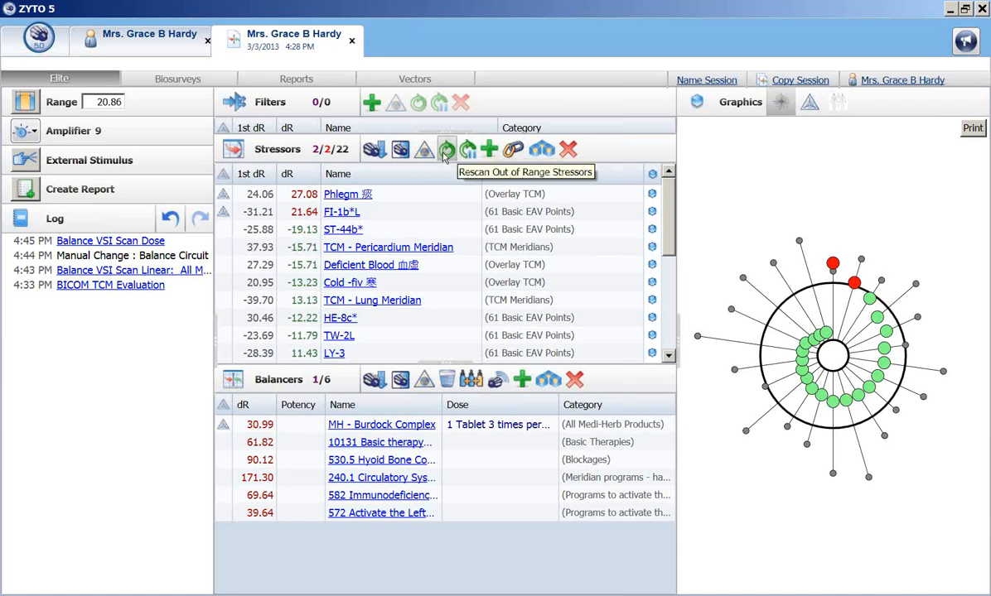
mouse_move(447, 149)
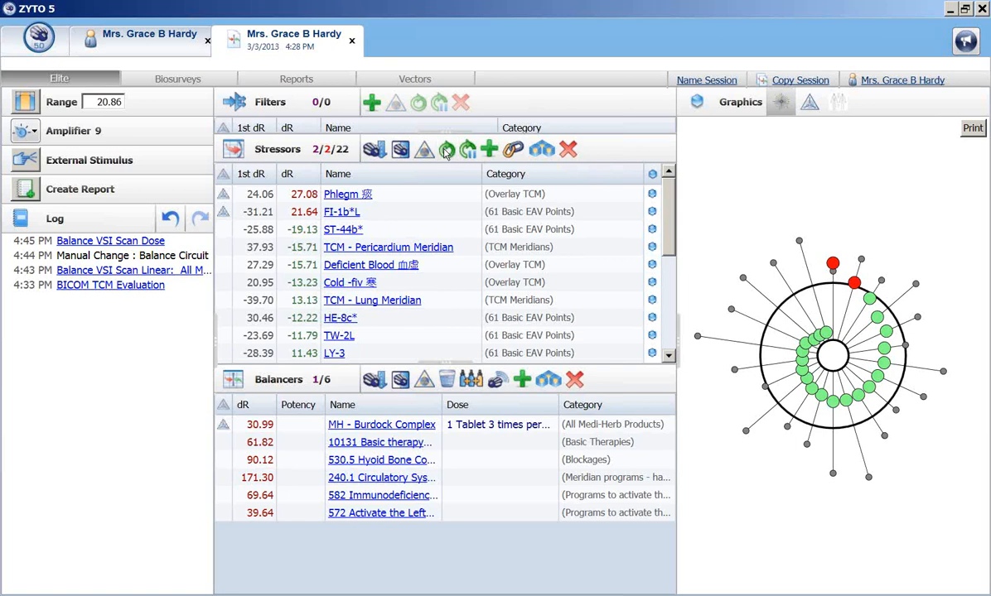
- Rescan out-of-range stressors, bringing Phlegm to -7.63 and FI-1b*L to 2.59
click(443, 149)
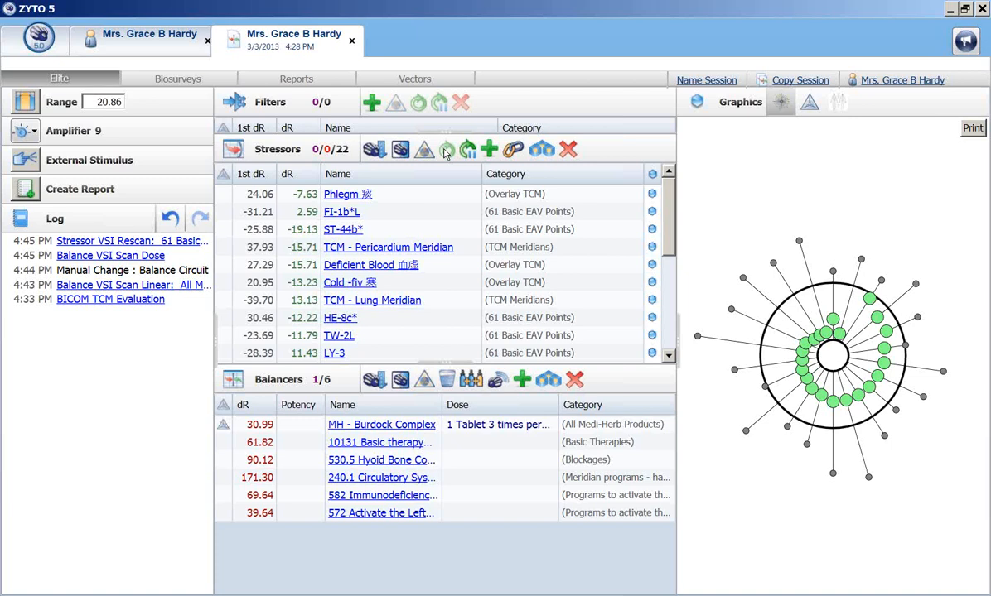
mouse_move(875, 329)
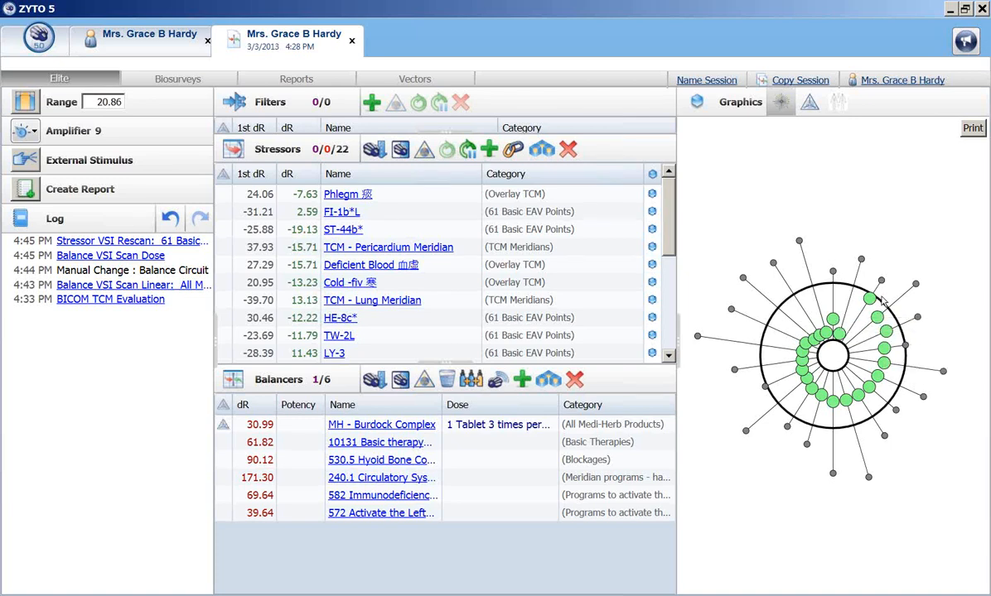
mouse_move(832, 326)
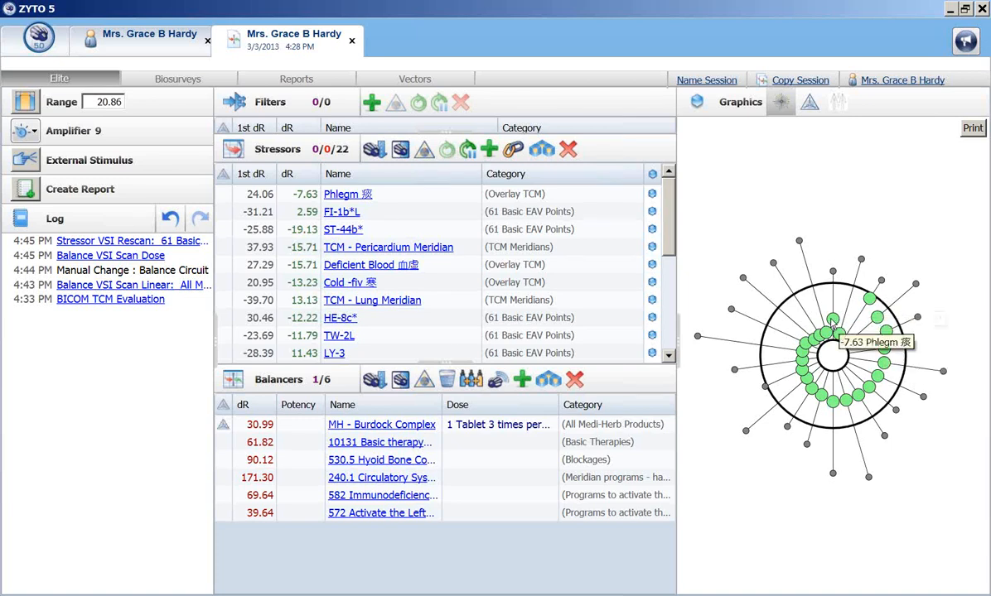
mouse_move(877, 308)
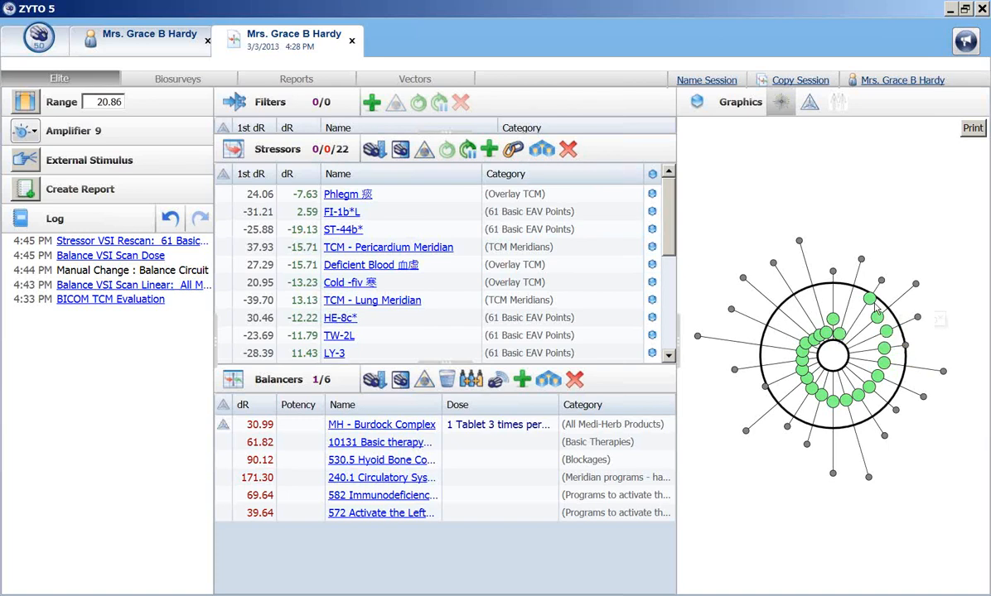
mouse_move(876, 313)
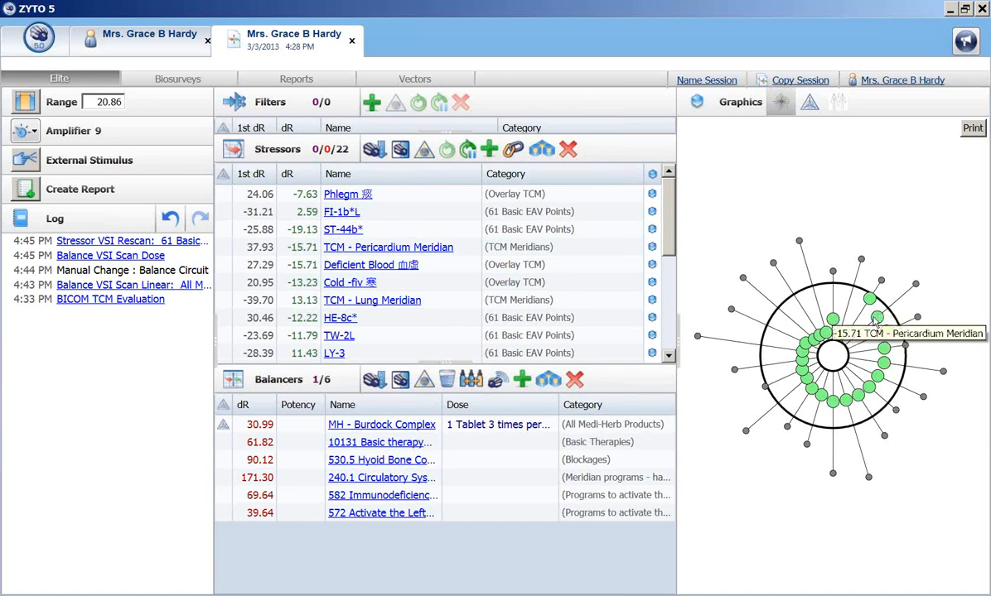
mouse_move(841, 344)
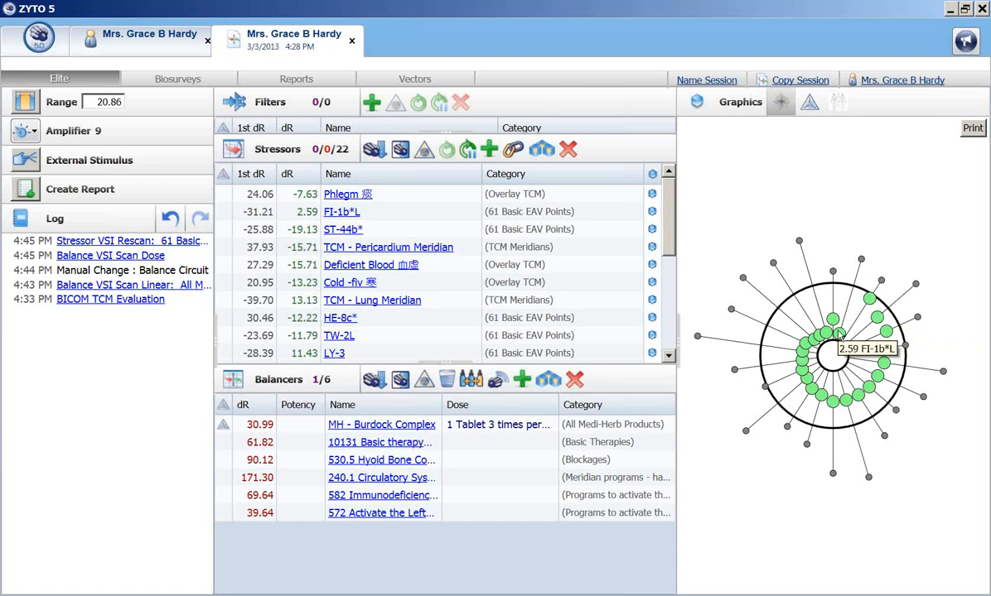
mouse_move(833, 337)
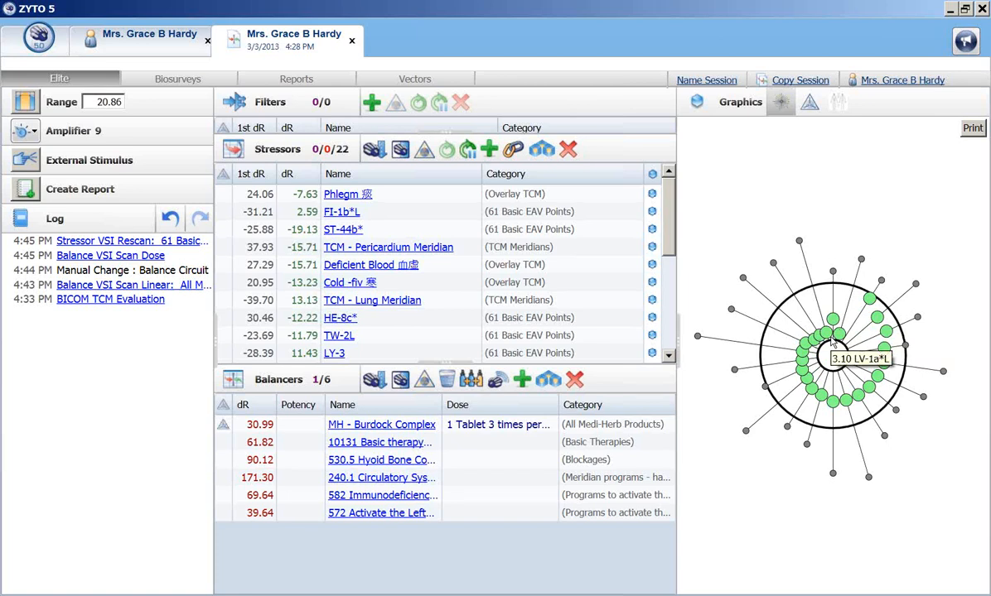
mouse_move(514, 436)
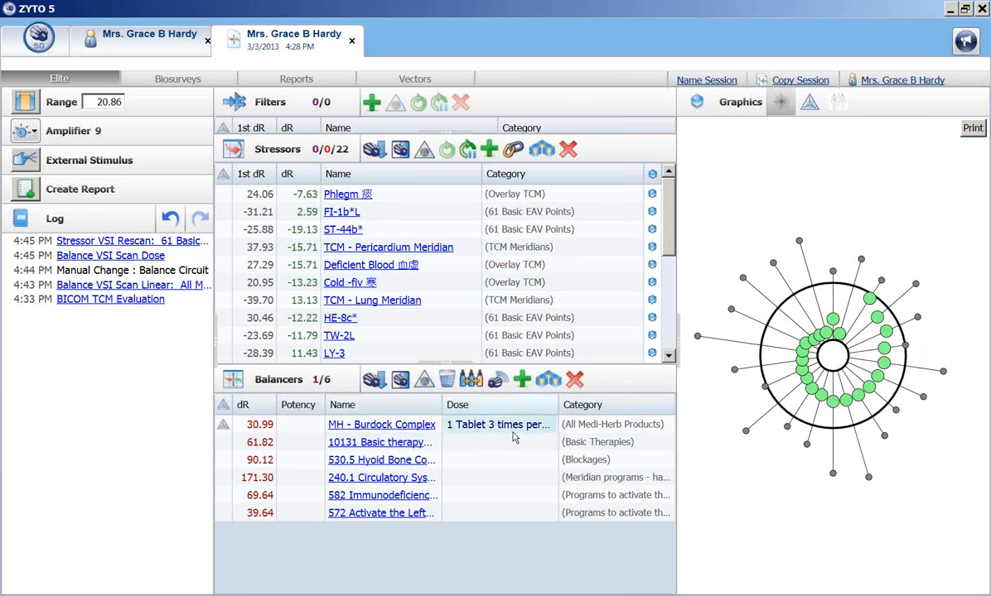
mouse_move(513, 431)
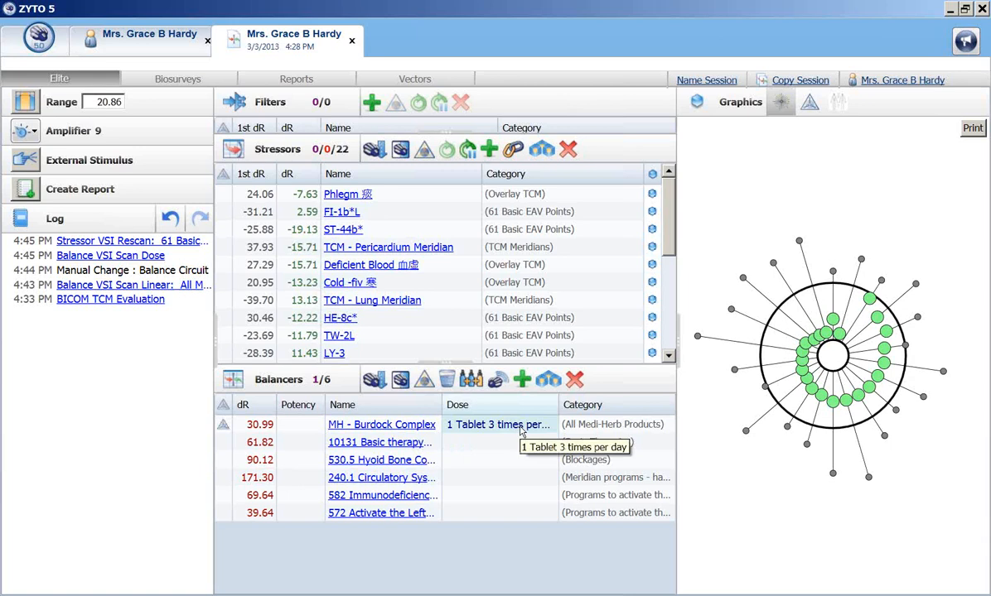